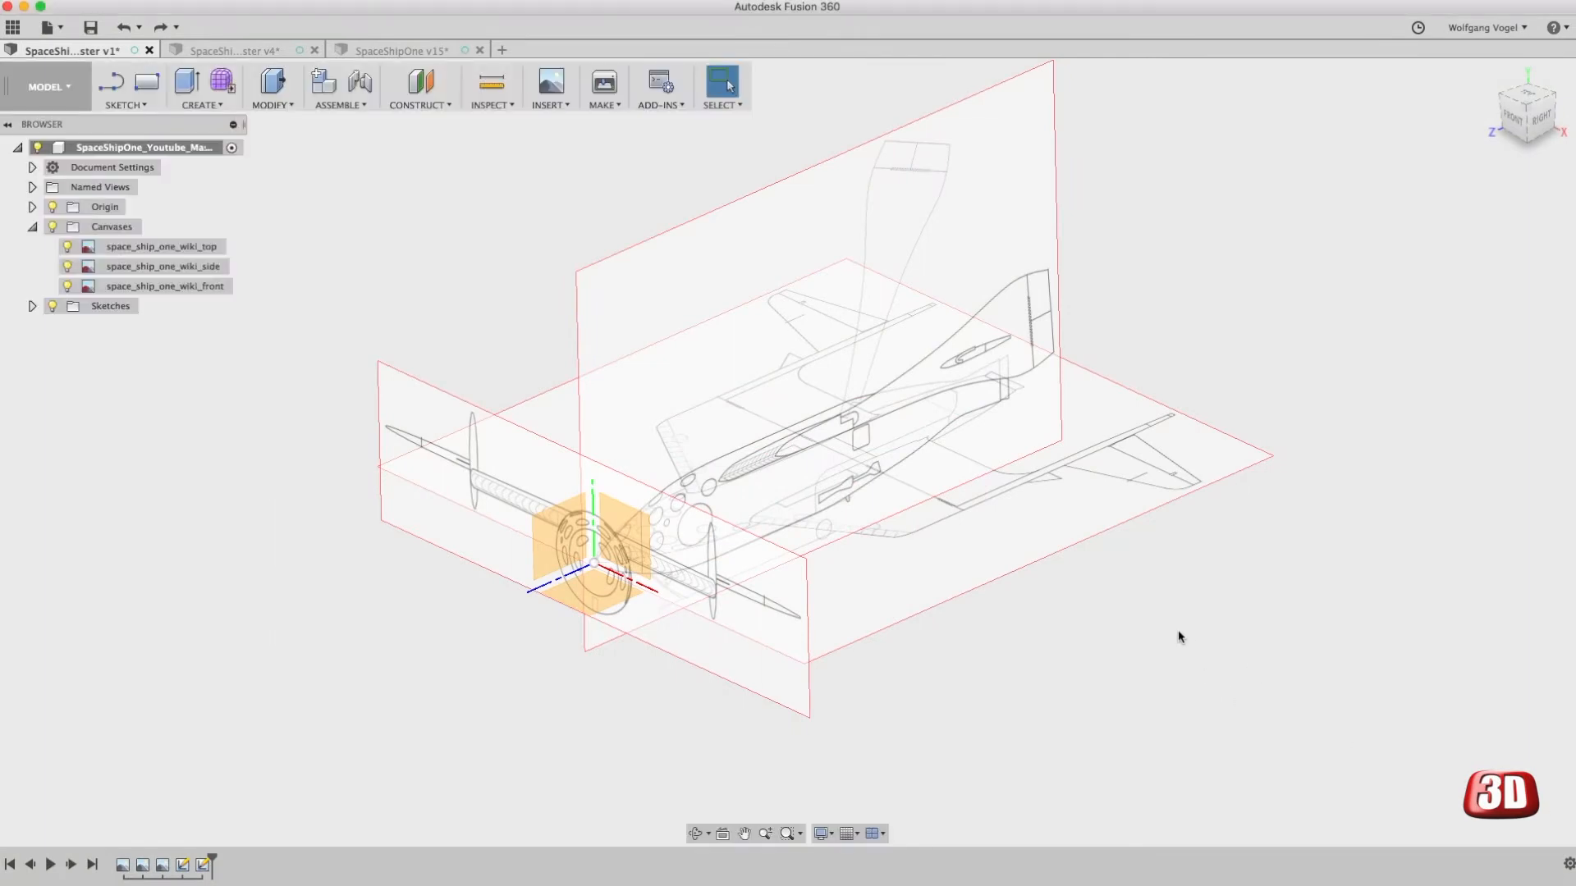
{"action": "mouse_move", "coordinate": [330, 202]}
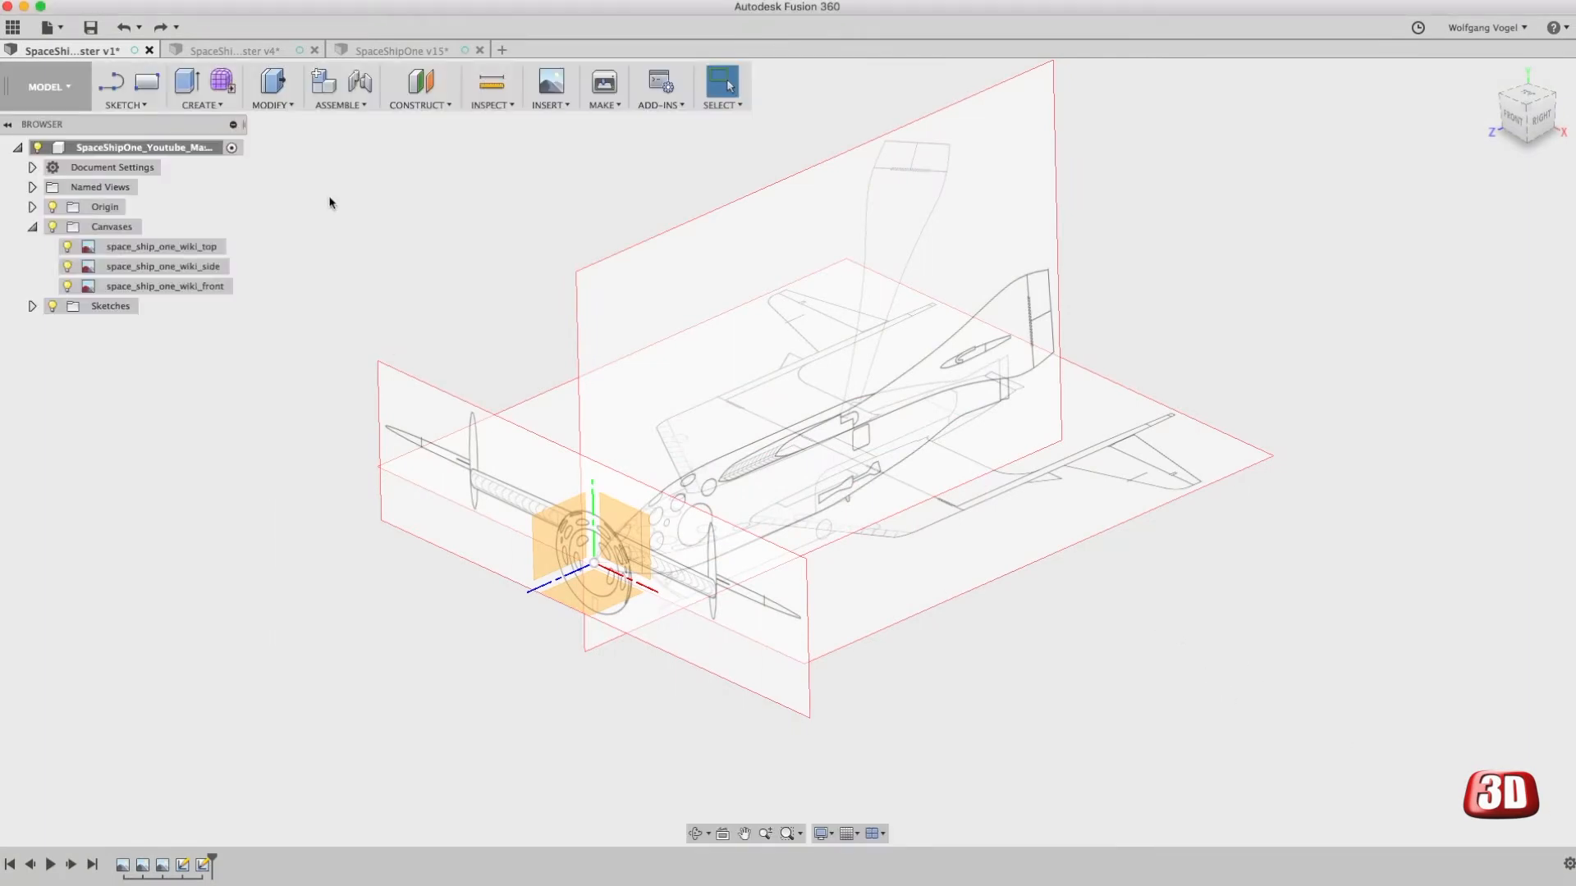
{"action": "mouse_move", "coordinate": [220, 87]}
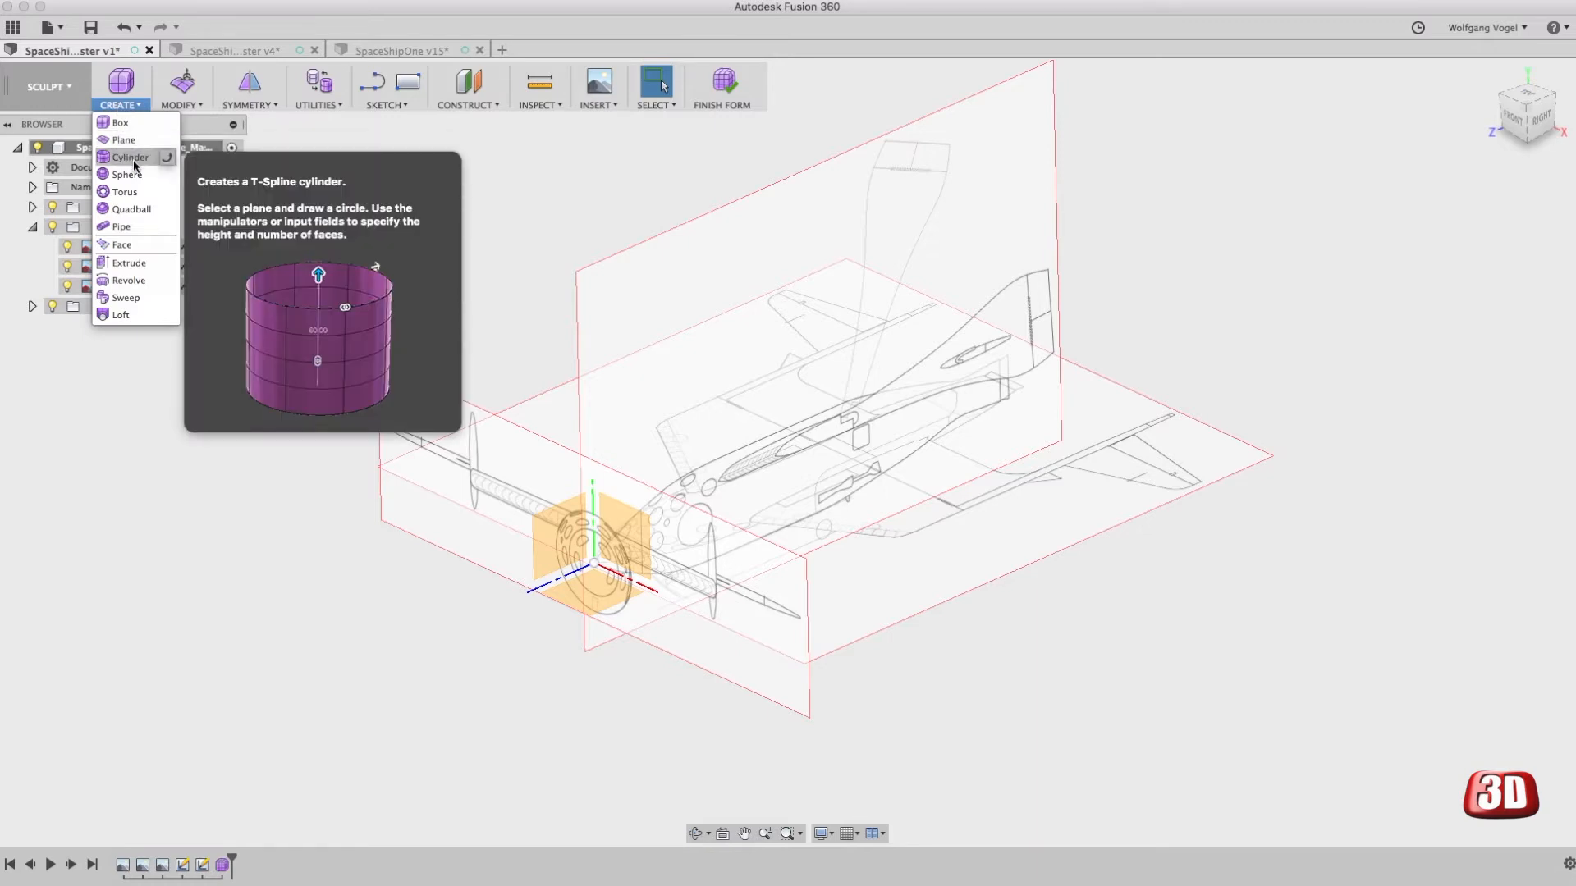
Step: Create a ~38.5 mm T-spline cylinder on the front plane, stretched back ~198 mm along the fuselage
{"action": "left_click", "coordinate": [130, 158]}
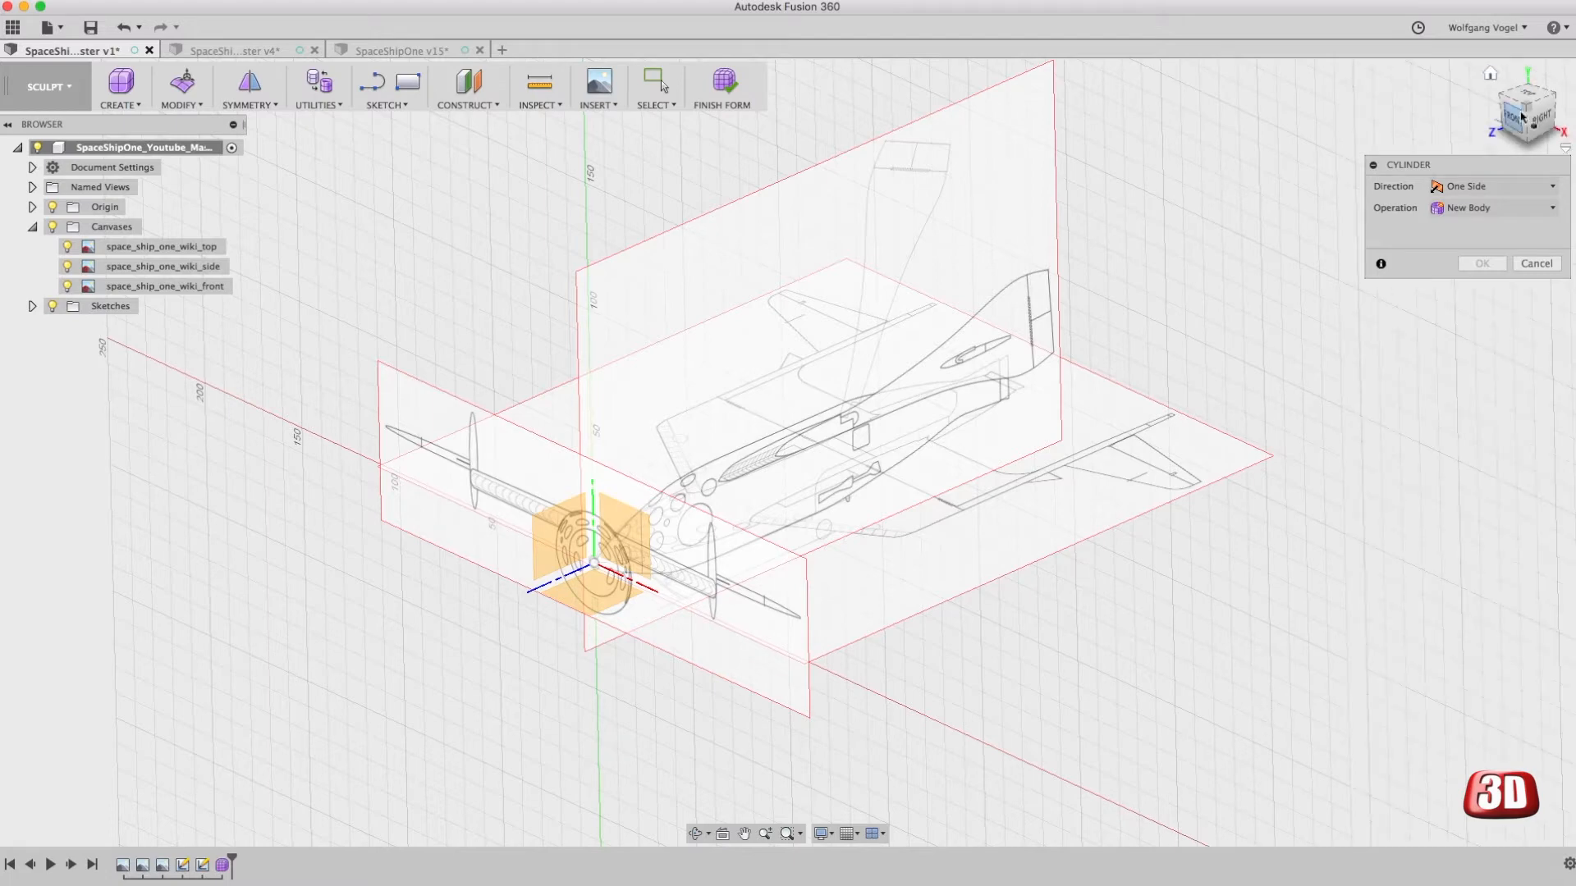
{"action": "left_click", "coordinate": [1526, 110]}
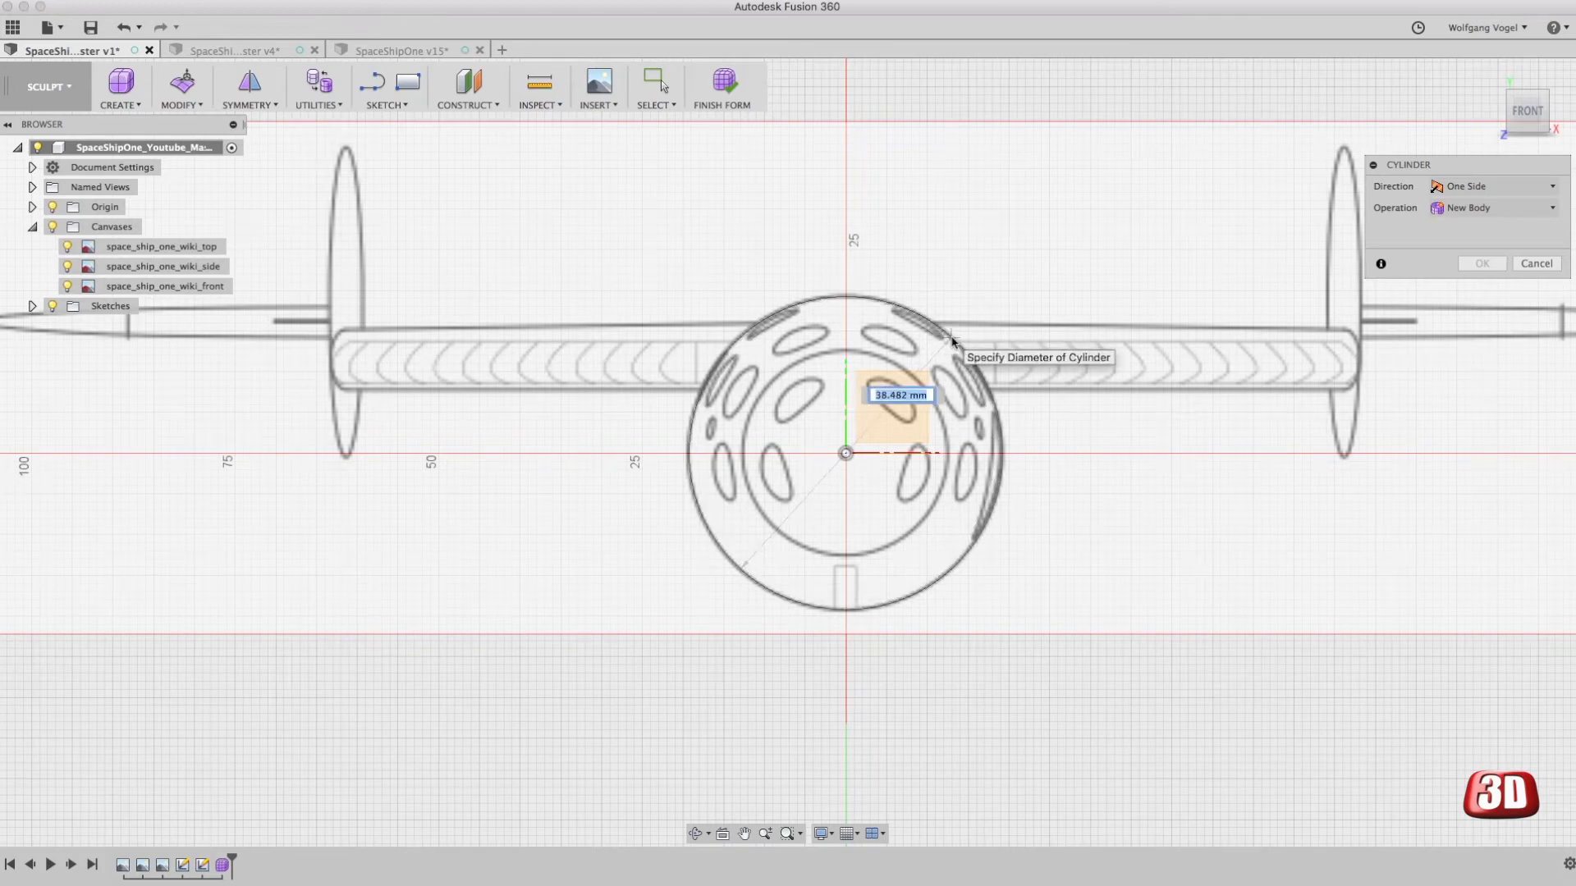
{"action": "left_click", "coordinate": [950, 342]}
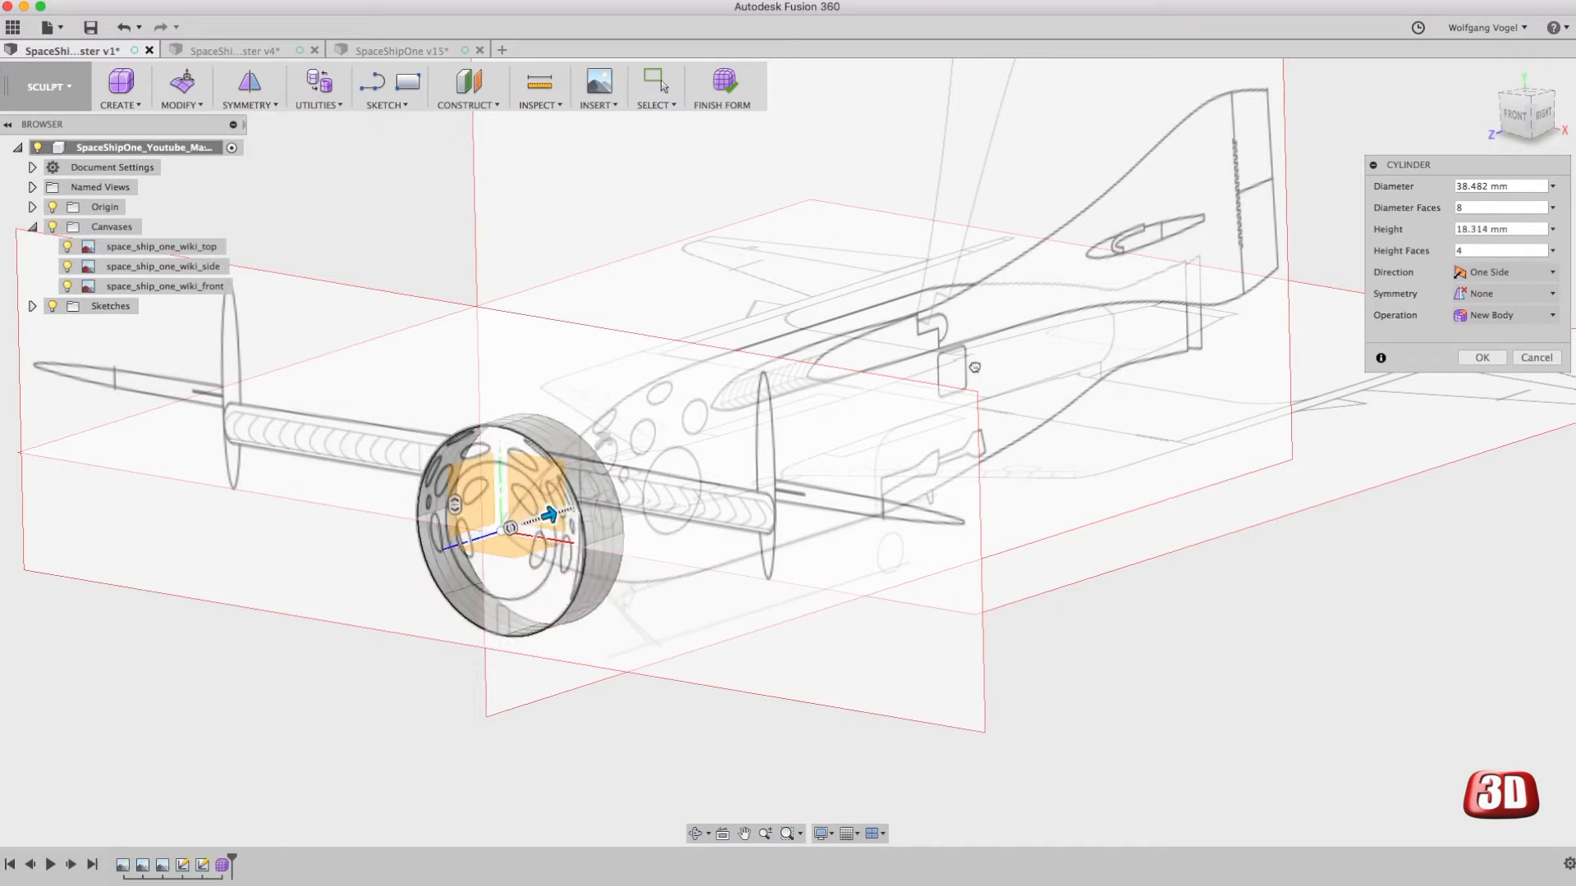
{"action": "left_click_drag", "start_coordinate": [550, 516], "coordinate": [1211, 305]}
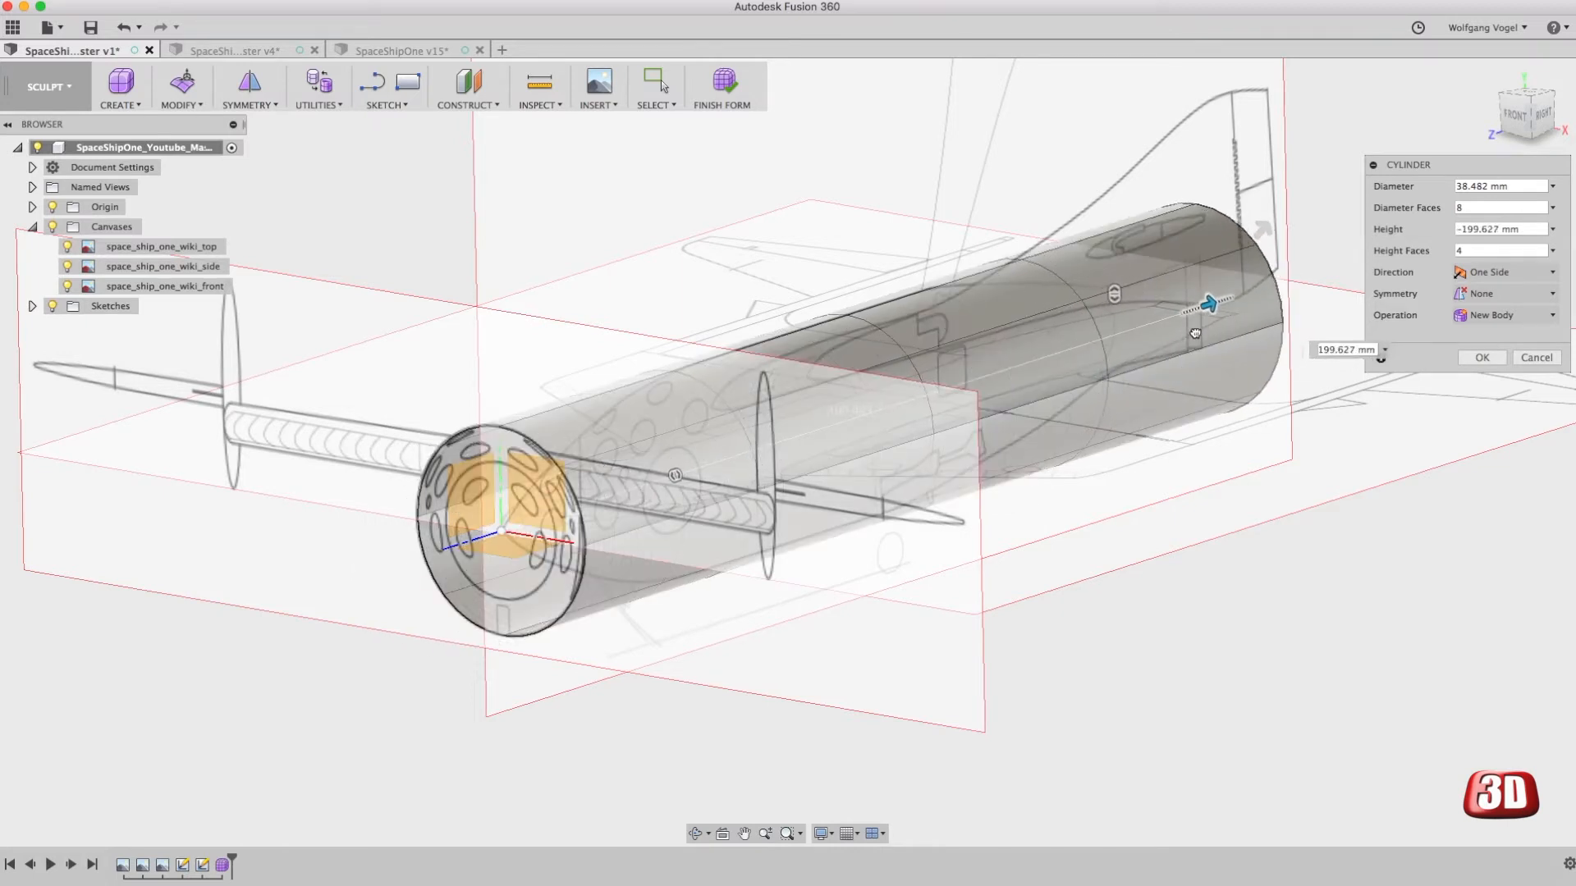
{"action": "left_click_drag", "start_coordinate": [1210, 305], "coordinate": [1202, 307]}
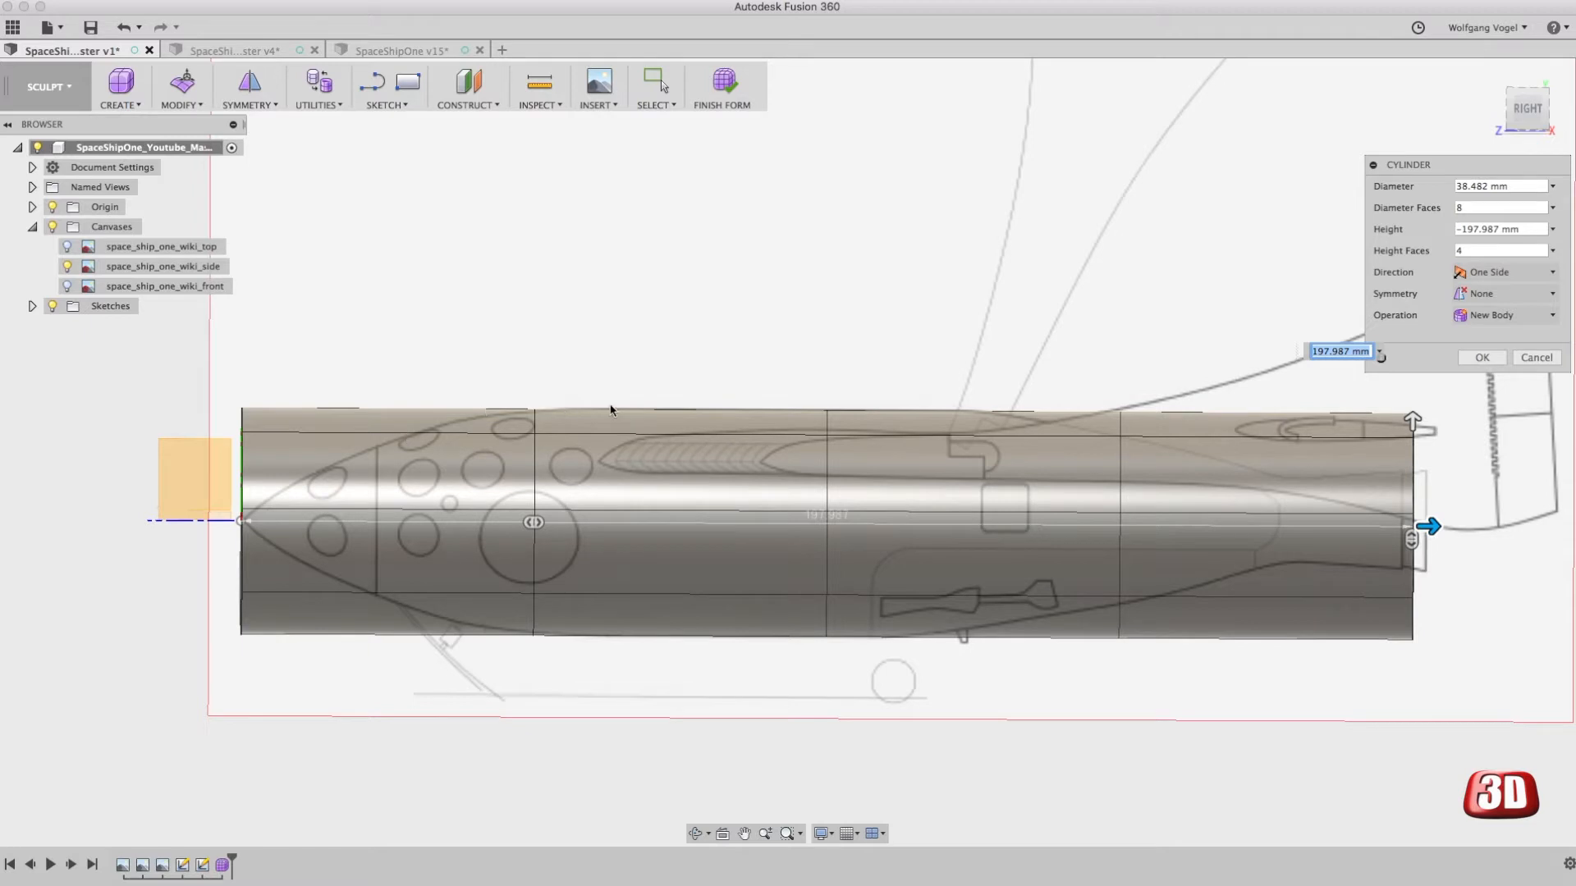
{"action": "mouse_move", "coordinate": [1359, 701]}
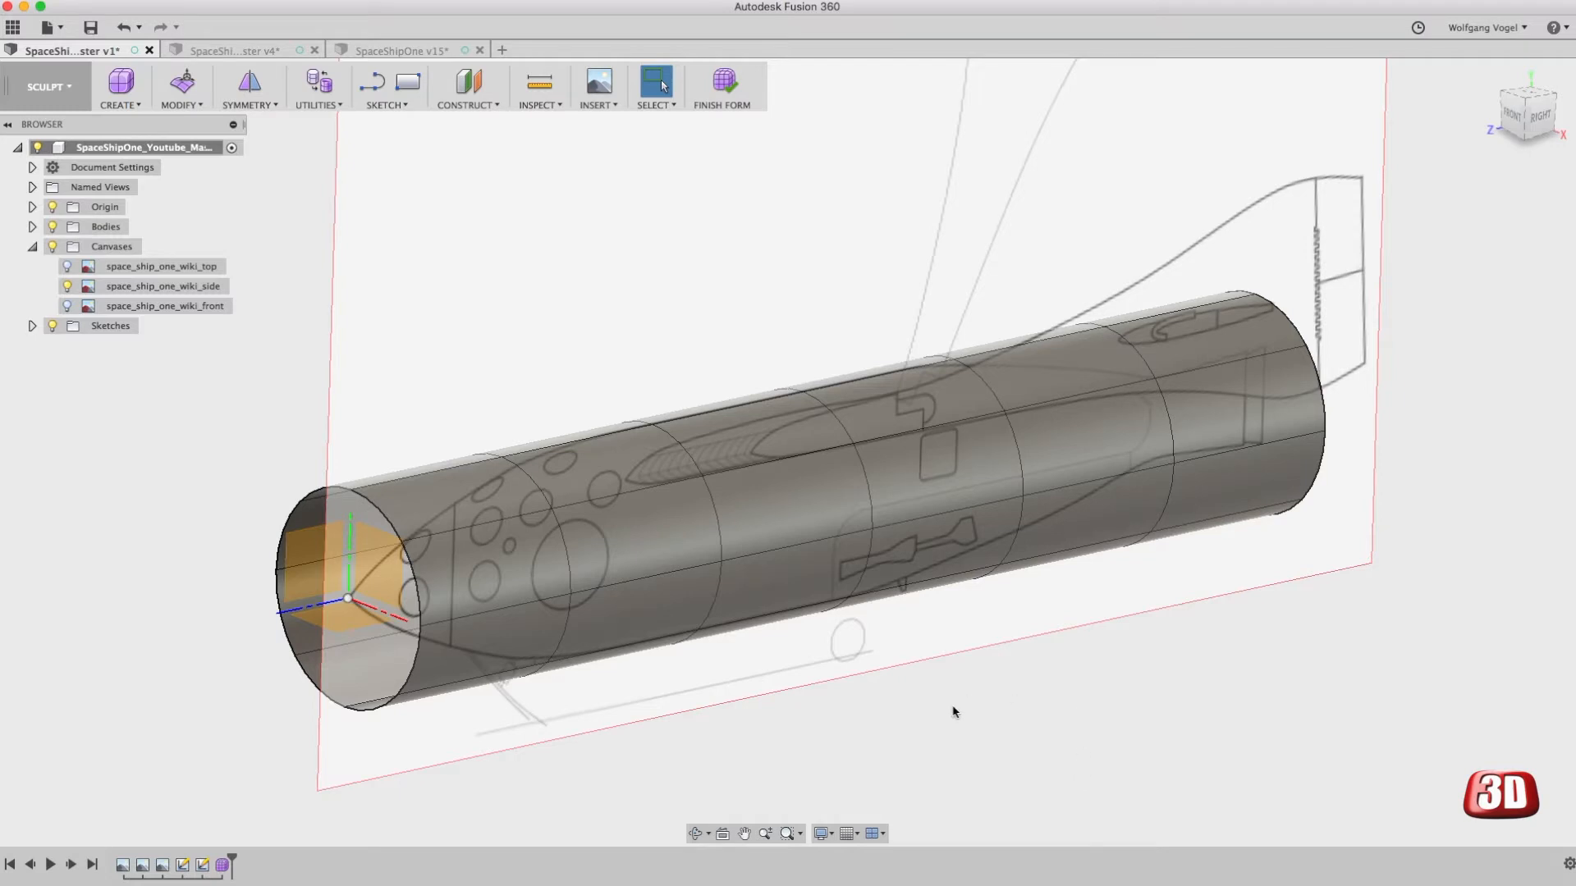
{"action": "mouse_move", "coordinate": [1020, 688]}
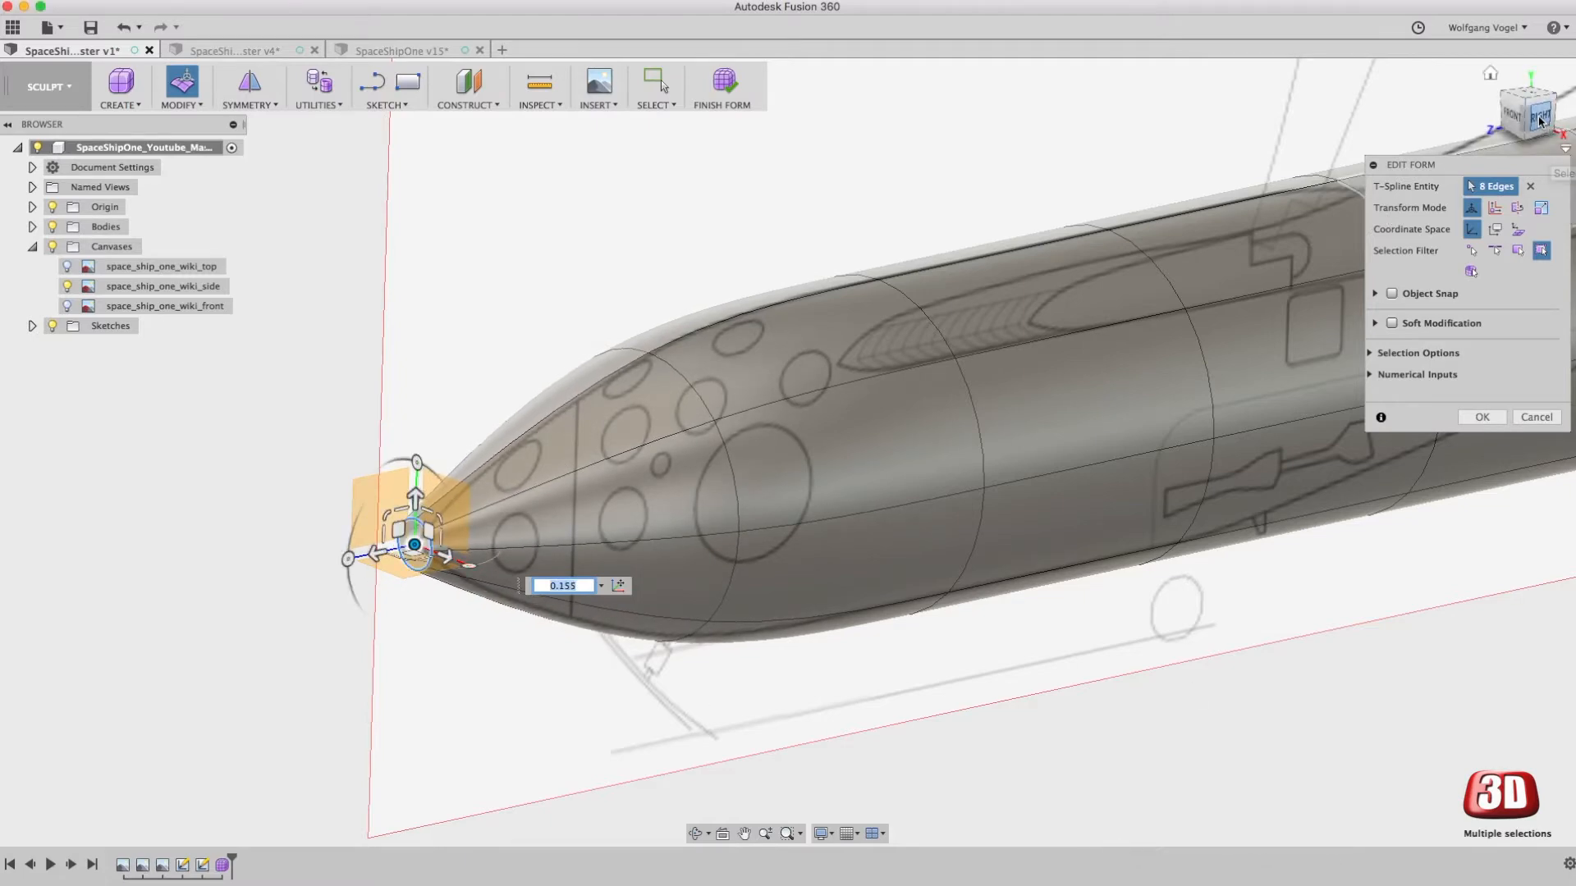
Step: Commit the front edge ring scaled down to about 0.155 to form the pinched nose
{"action": "left_click", "coordinate": [1525, 110]}
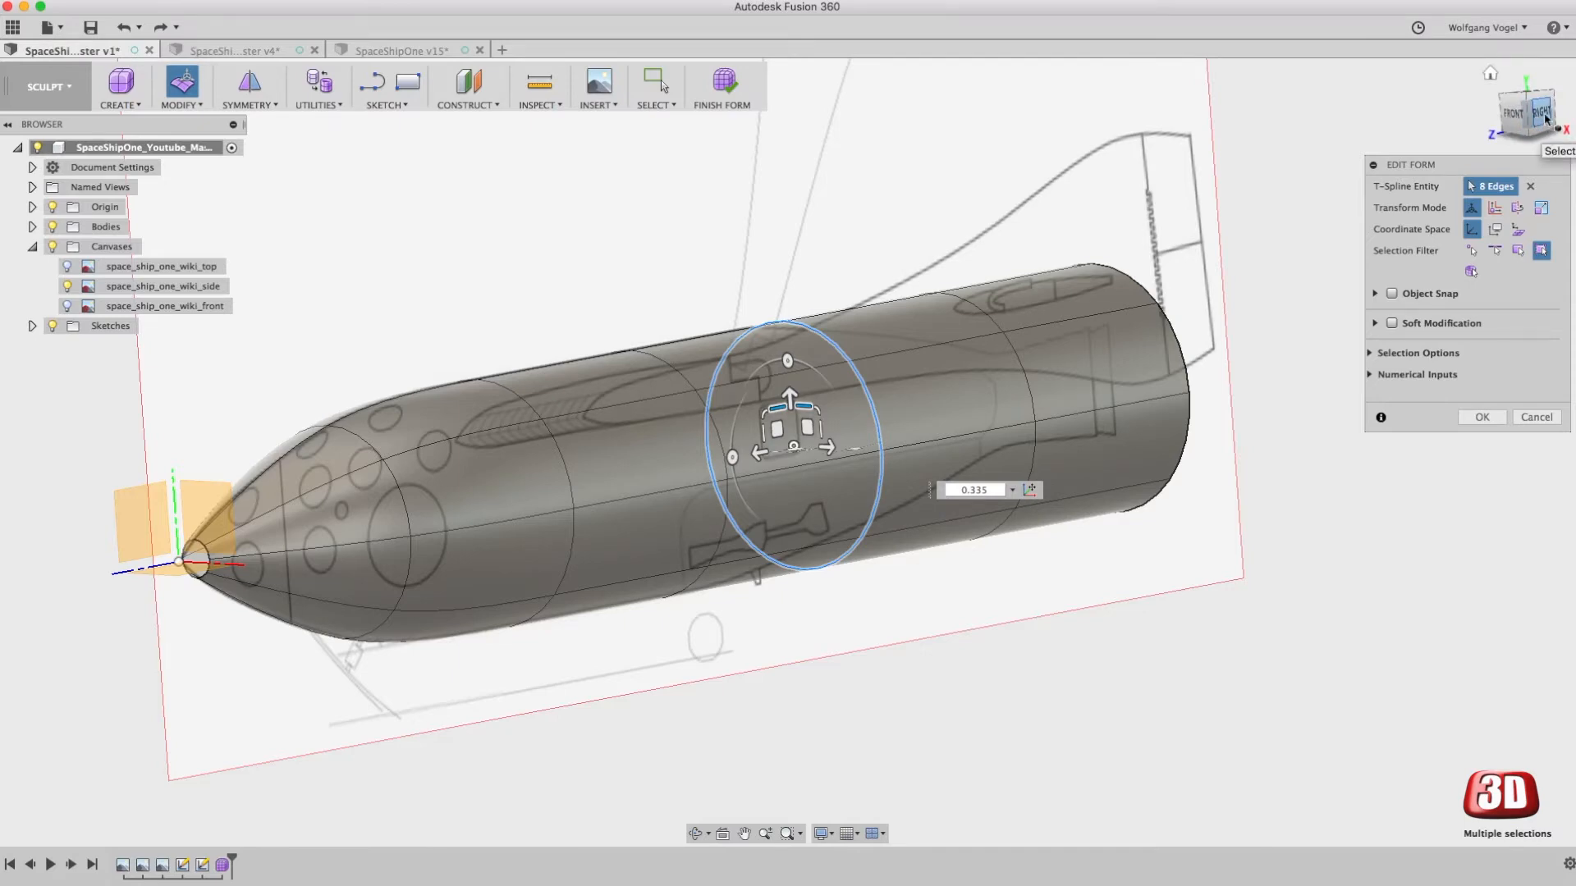
Step: From the side view, pinch the middle ring and pull the rear and tail rings onto the canvas outline
{"action": "left_click", "coordinate": [1528, 113]}
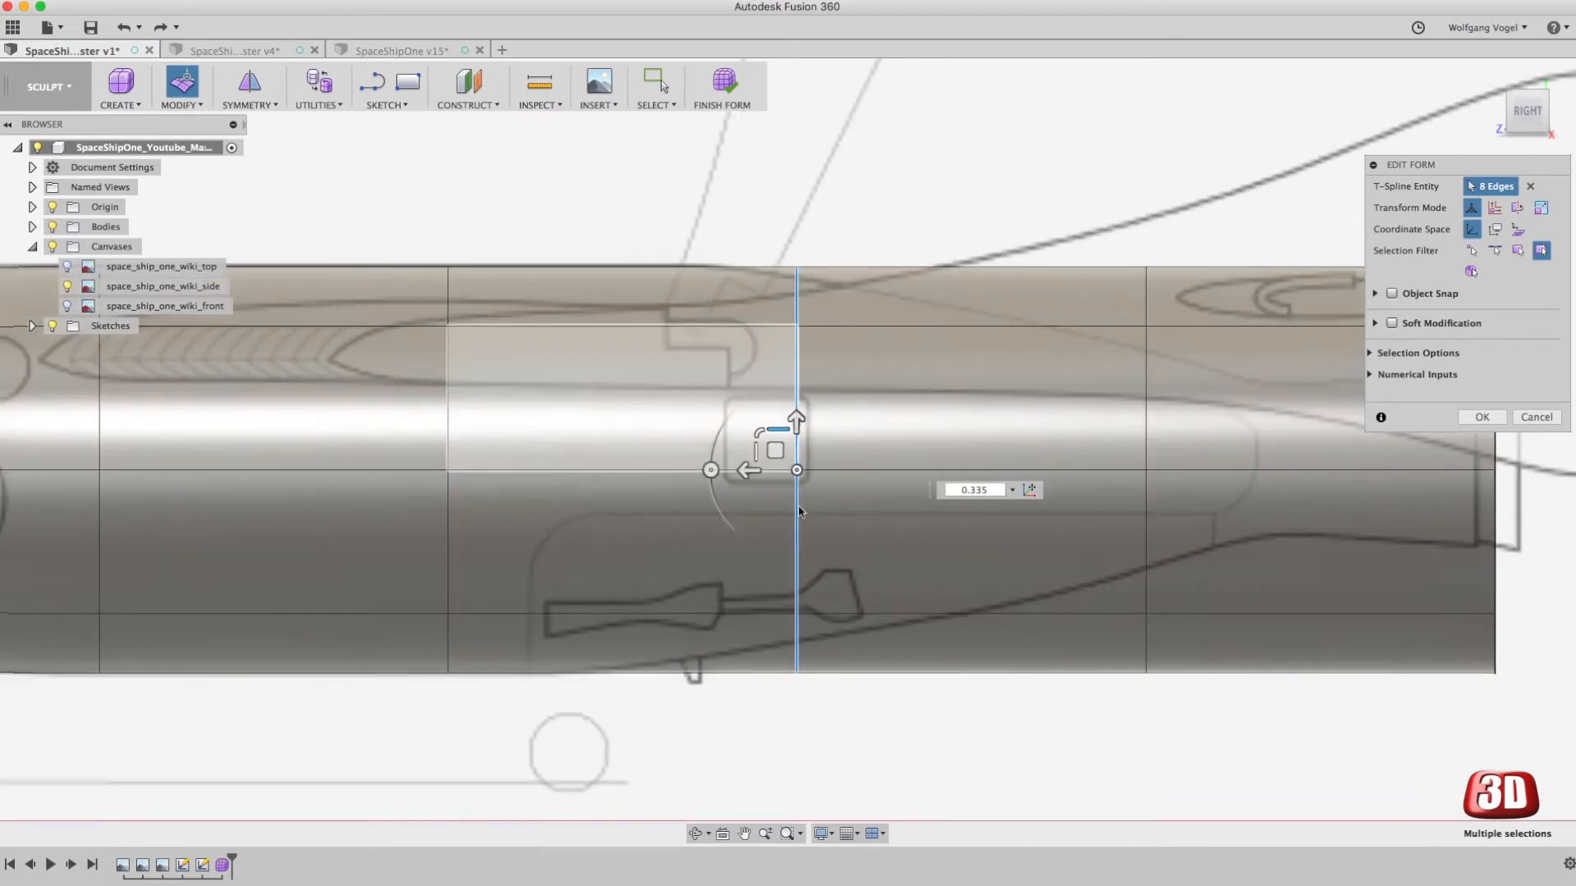
{"action": "left_click_drag", "start_coordinate": [795, 418], "coordinate": [796, 463]}
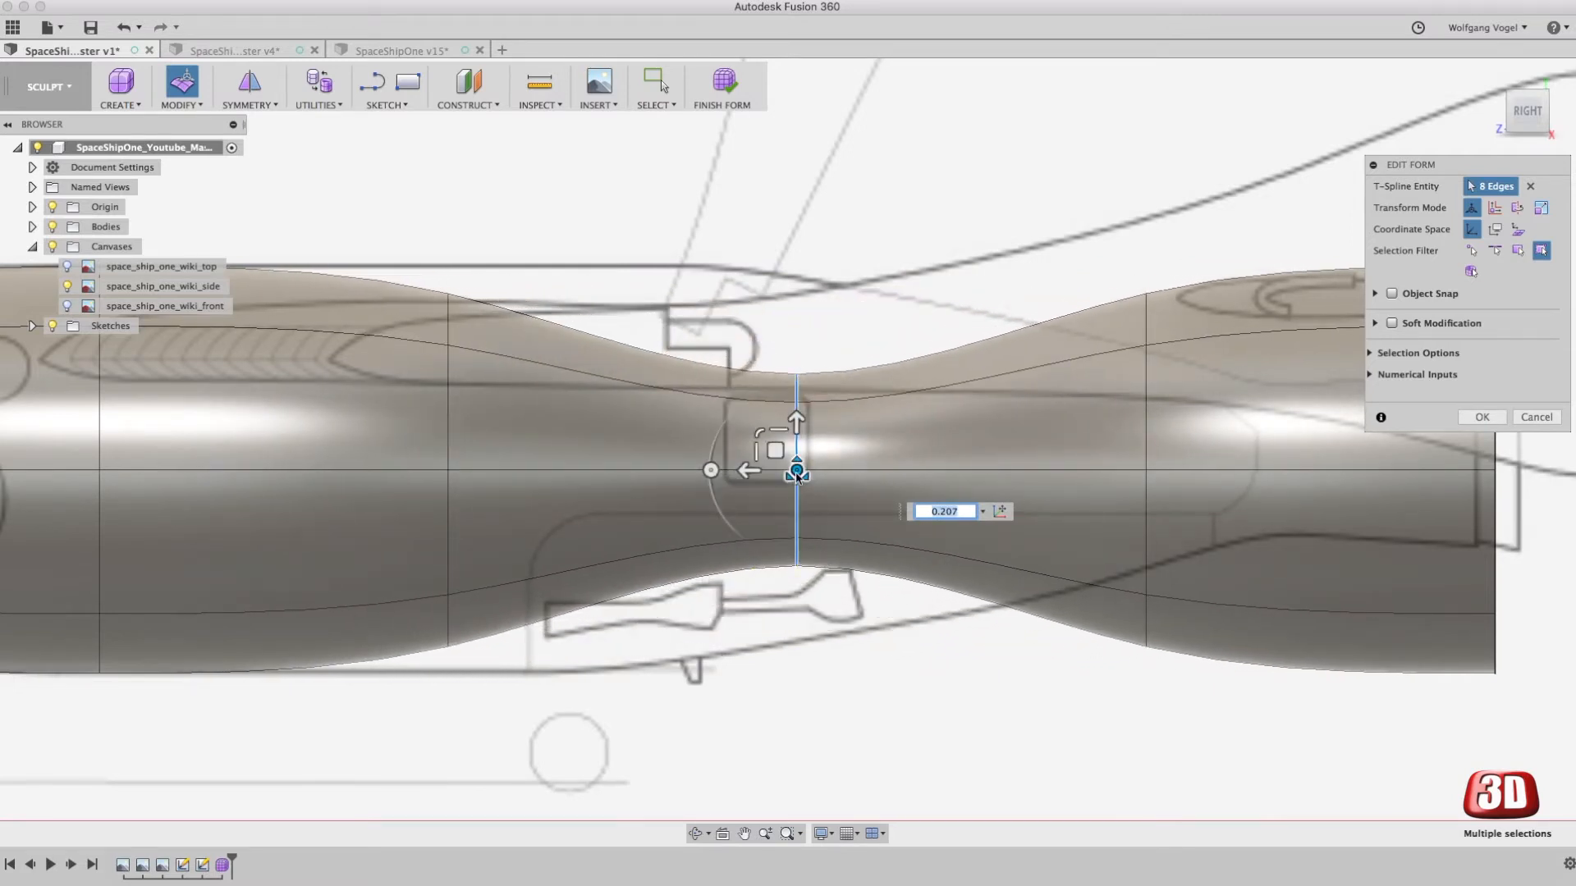
{"action": "mouse_move", "coordinate": [795, 478]}
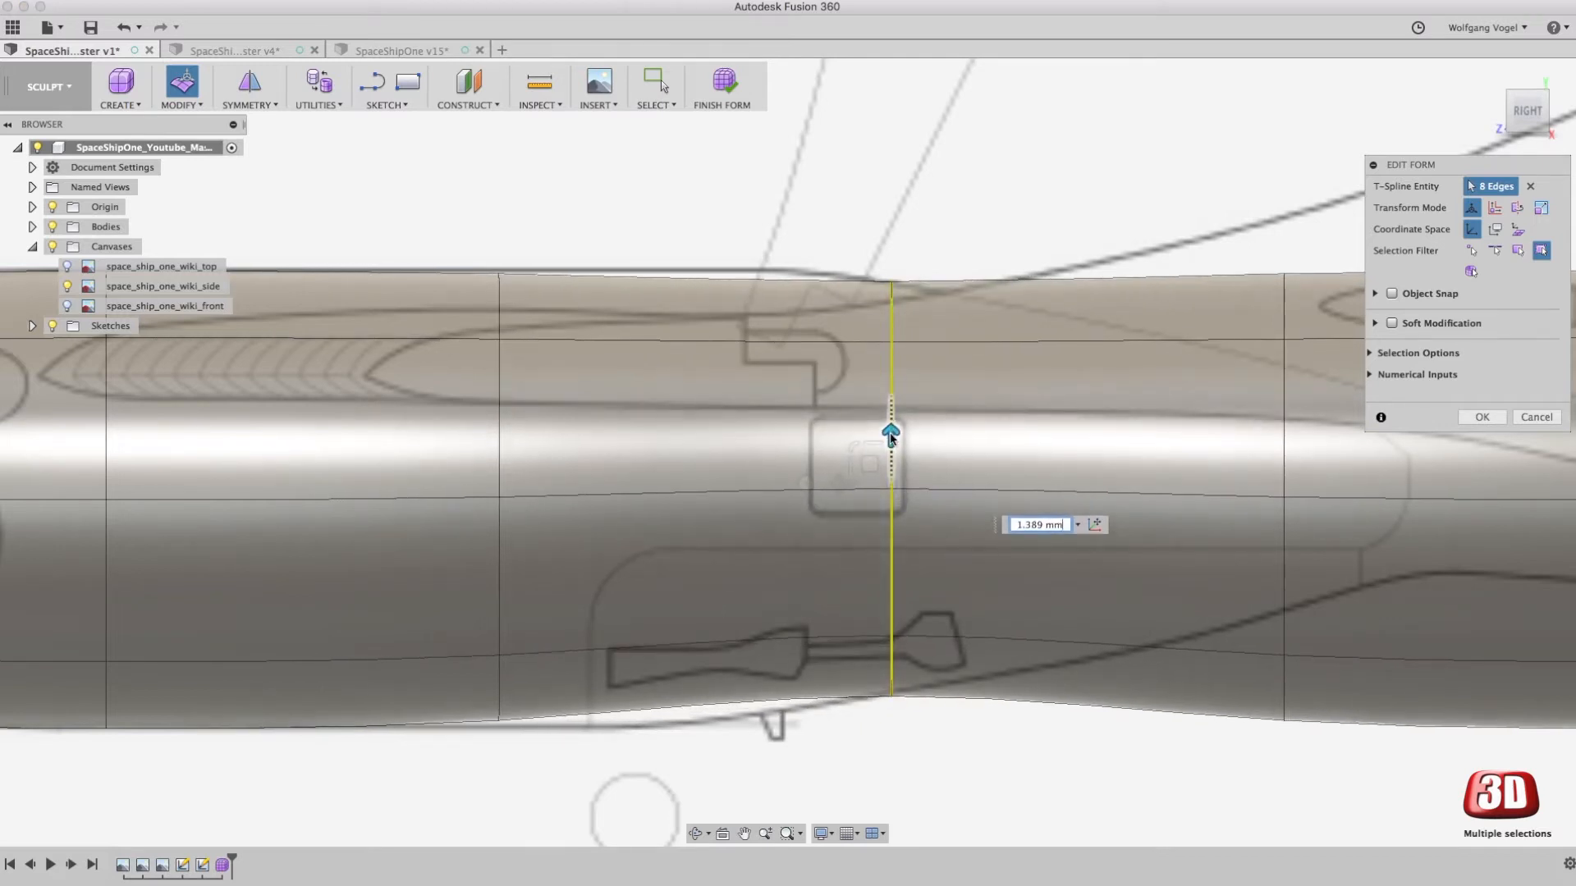
{"action": "mouse_move", "coordinate": [1287, 450]}
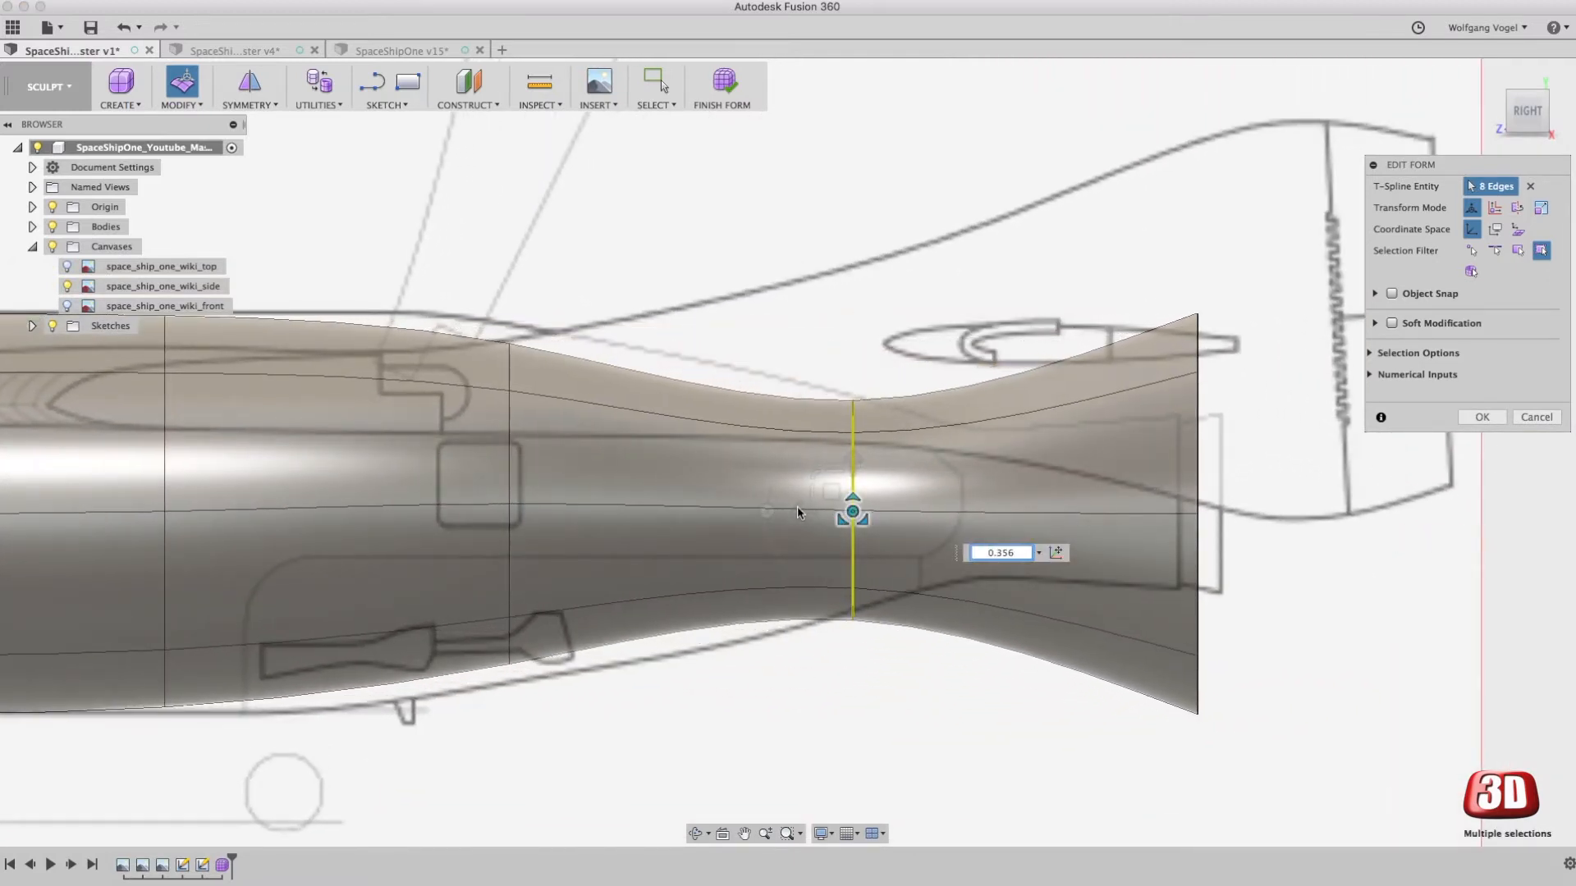
{"action": "left_click_drag", "start_coordinate": [852, 499], "coordinate": [852, 463]}
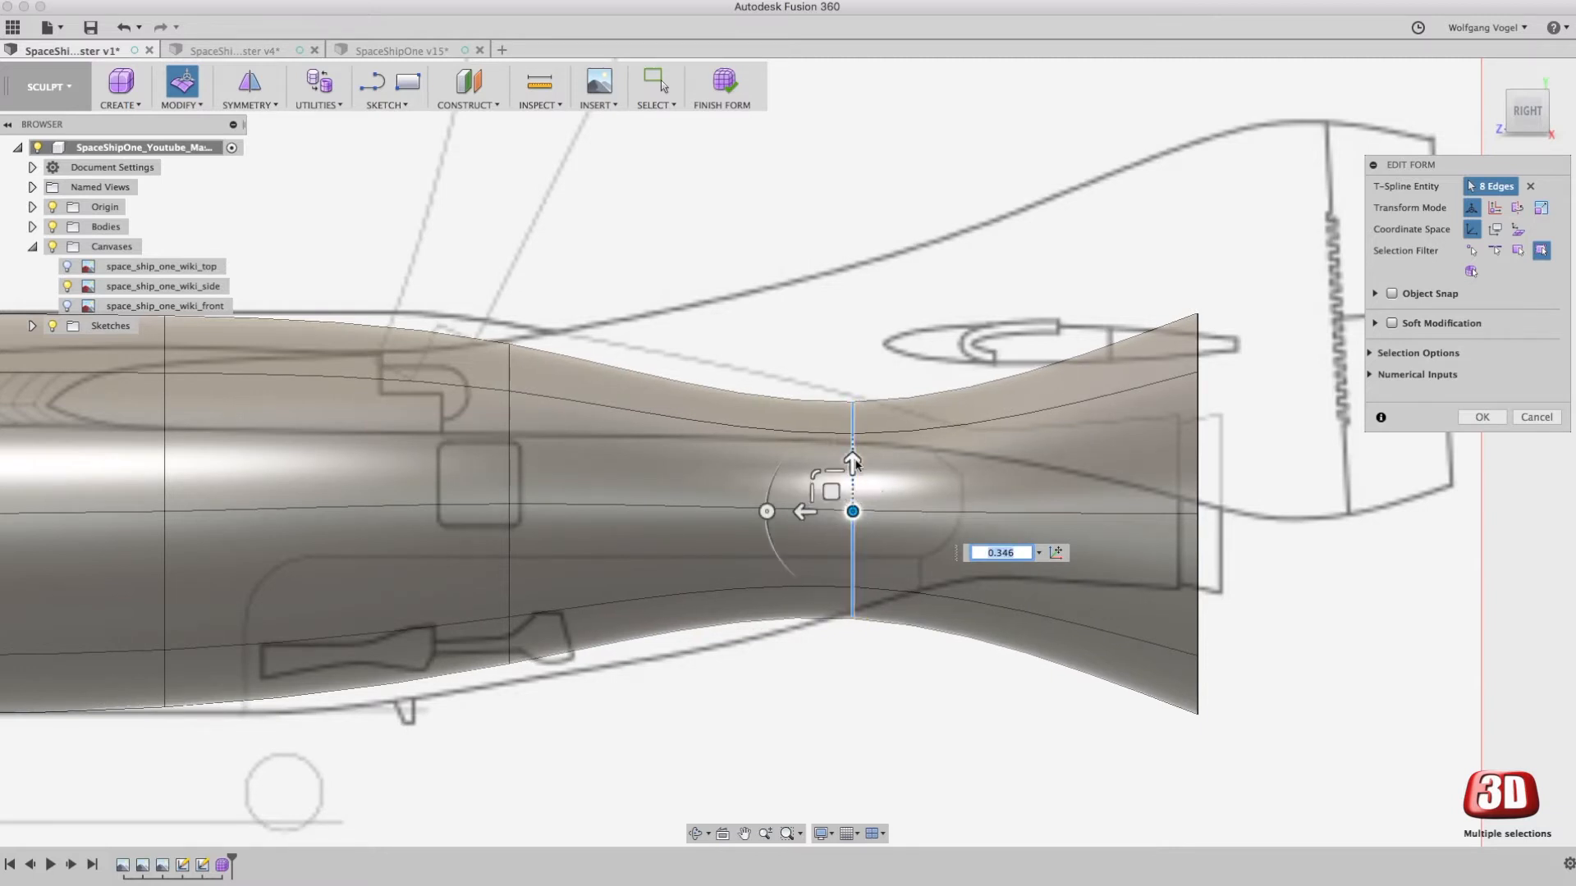
{"action": "left_click_drag", "start_coordinate": [852, 458], "coordinate": [852, 450]}
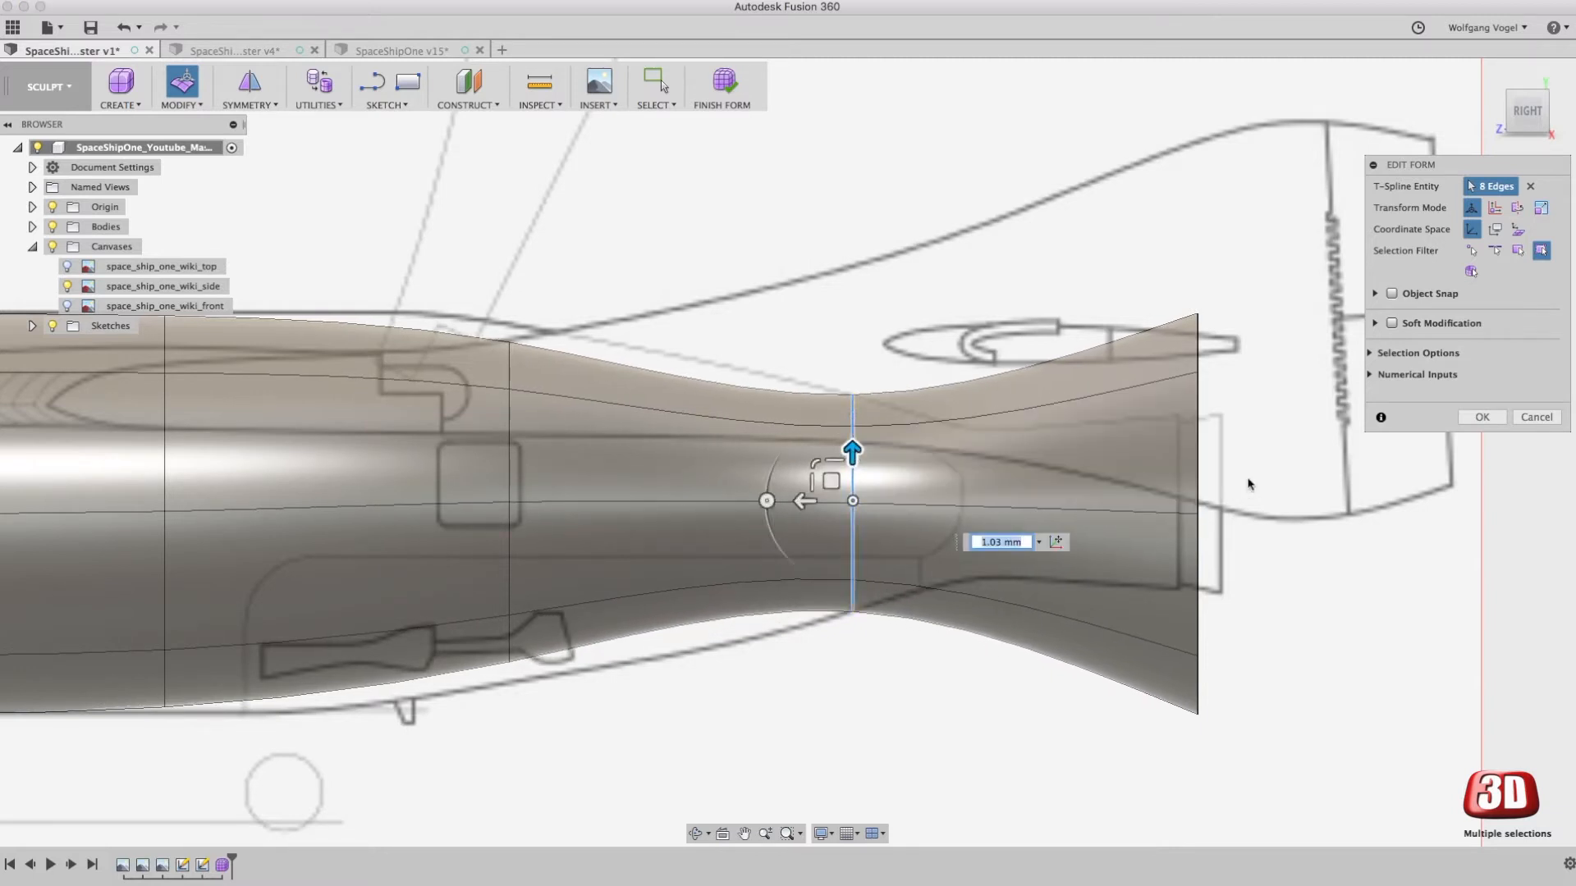
{"action": "left_click_drag", "start_coordinate": [852, 478], "coordinate": [1185, 493]}
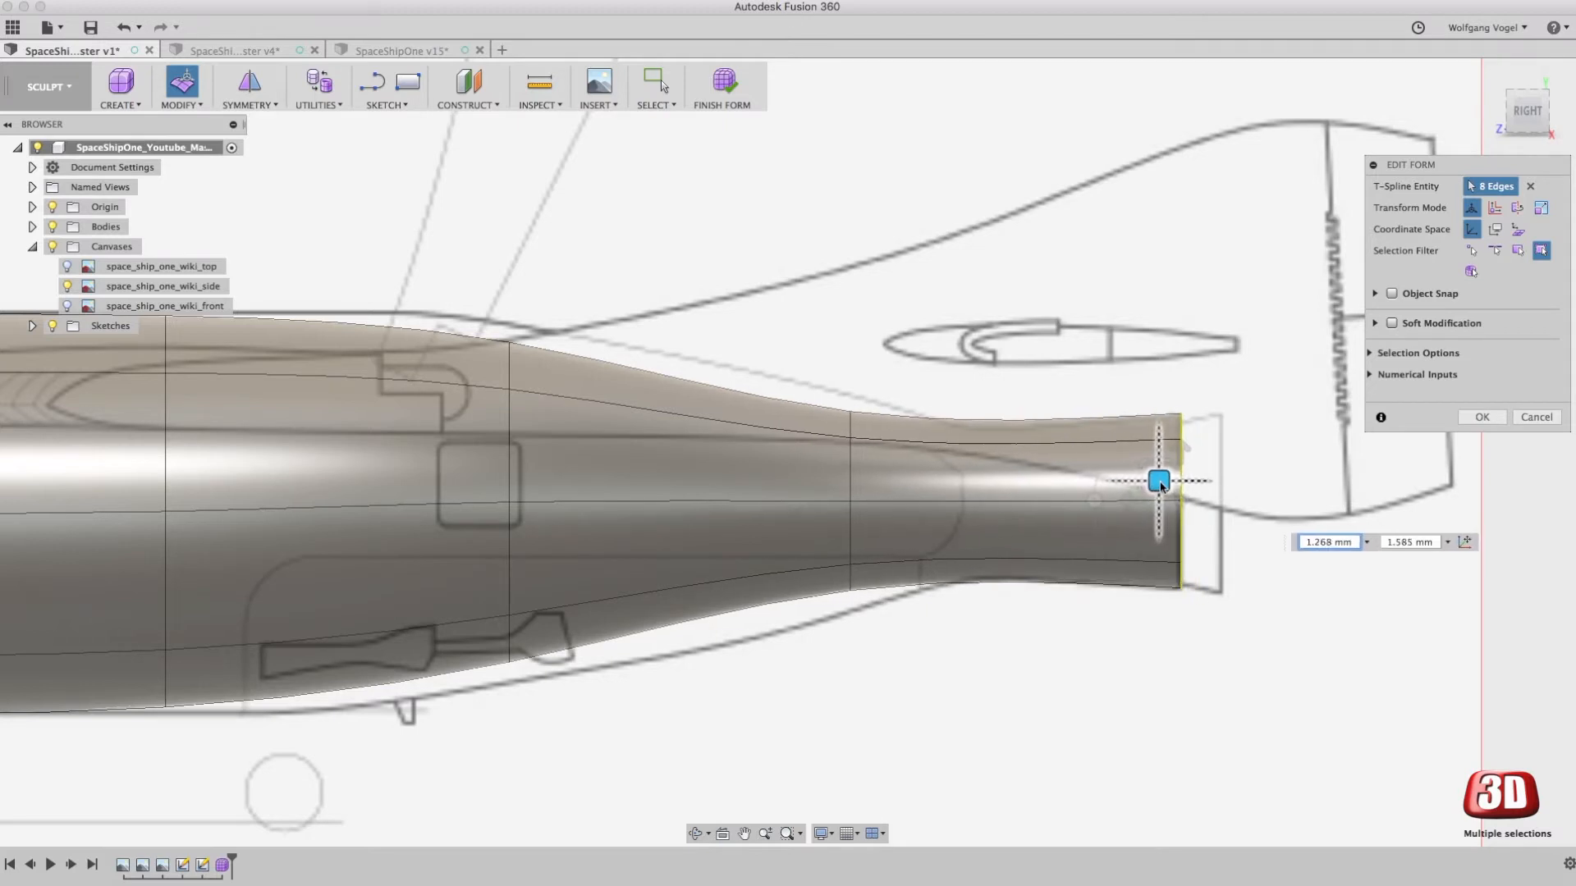
Step: Refine the tail end and rear ring positions and lift the forward edge to the side profile
{"action": "left_click_drag", "start_coordinate": [1157, 481], "coordinate": [1157, 482]}
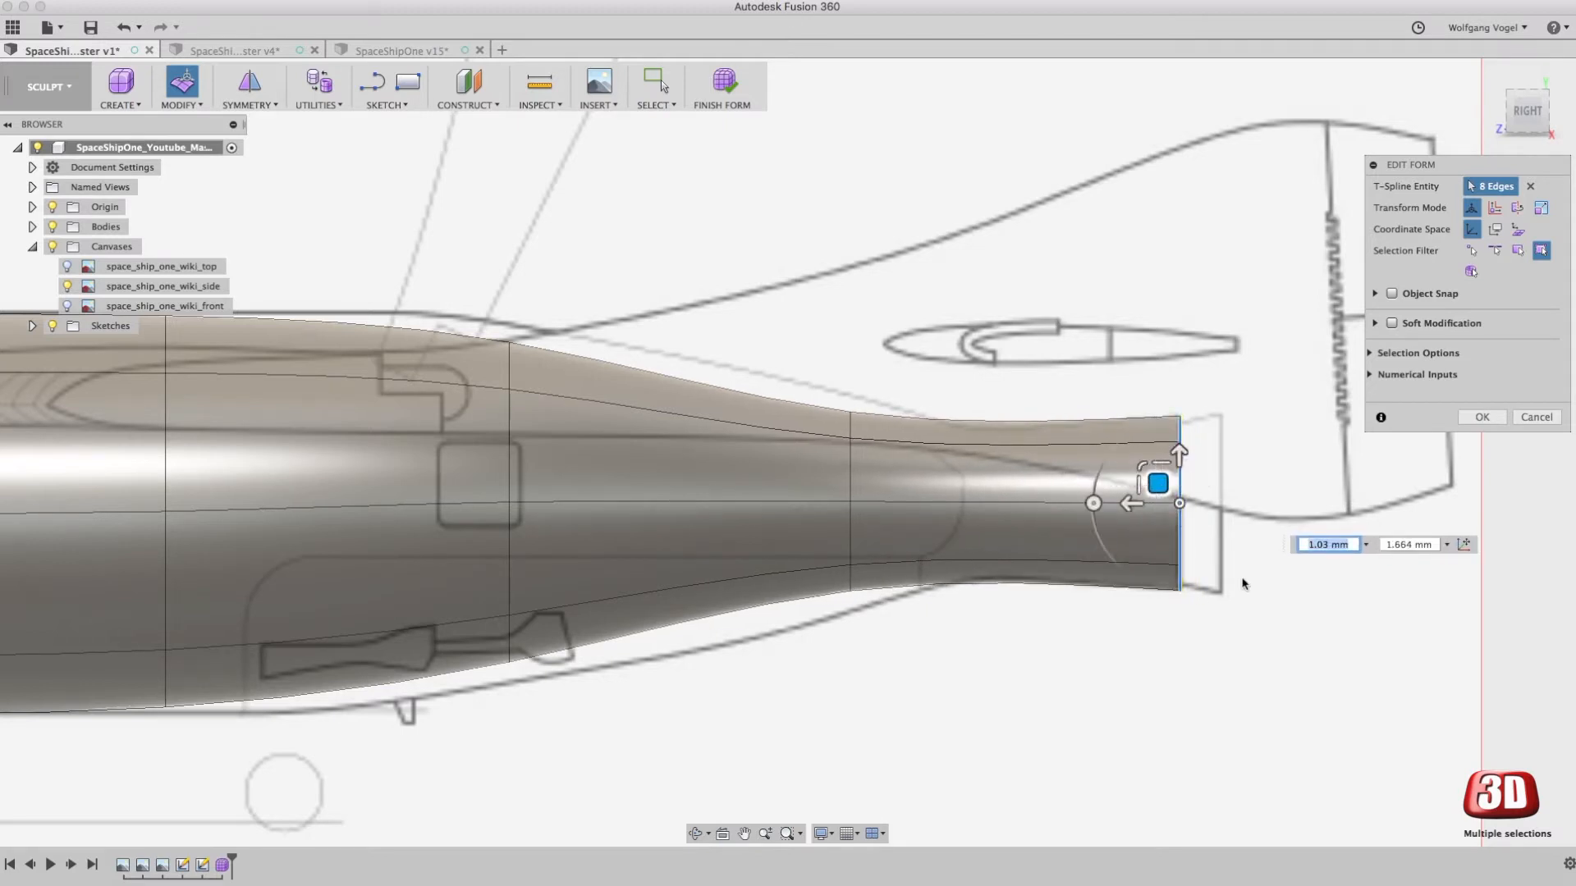
{"action": "mouse_move", "coordinate": [1267, 479]}
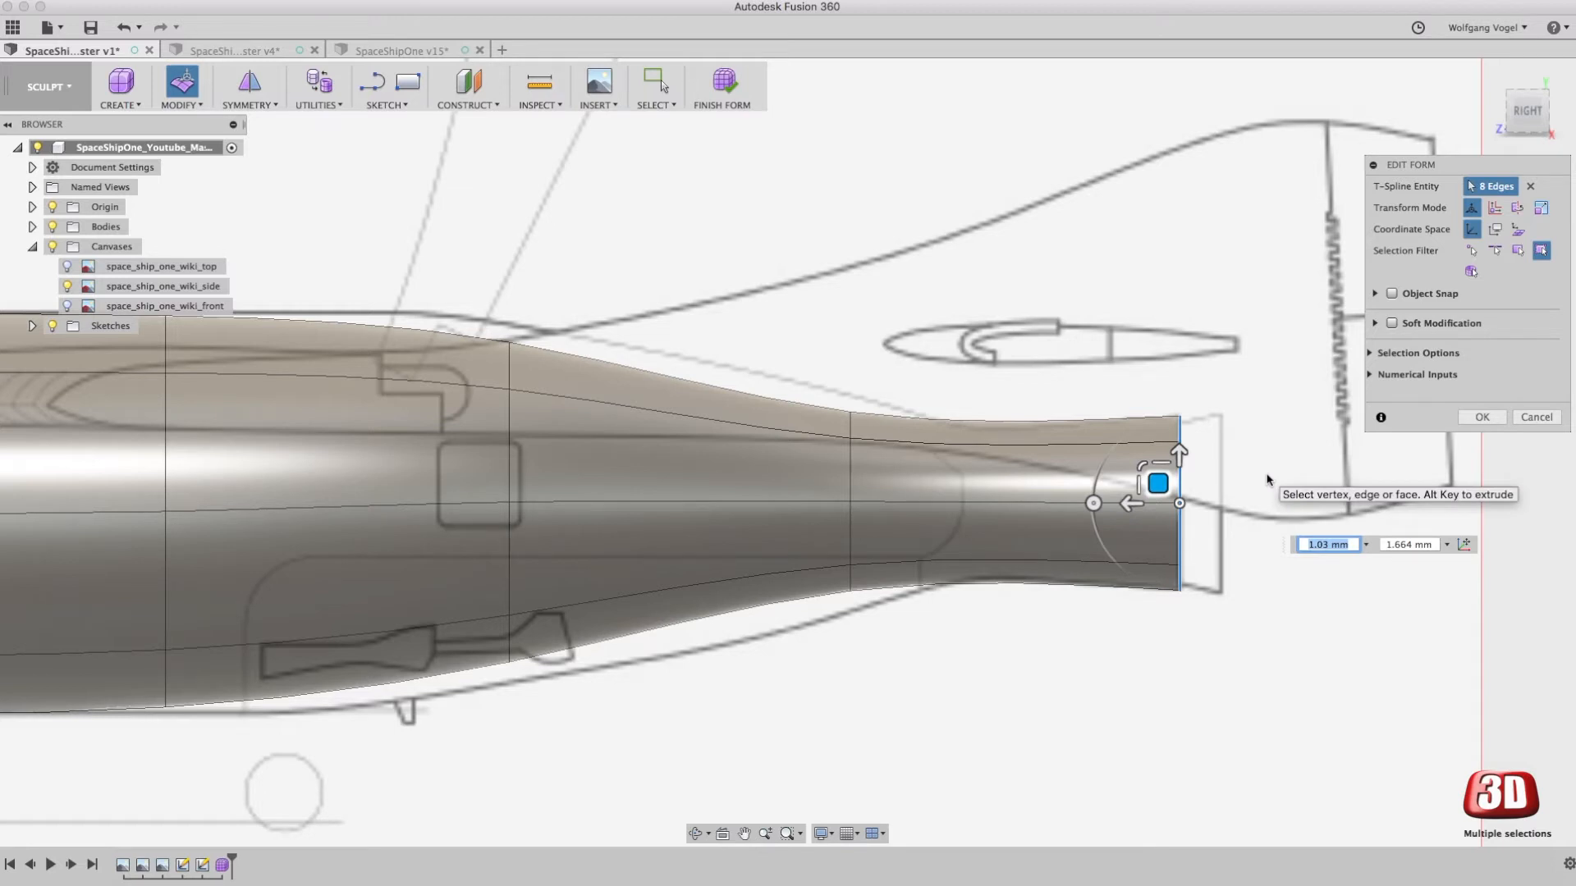
{"action": "mouse_move", "coordinate": [1376, 495]}
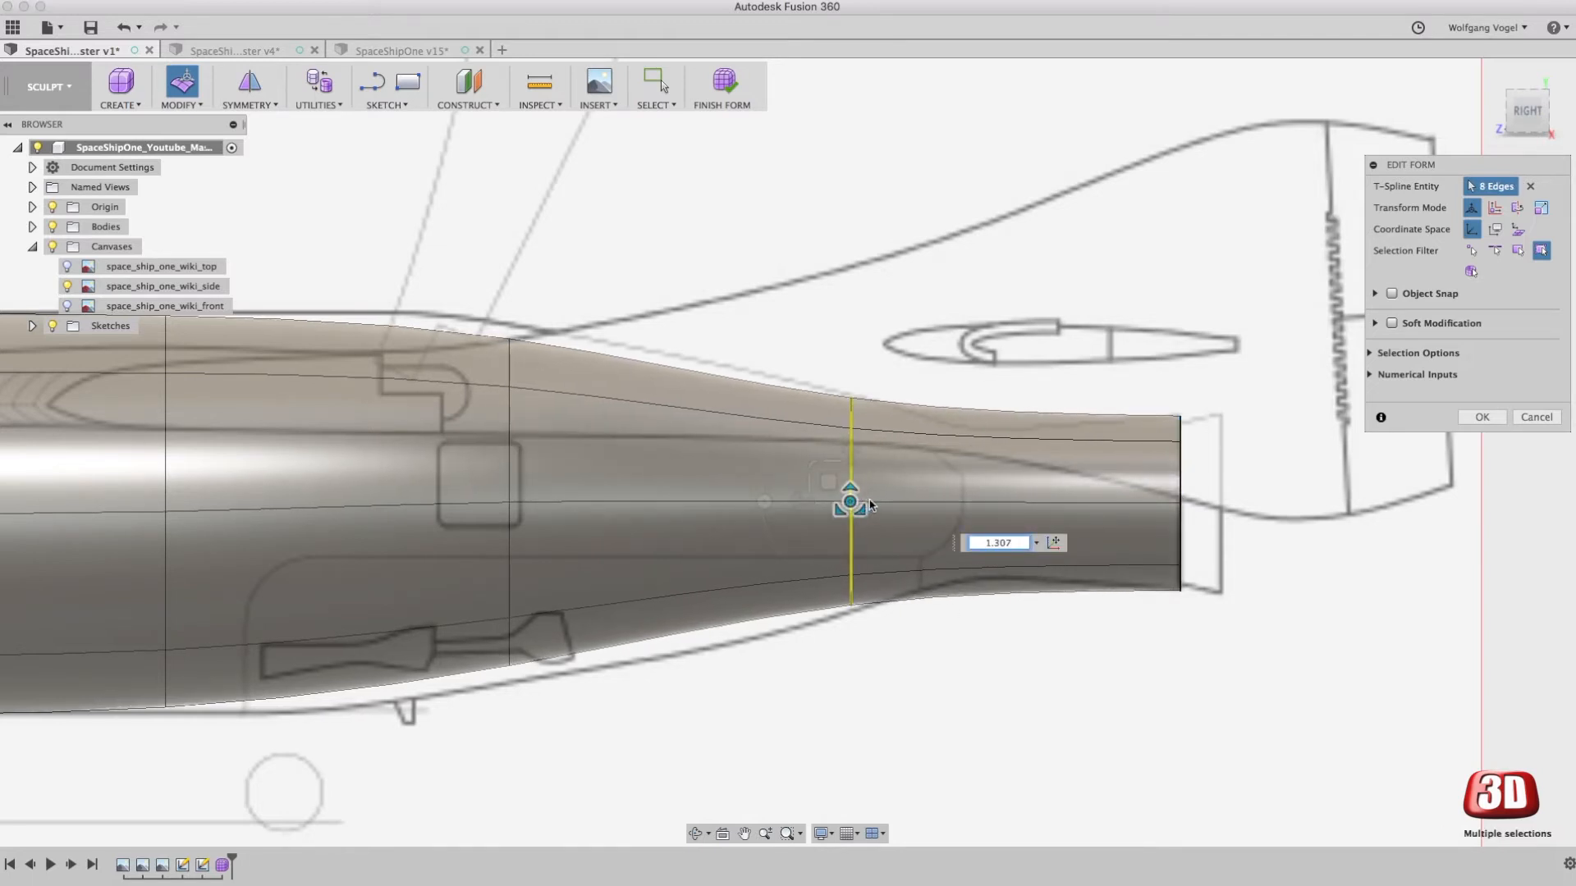
{"action": "left_click_drag", "start_coordinate": [849, 502], "coordinate": [848, 483]}
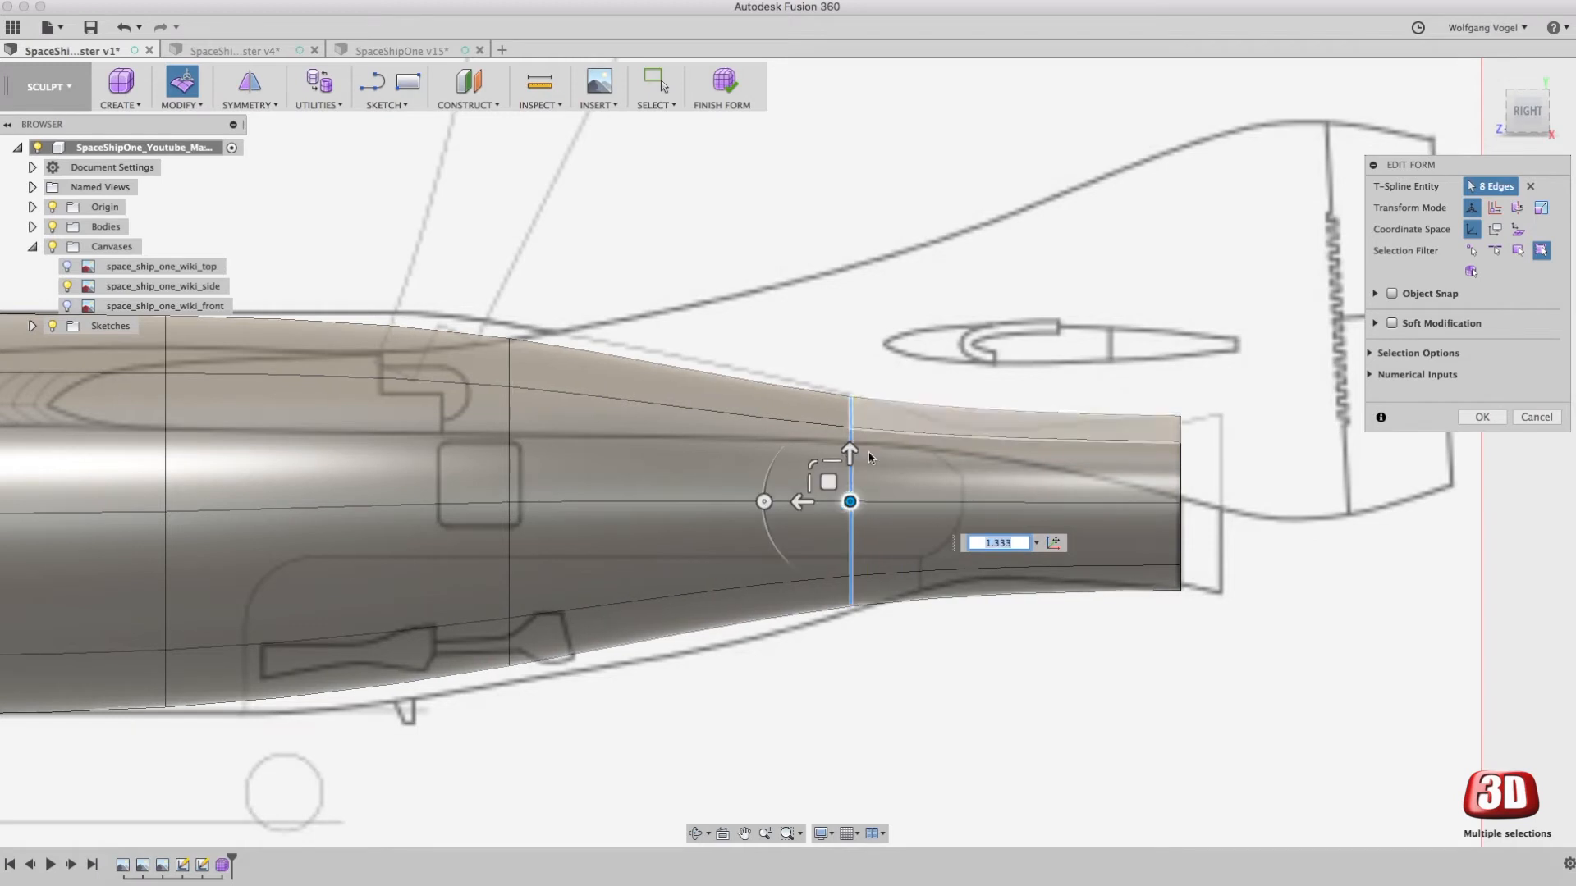
{"action": "left_click_drag", "start_coordinate": [848, 453], "coordinate": [848, 458]}
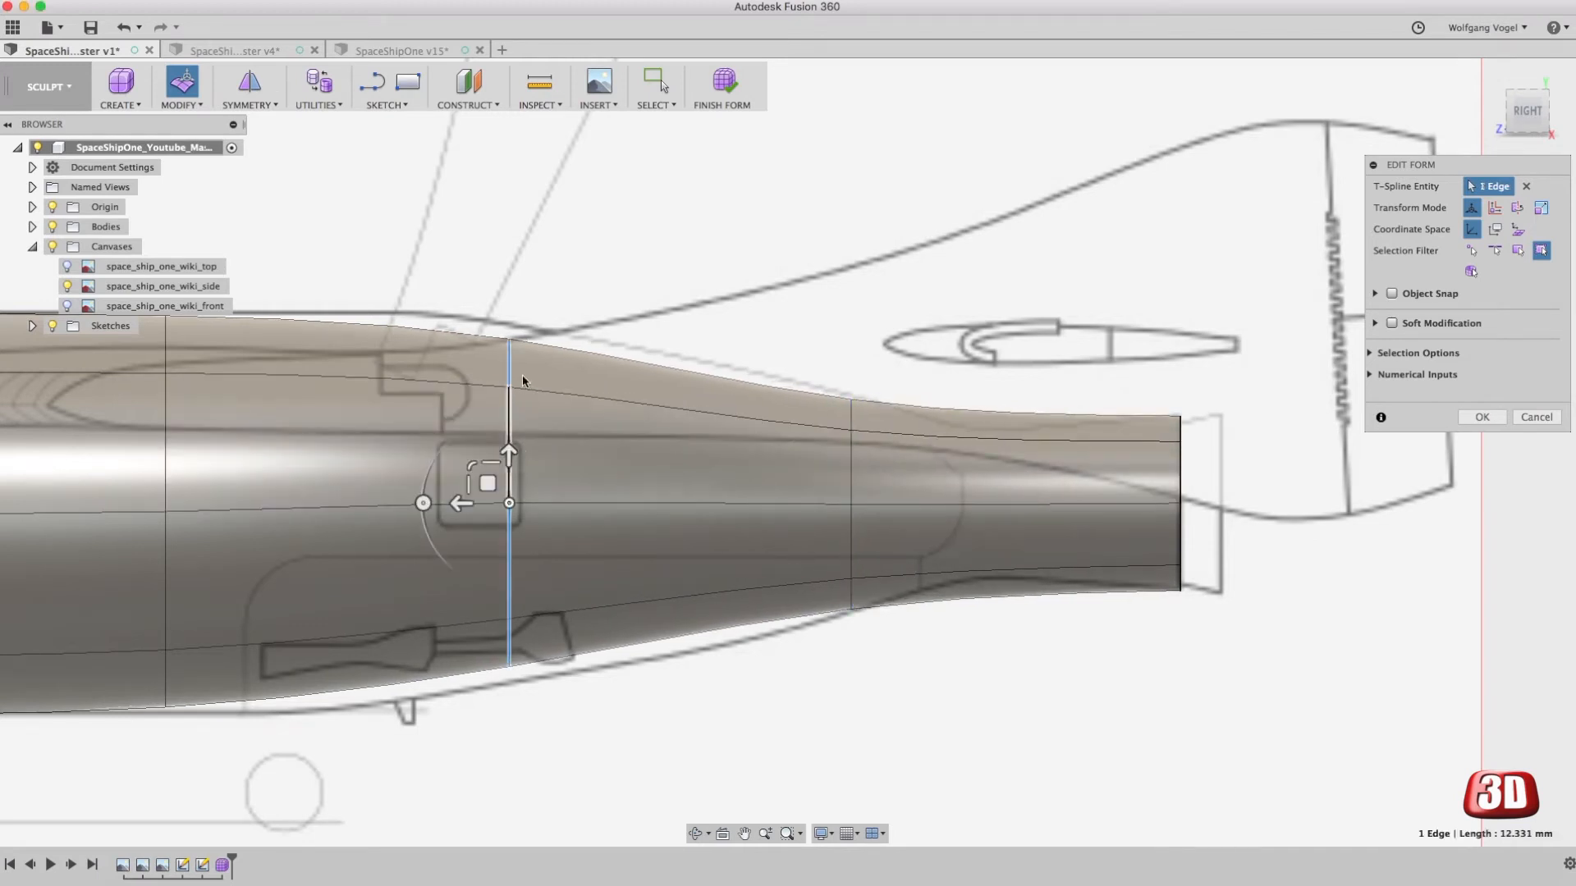
{"action": "left_click_drag", "start_coordinate": [507, 455], "coordinate": [507, 503]}
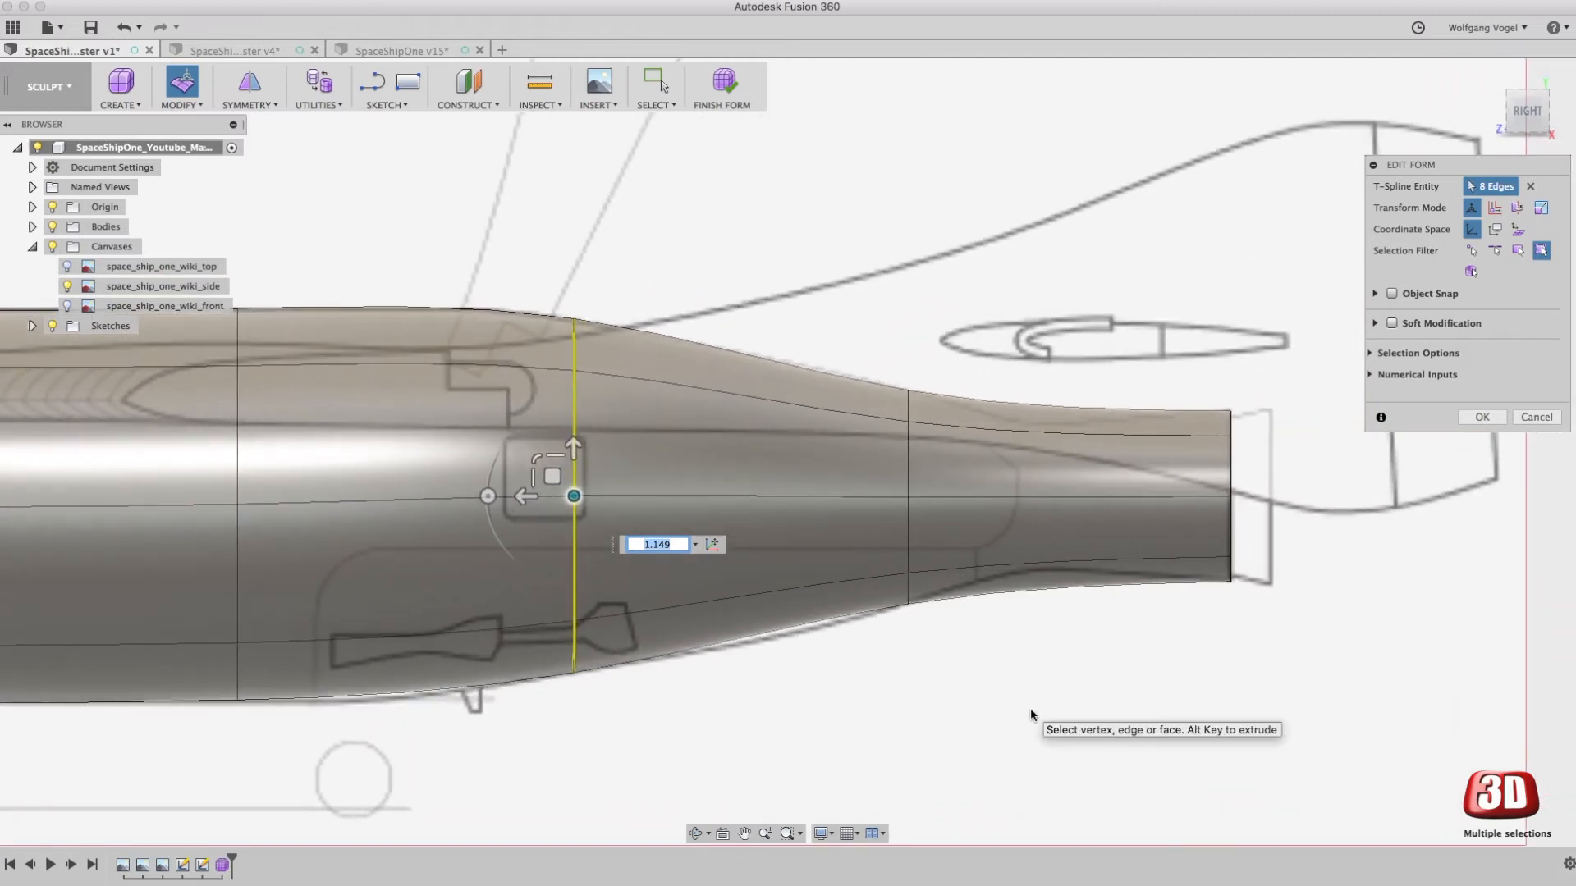
{"action": "mouse_move", "coordinate": [1051, 430]}
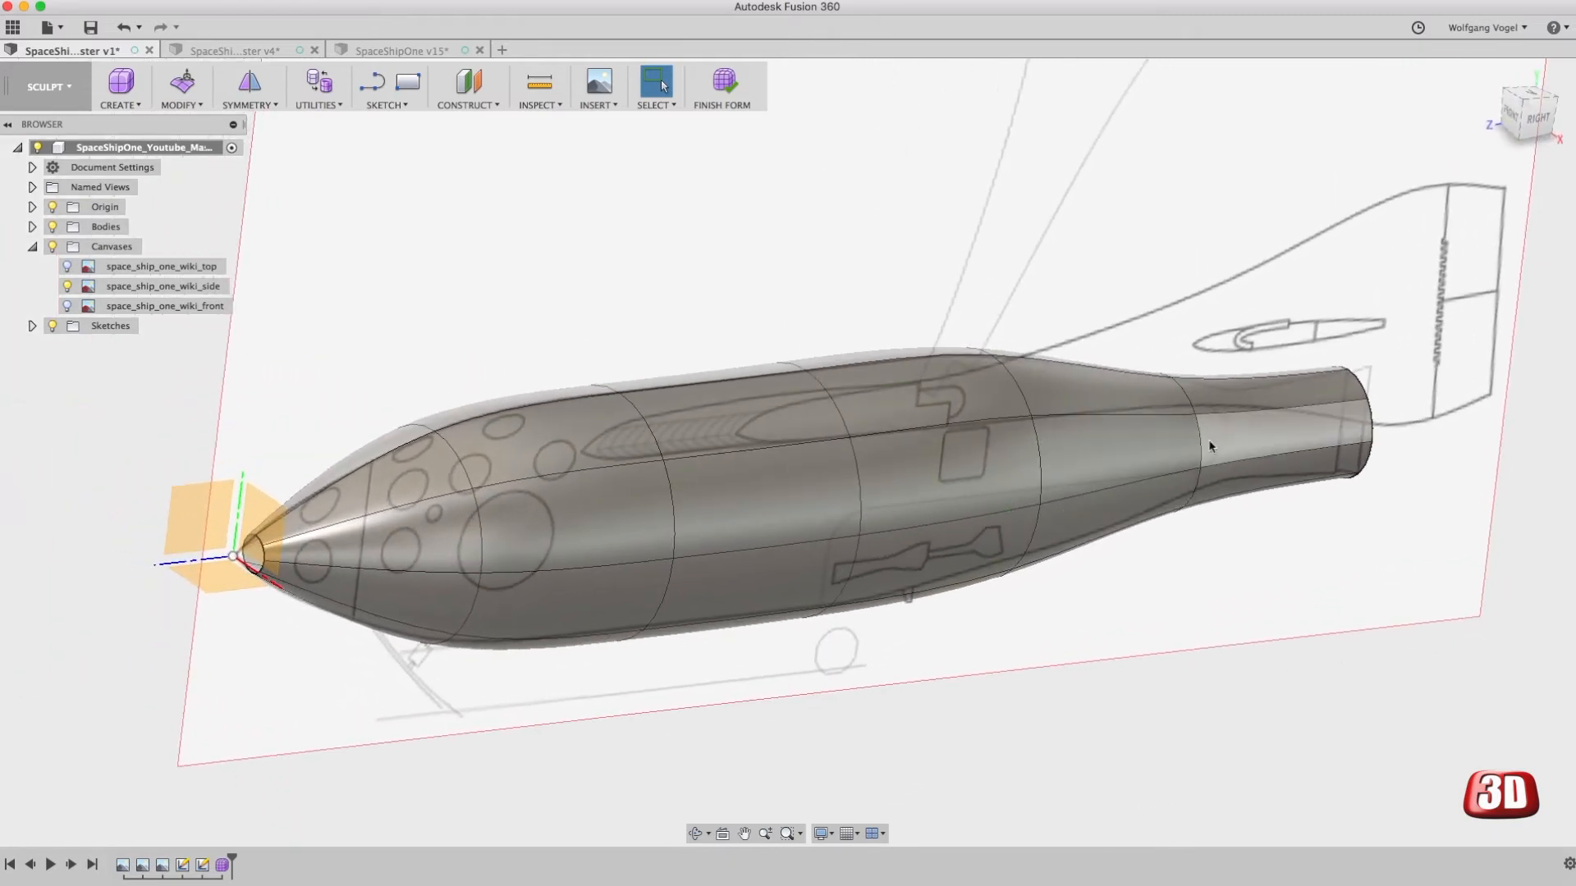
Step: Insert a new edge loop beside the tail ring at insert location -0.443
{"action": "left_click", "coordinate": [1211, 446]}
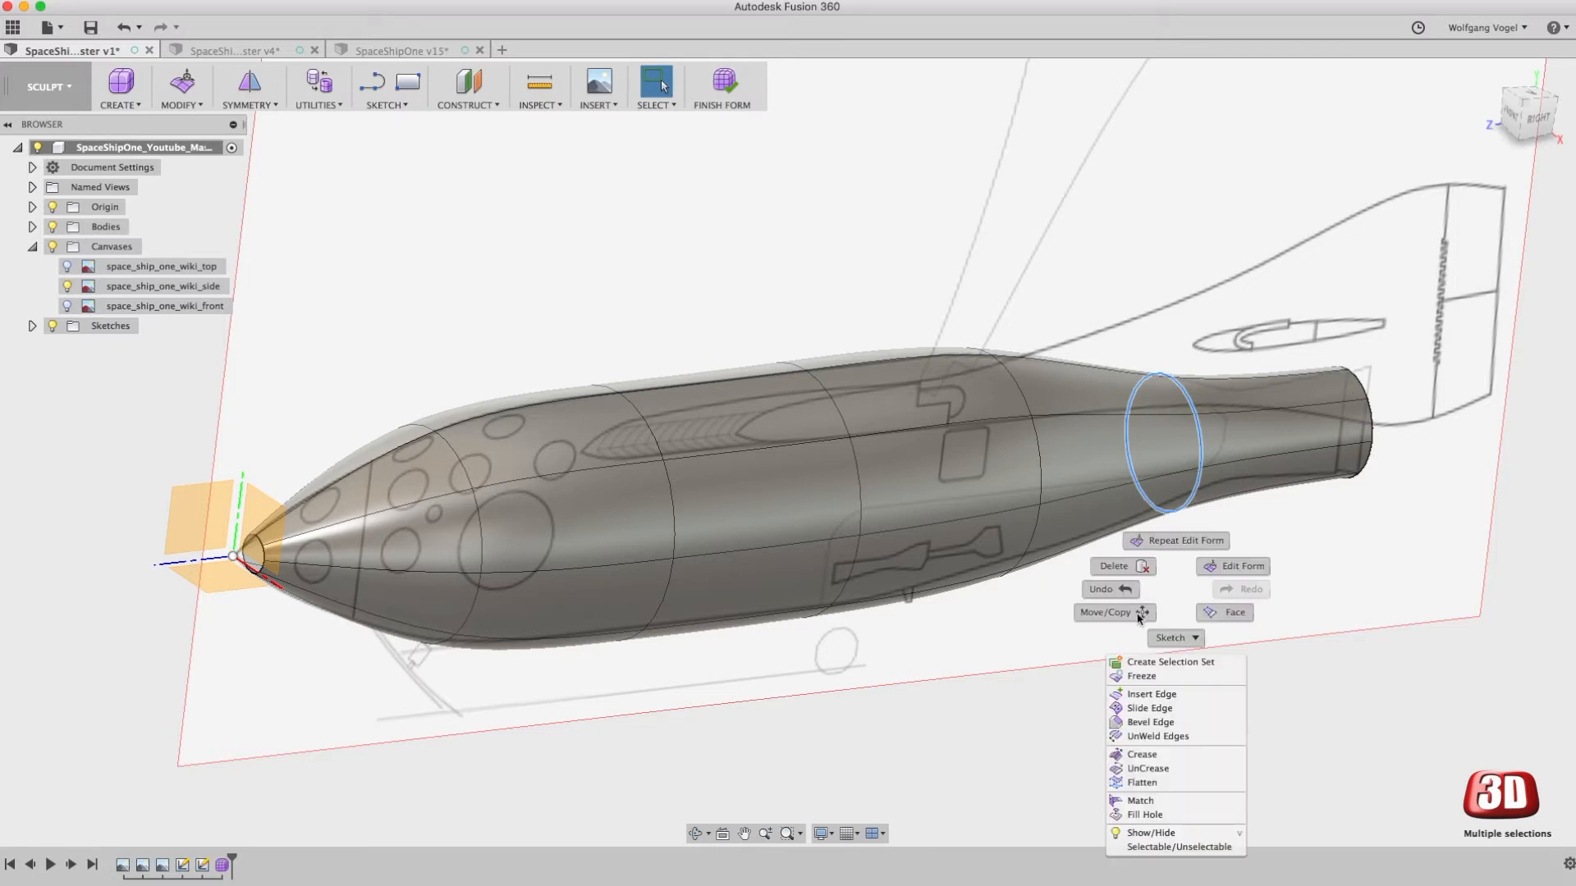
{"action": "left_click", "coordinate": [1149, 692]}
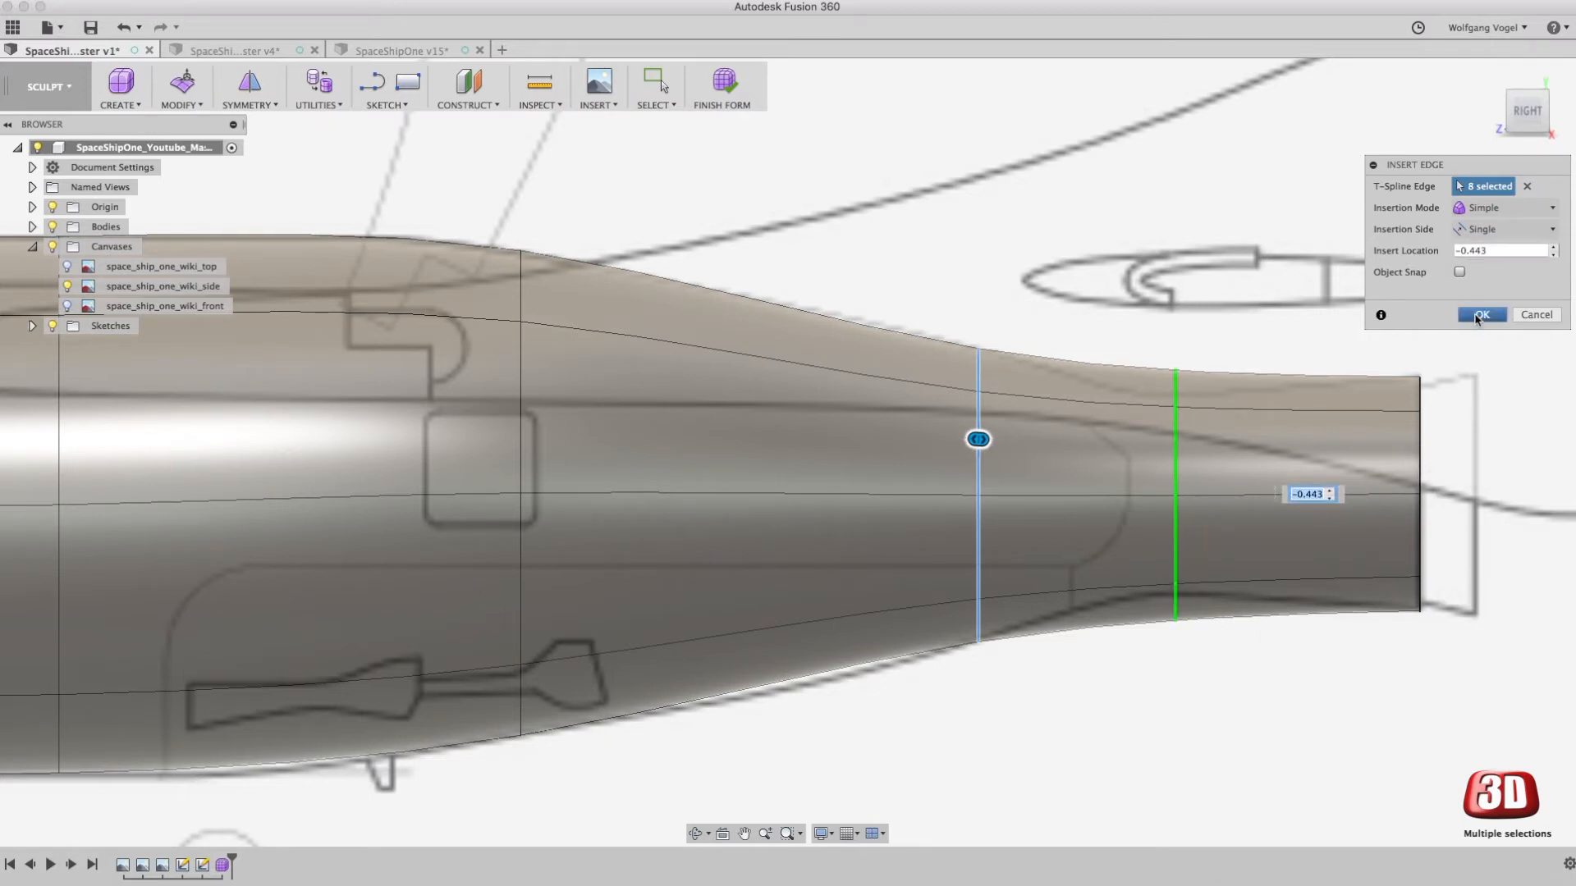
{"action": "left_click", "coordinate": [1480, 315]}
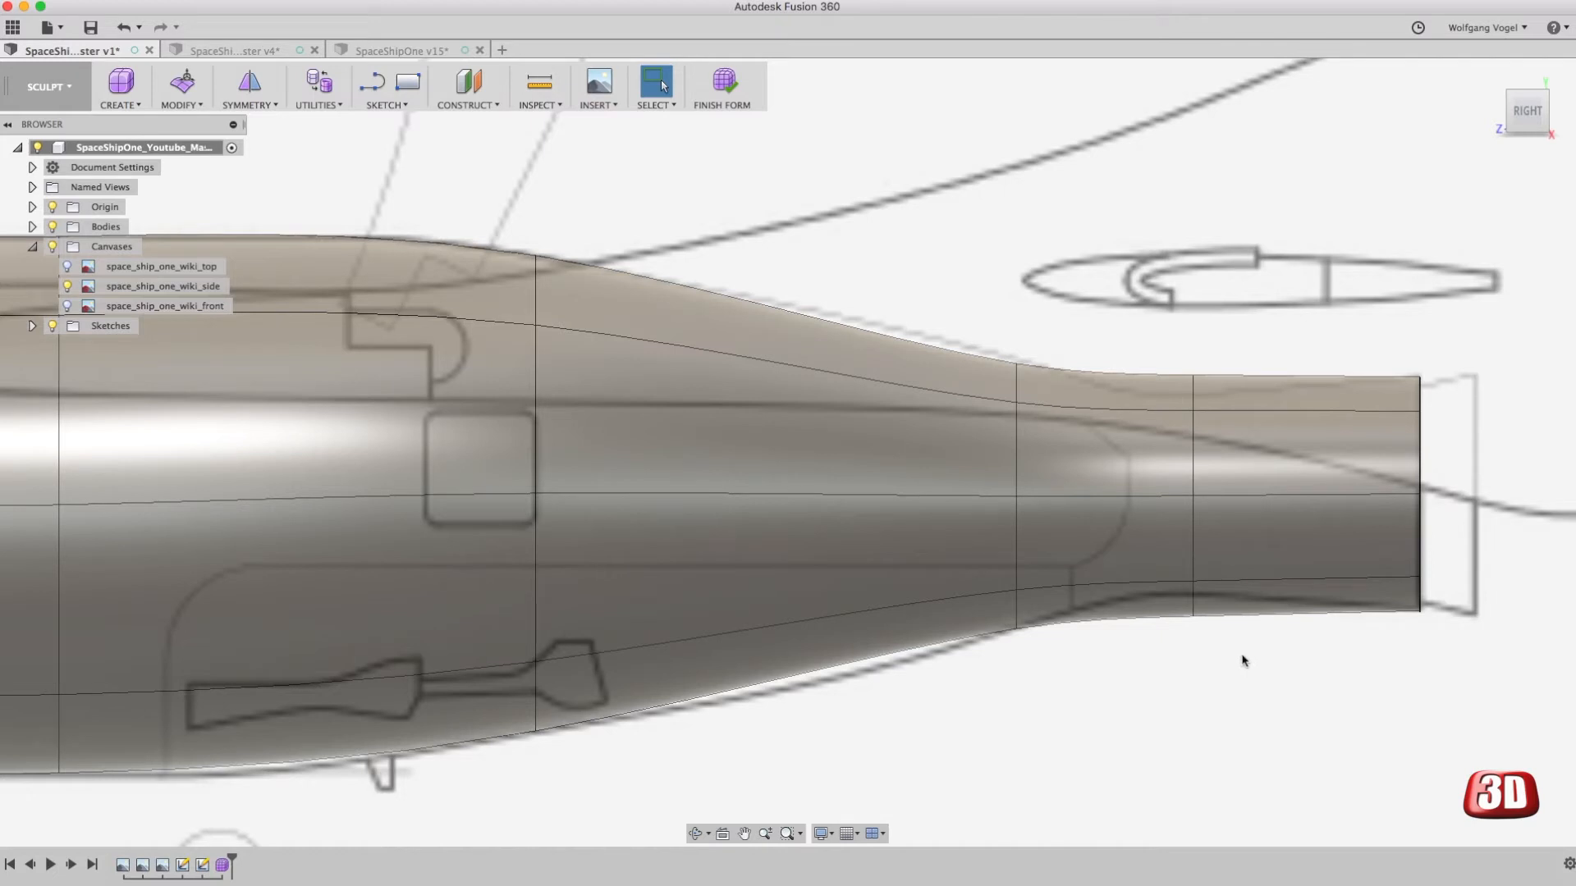
{"action": "mouse_move", "coordinate": [486, 150]}
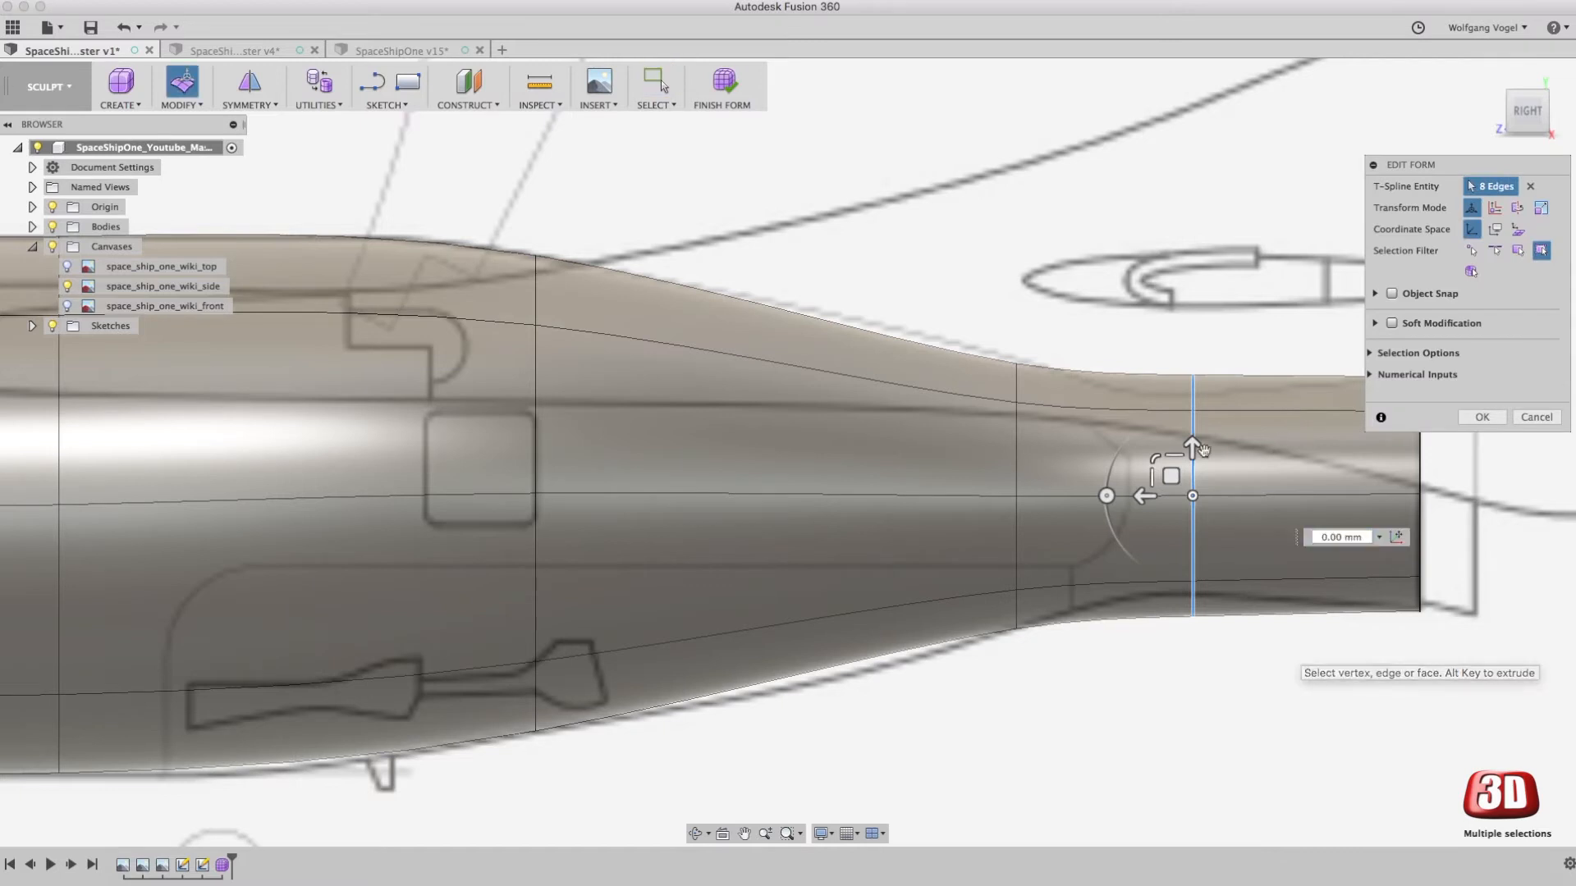
Step: Scale the tail edge rings and slide them along the body so the taper matches the side canvas
{"action": "left_click_drag", "start_coordinate": [1193, 446], "coordinate": [1194, 496]}
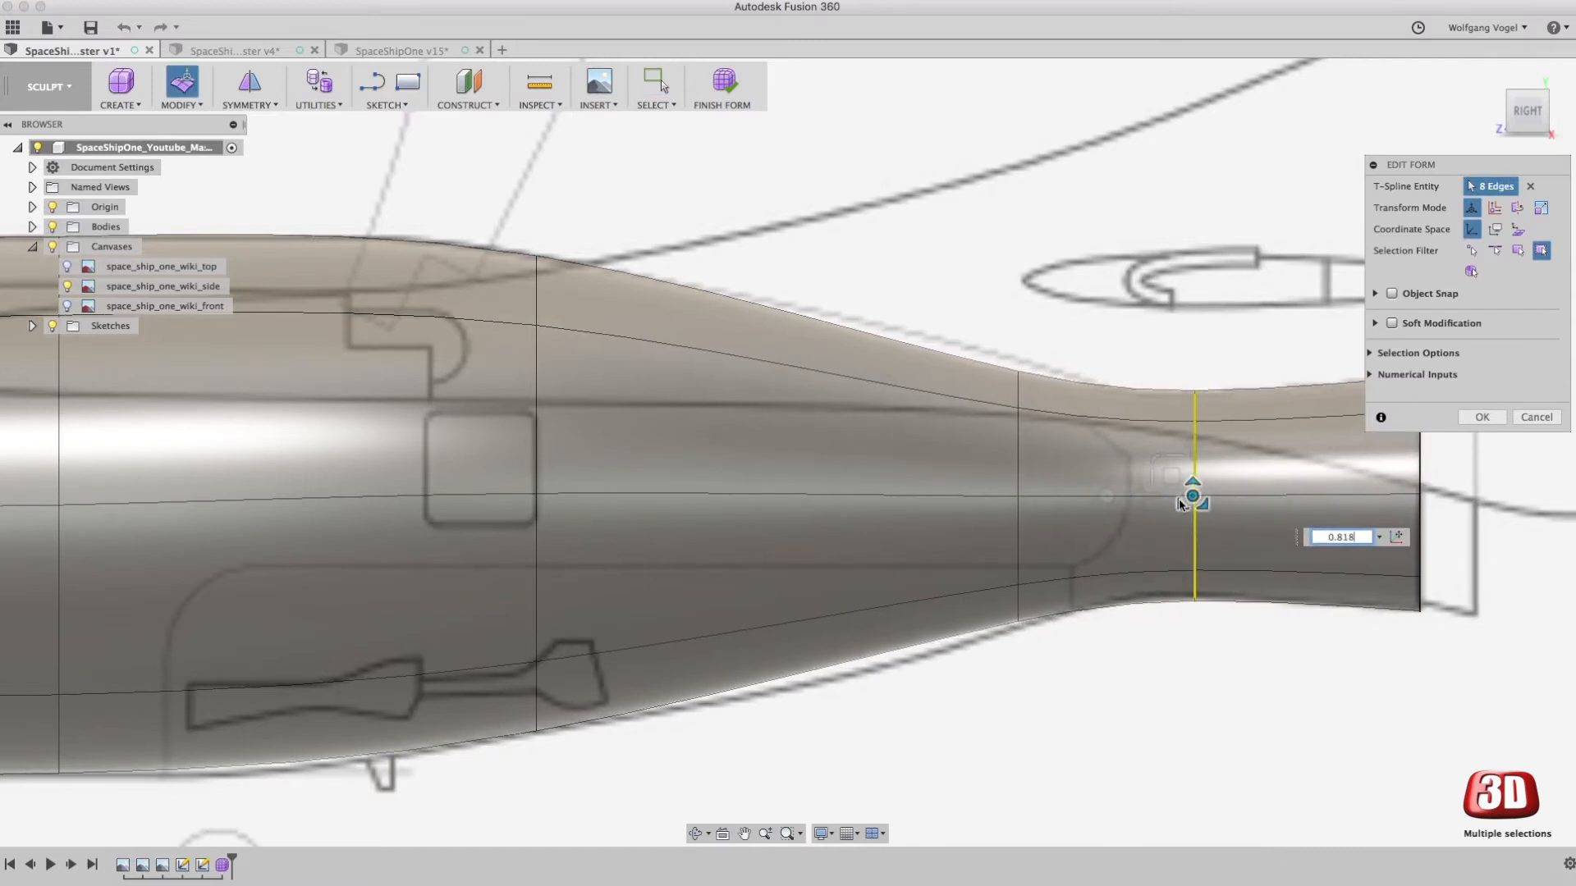
{"action": "left_click_drag", "start_coordinate": [1192, 495], "coordinate": [1192, 513]}
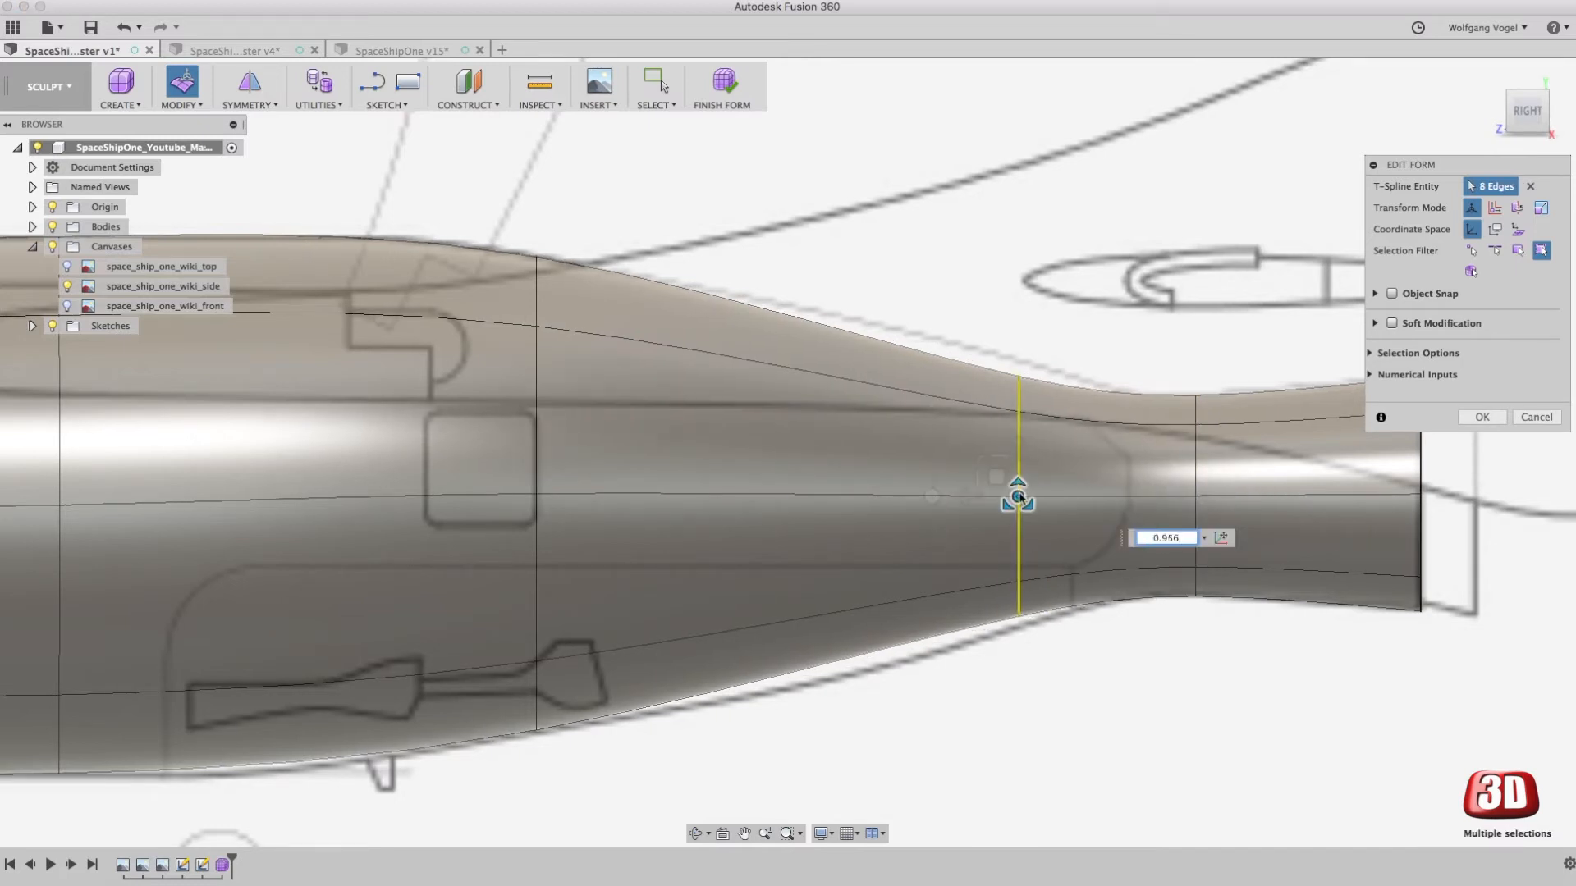
{"action": "left_click_drag", "start_coordinate": [1018, 497], "coordinate": [1015, 478]}
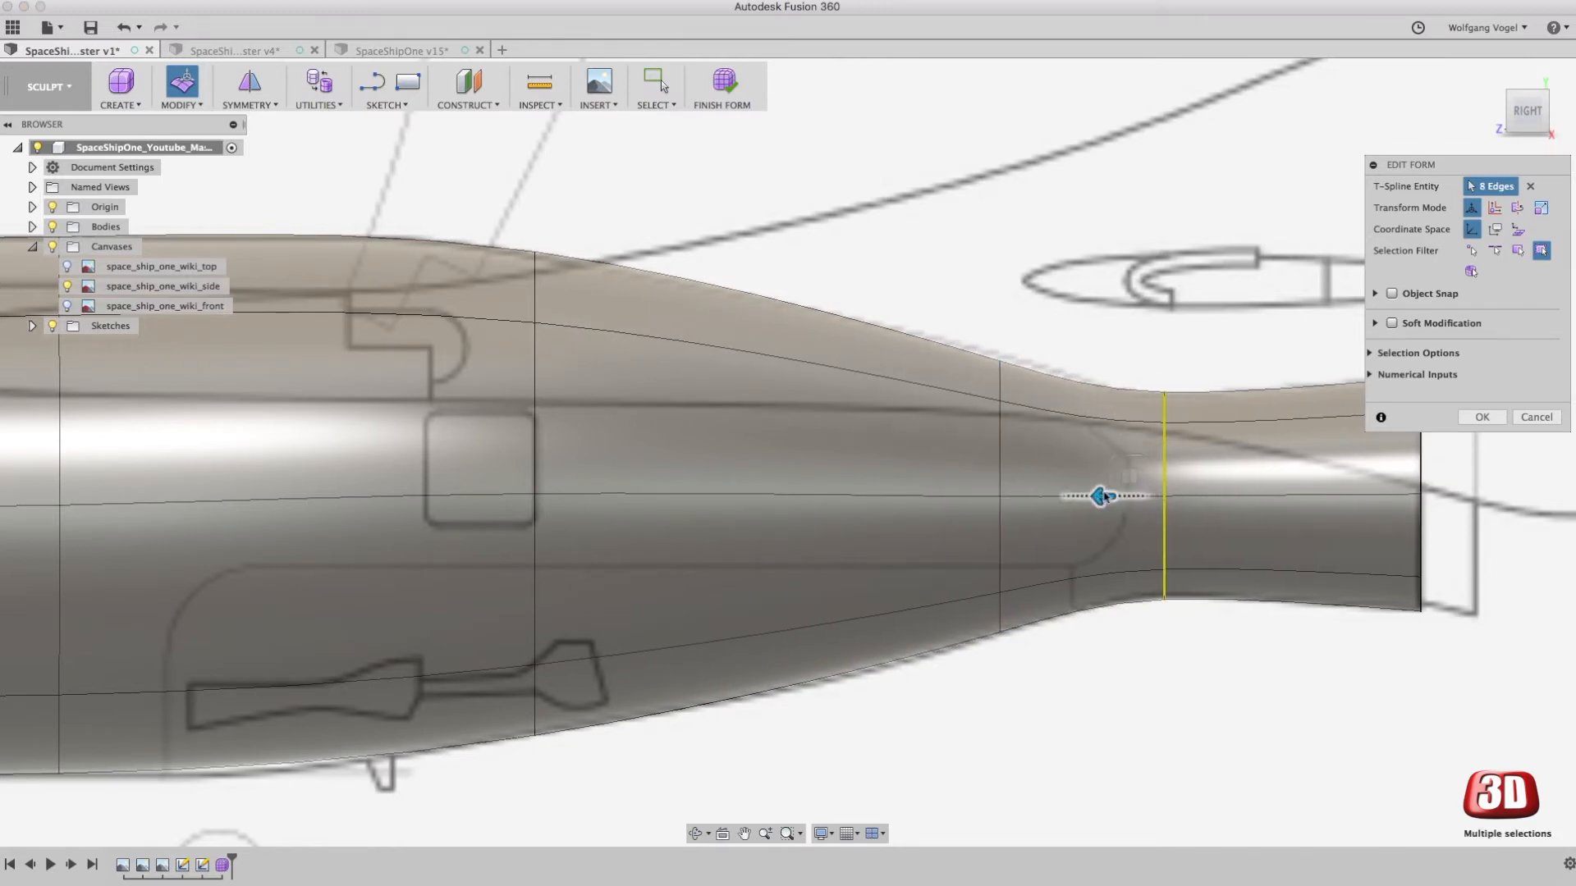
{"action": "left_click_drag", "start_coordinate": [1100, 496], "coordinate": [1123, 494]}
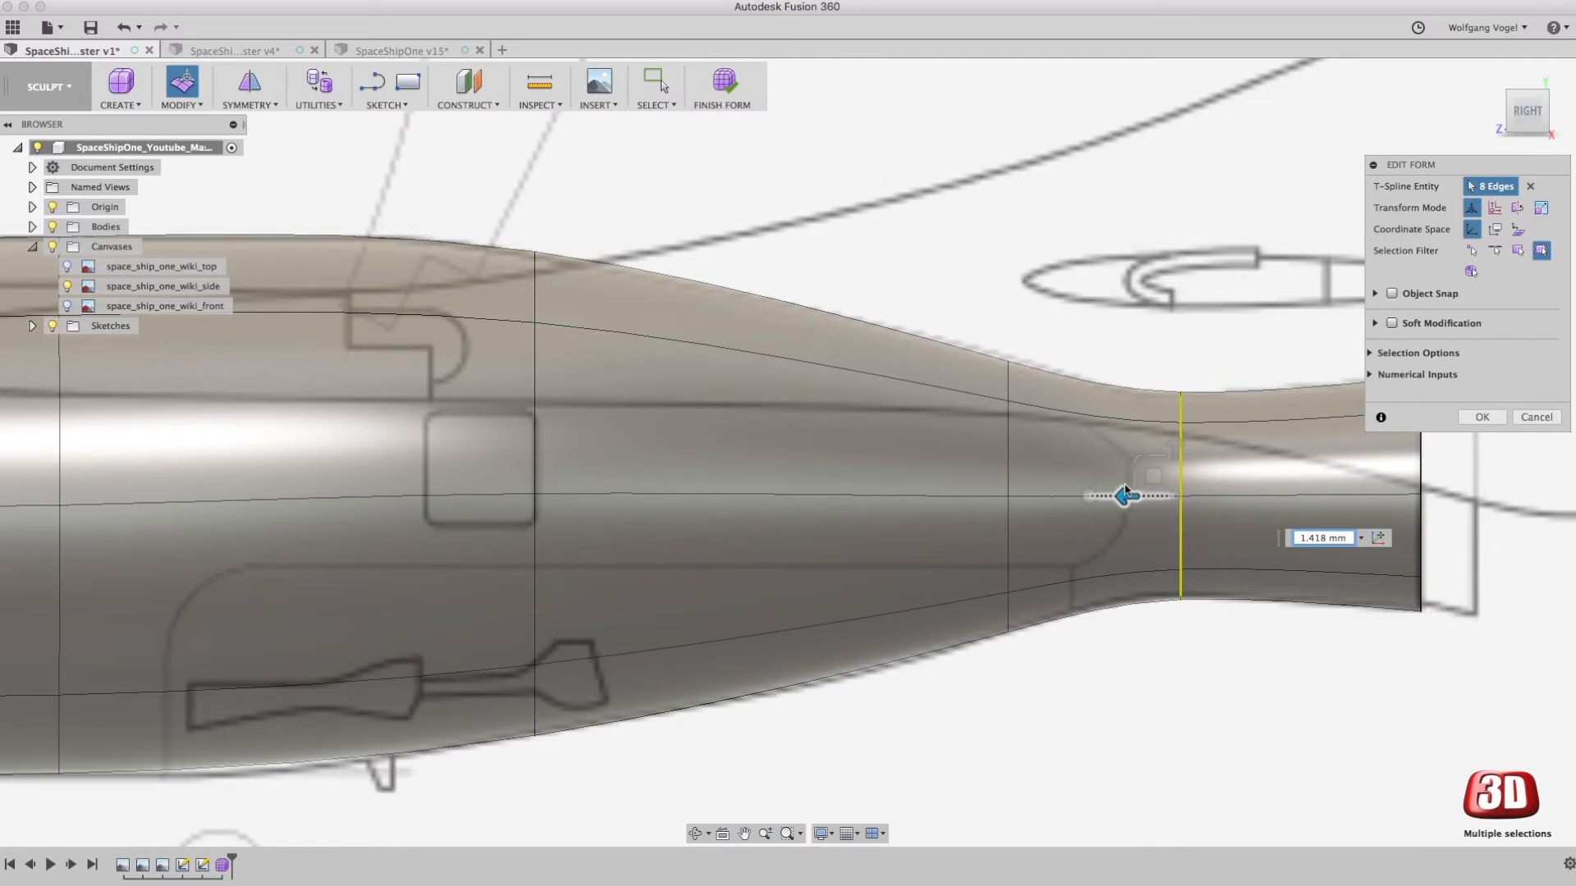
{"action": "left_click_drag", "start_coordinate": [1123, 494], "coordinate": [1130, 496]}
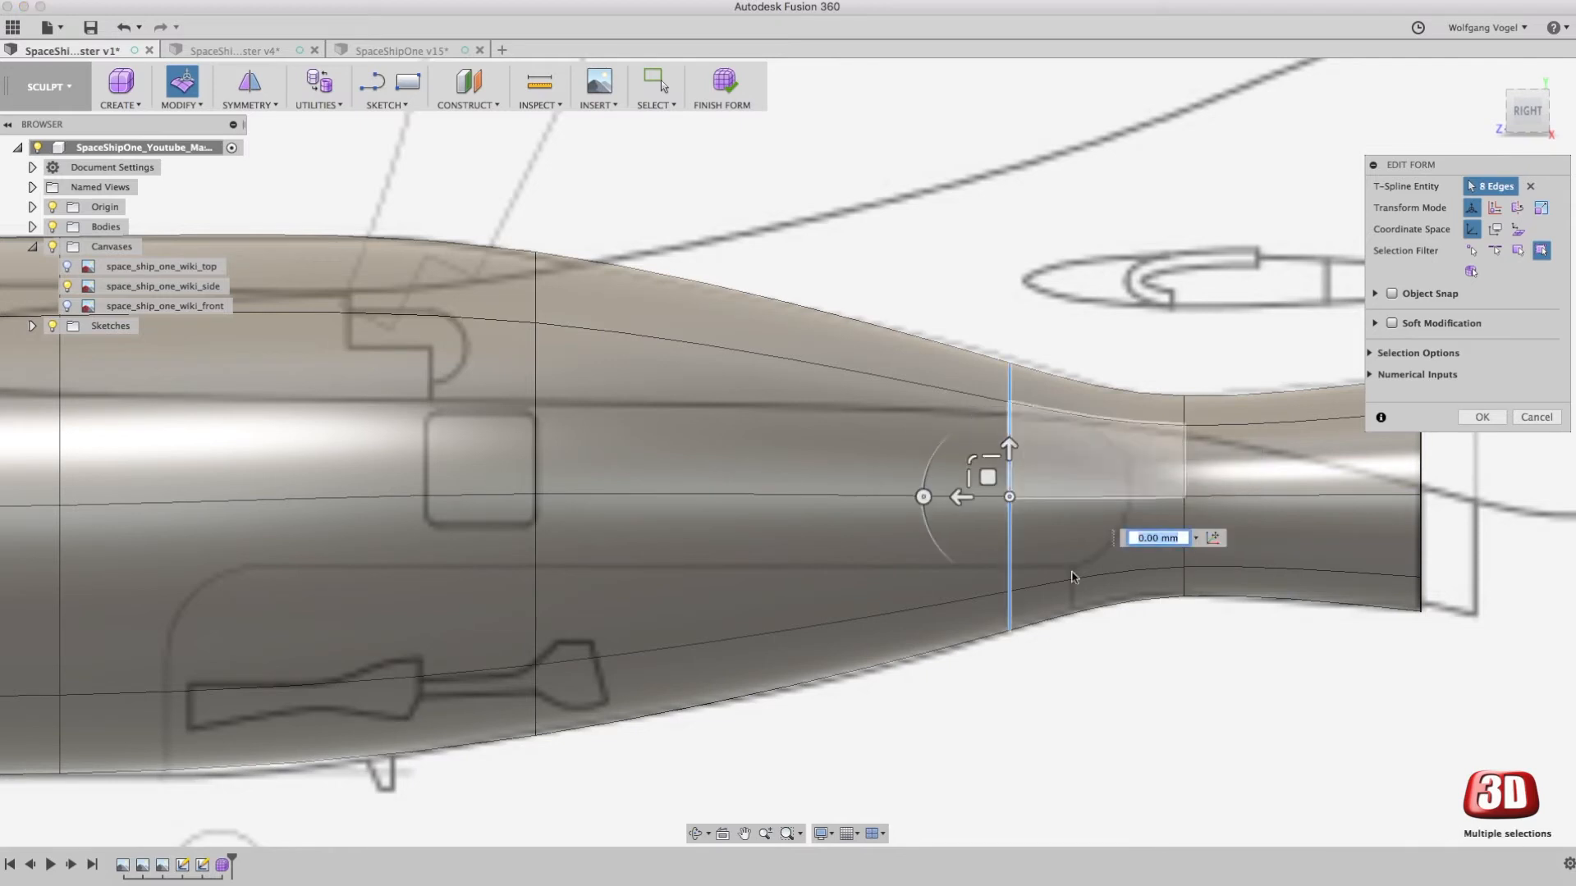
{"action": "left_click_drag", "start_coordinate": [1010, 450], "coordinate": [1010, 483]}
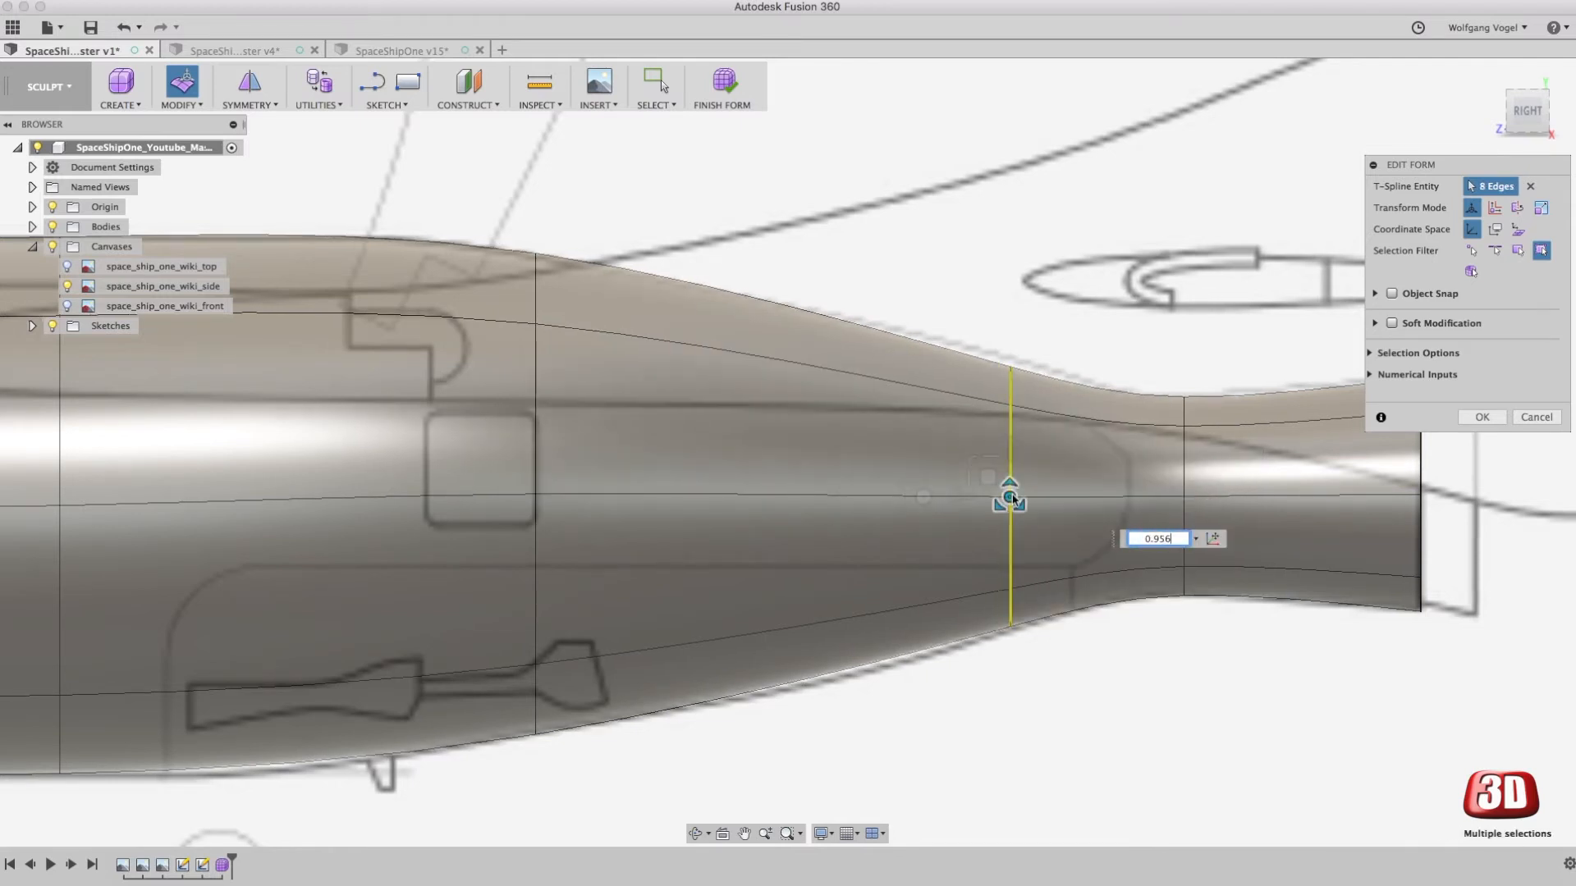
{"action": "left_click_drag", "start_coordinate": [1009, 487], "coordinate": [1010, 450]}
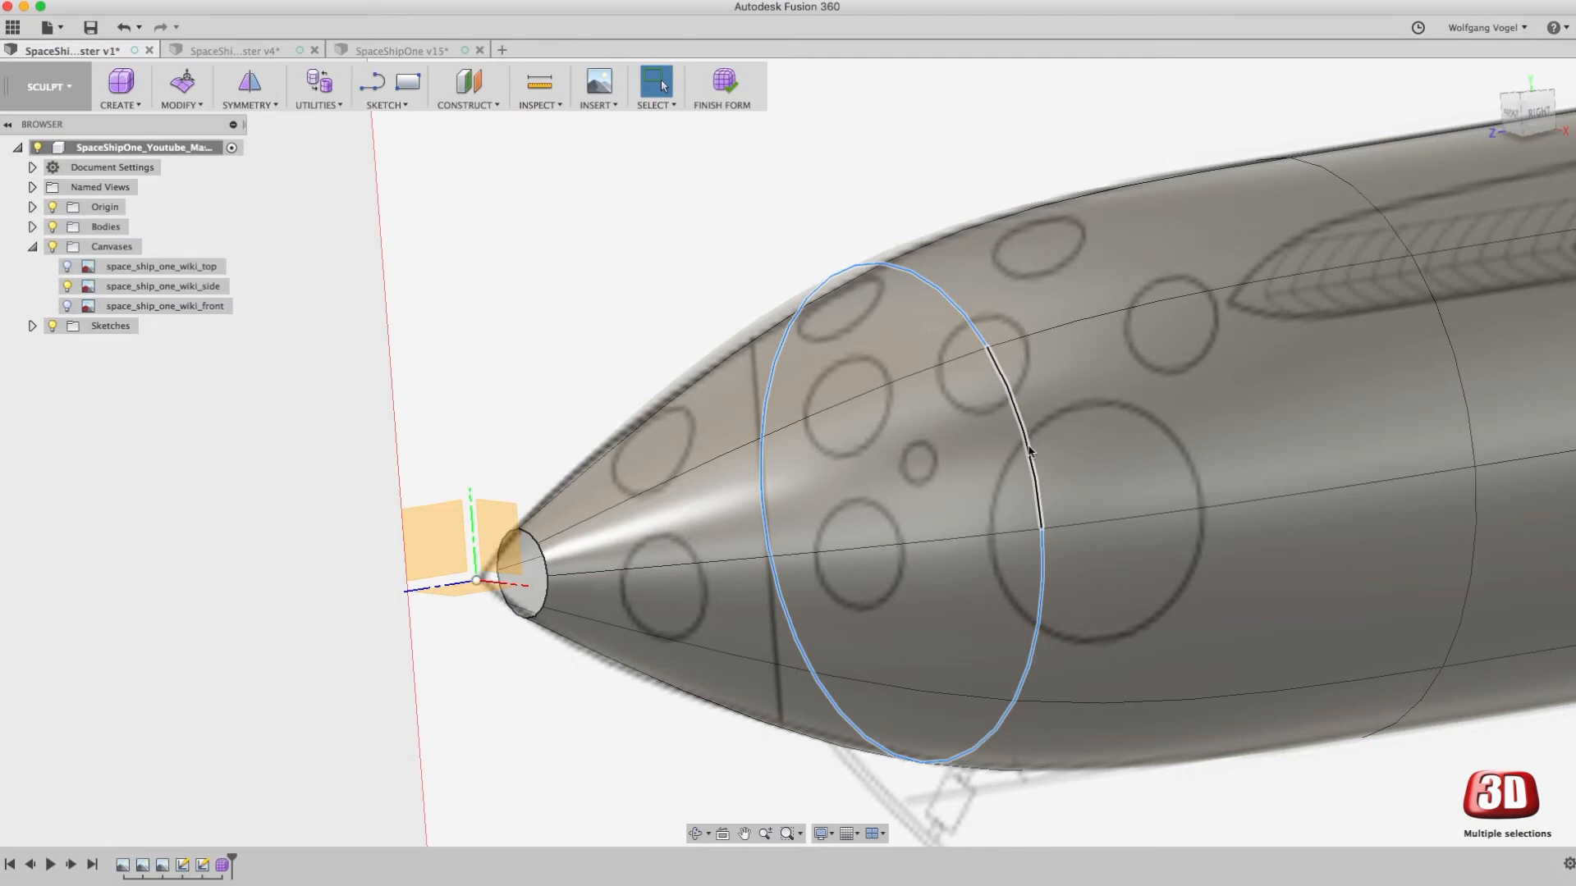
Step: Begin inserting an edge loop across the nose cone near the tip
{"action": "right_click", "coordinate": [1028, 450]}
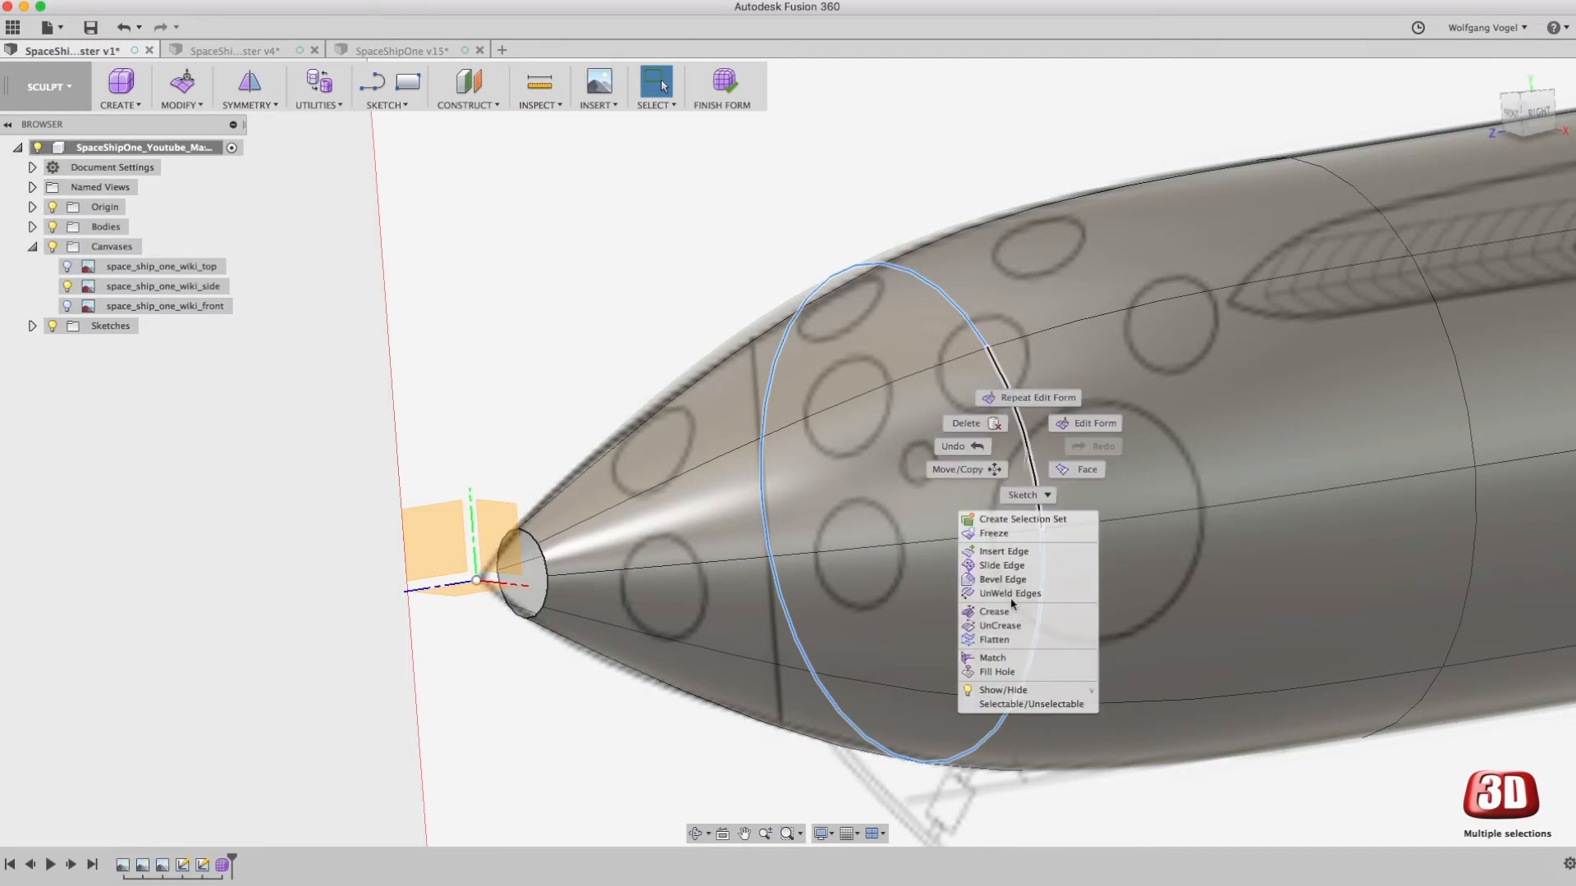
{"action": "left_click", "coordinate": [1003, 552]}
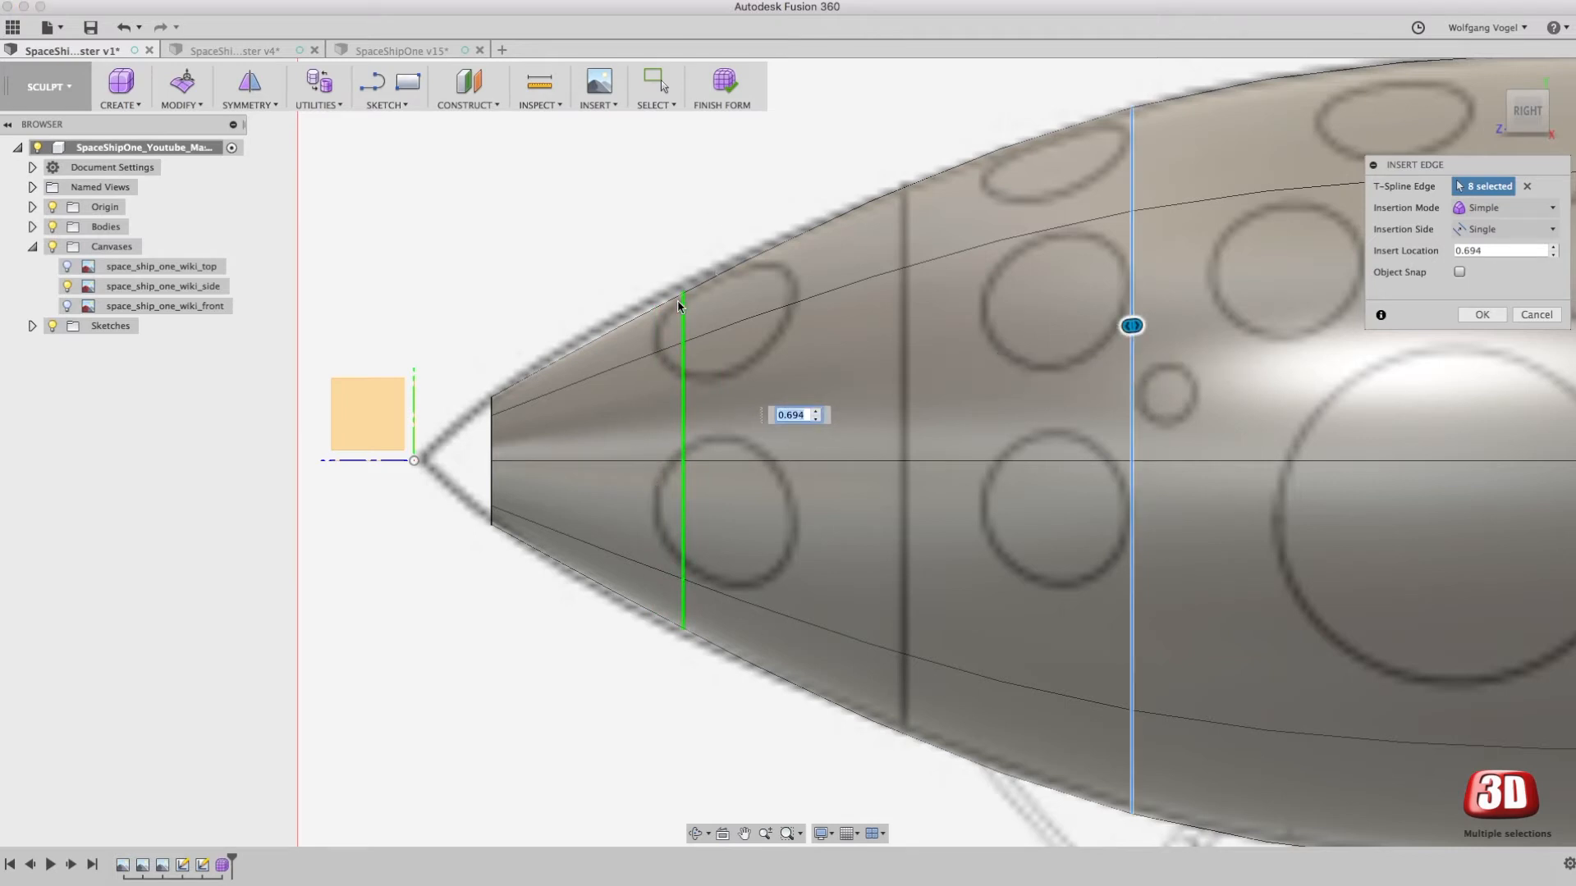
{"action": "mouse_move", "coordinate": [1492, 351]}
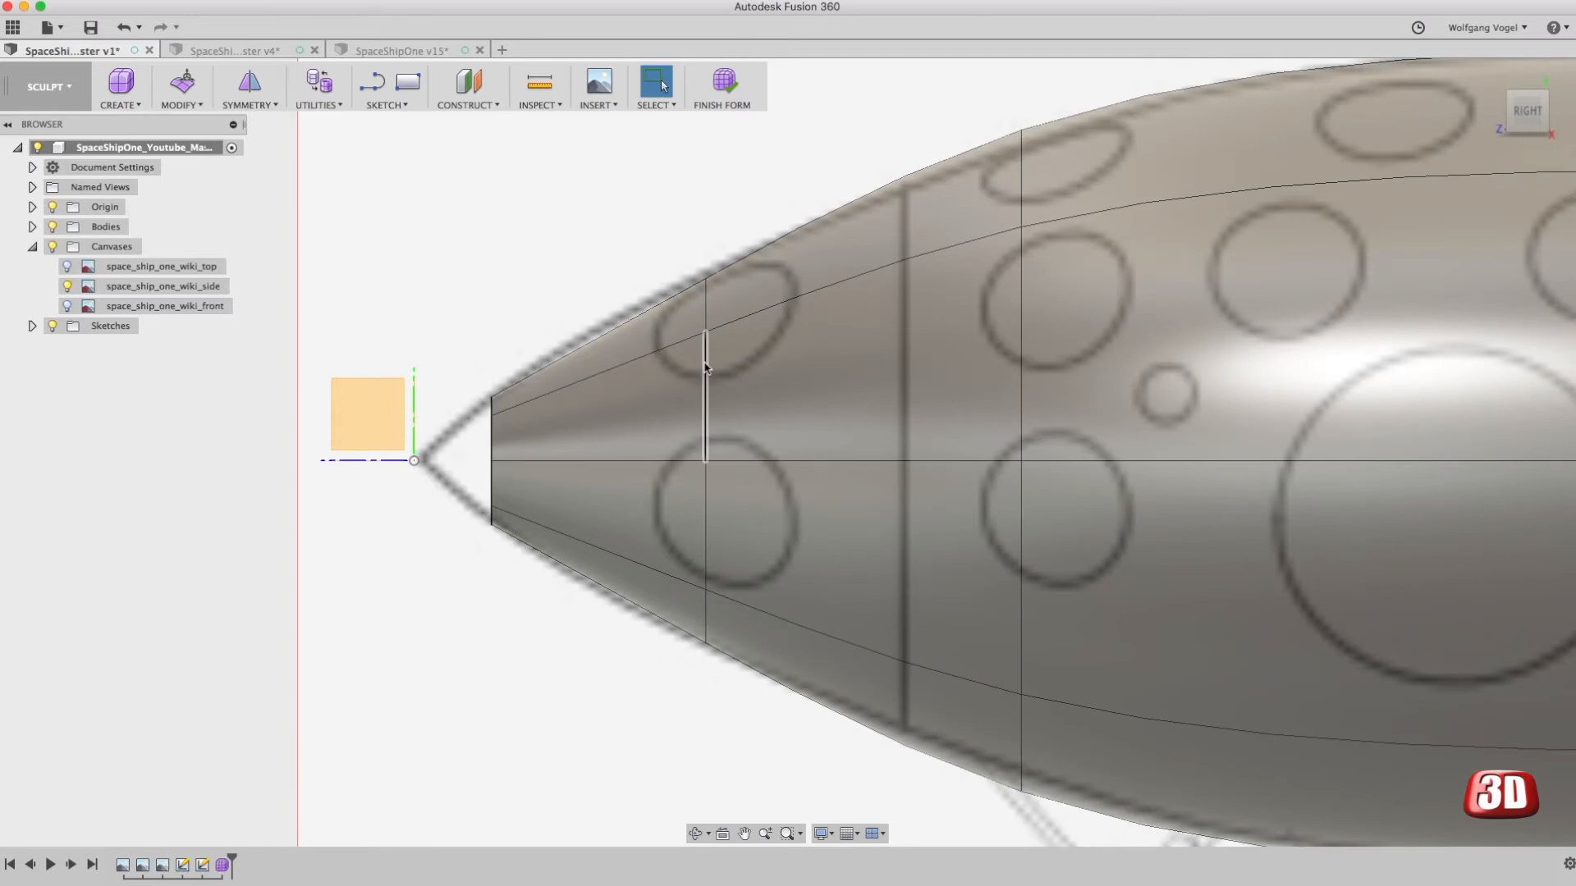
Step: Widen the new nose ring, reshape the ring behind it and slide the mid-body ring onto the side profile
{"action": "right_click", "coordinate": [705, 392]}
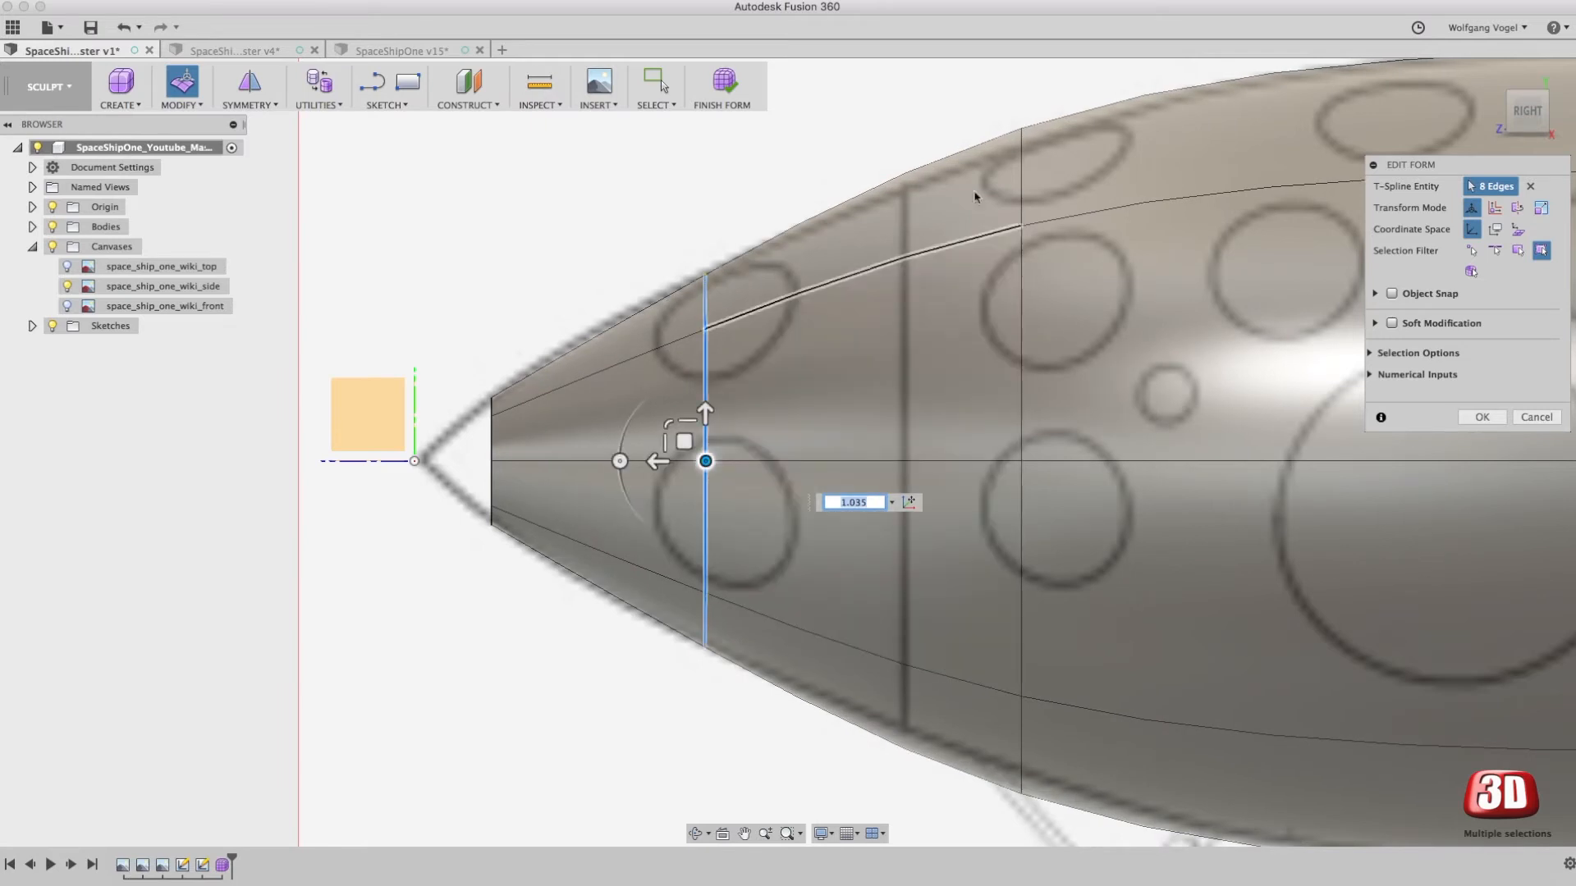
{"action": "left_click_drag", "start_coordinate": [705, 461], "coordinate": [1019, 462]}
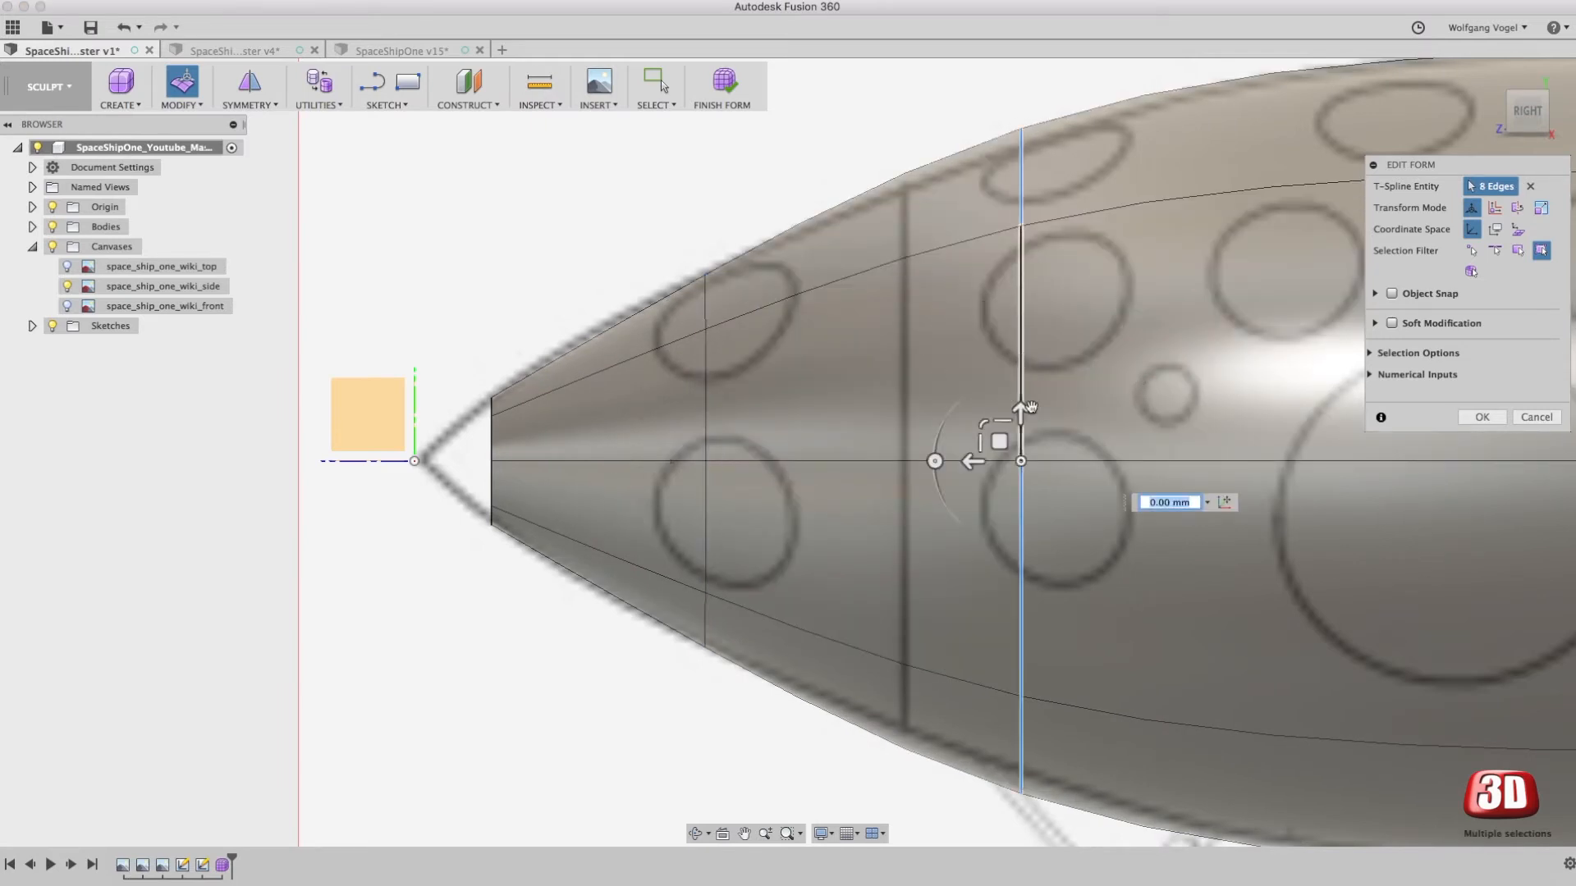
{"action": "left_click_drag", "start_coordinate": [1023, 408], "coordinate": [1023, 463]}
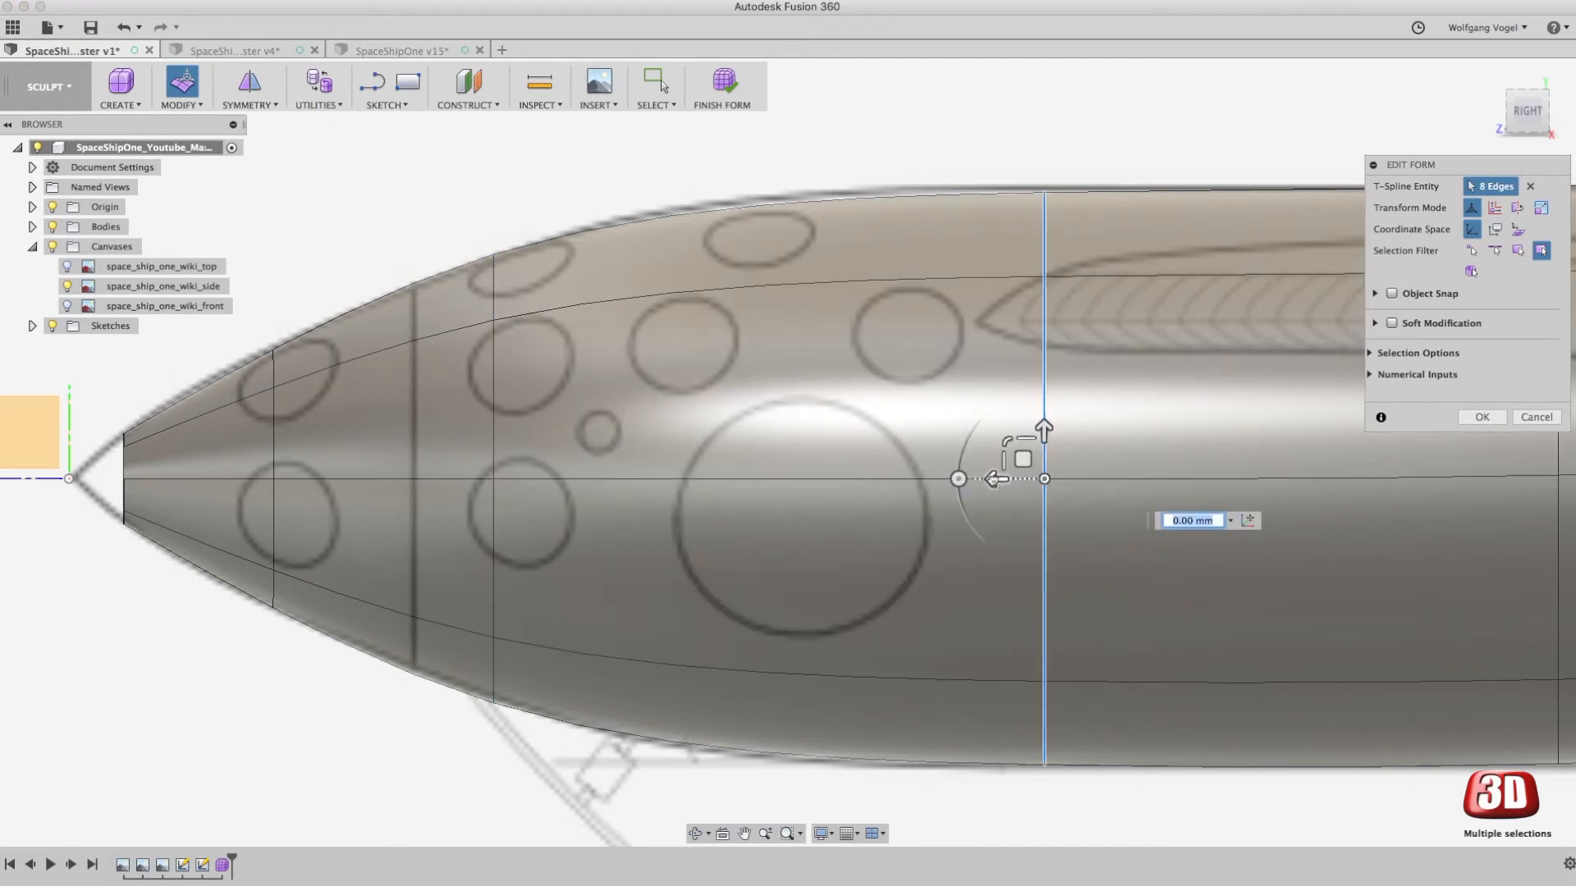
{"action": "left_click_drag", "start_coordinate": [1046, 480], "coordinate": [778, 479]}
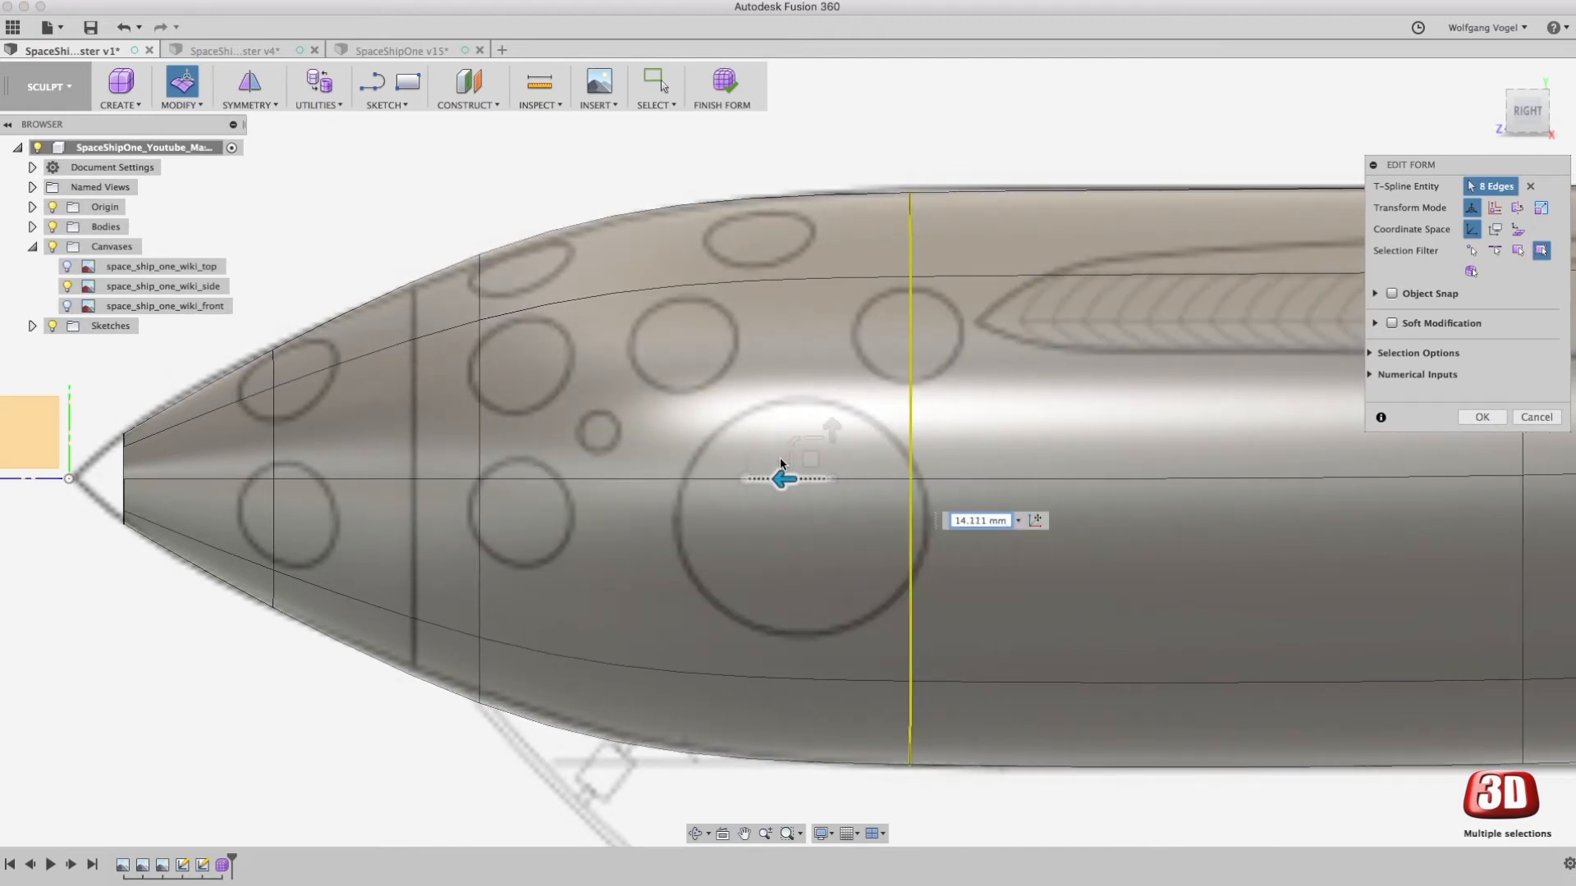
{"action": "left_click_drag", "start_coordinate": [782, 478], "coordinate": [820, 478]}
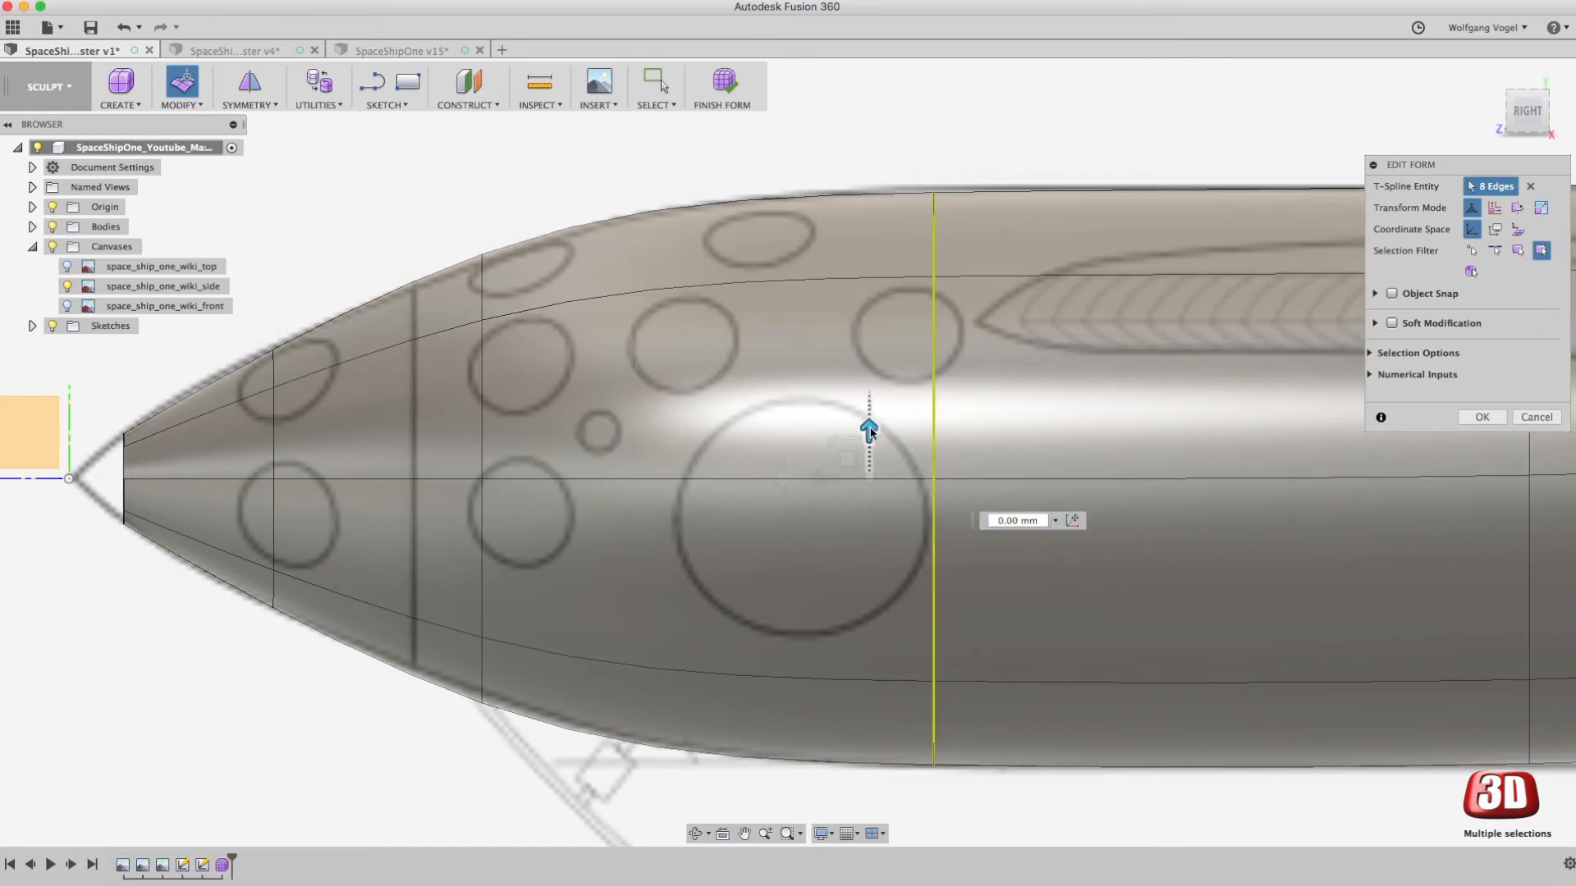
{"action": "left_click_drag", "start_coordinate": [870, 427], "coordinate": [872, 430]}
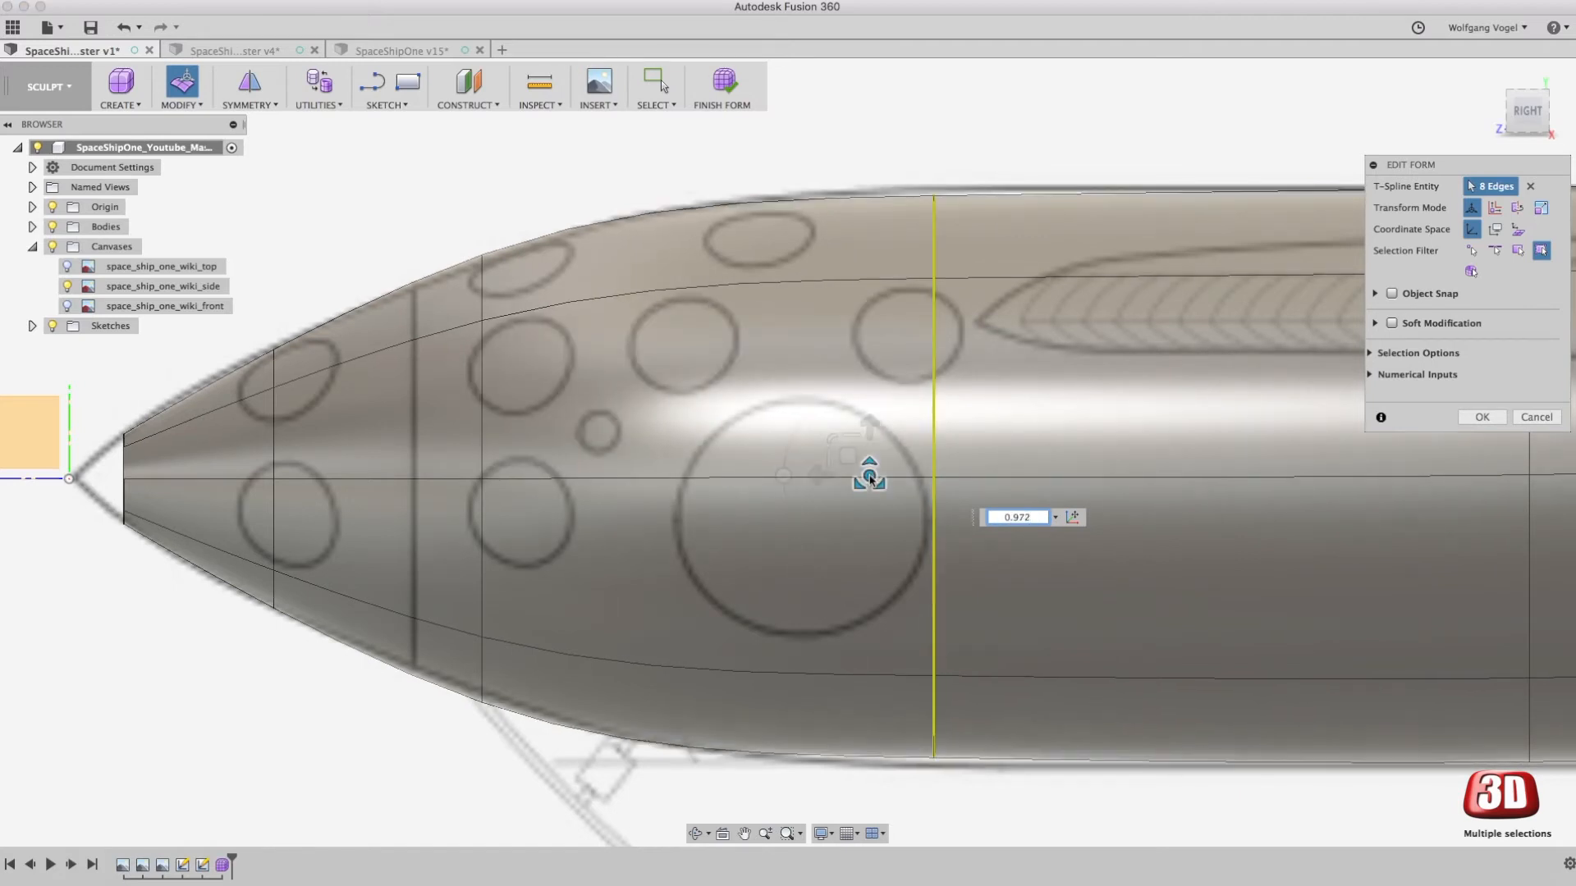
{"action": "left_click_drag", "start_coordinate": [867, 477], "coordinate": [867, 468]}
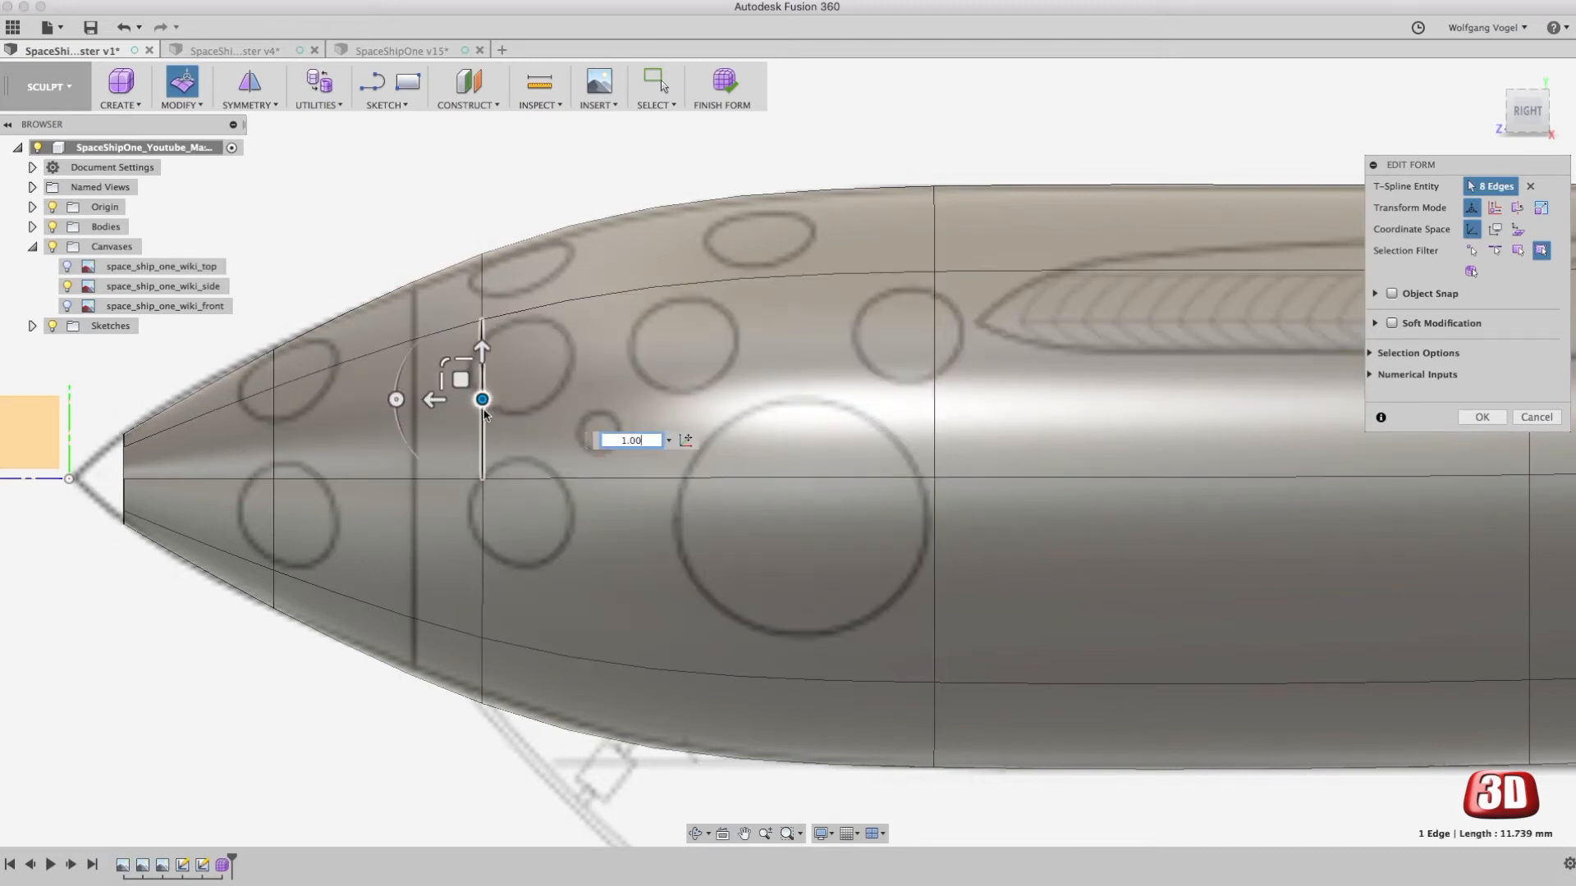
Step: Adjust the rings nearest the nose tip, raising the top edge and scaling the tip ring slightly larger
{"action": "left_click_drag", "start_coordinate": [483, 399], "coordinate": [483, 477]}
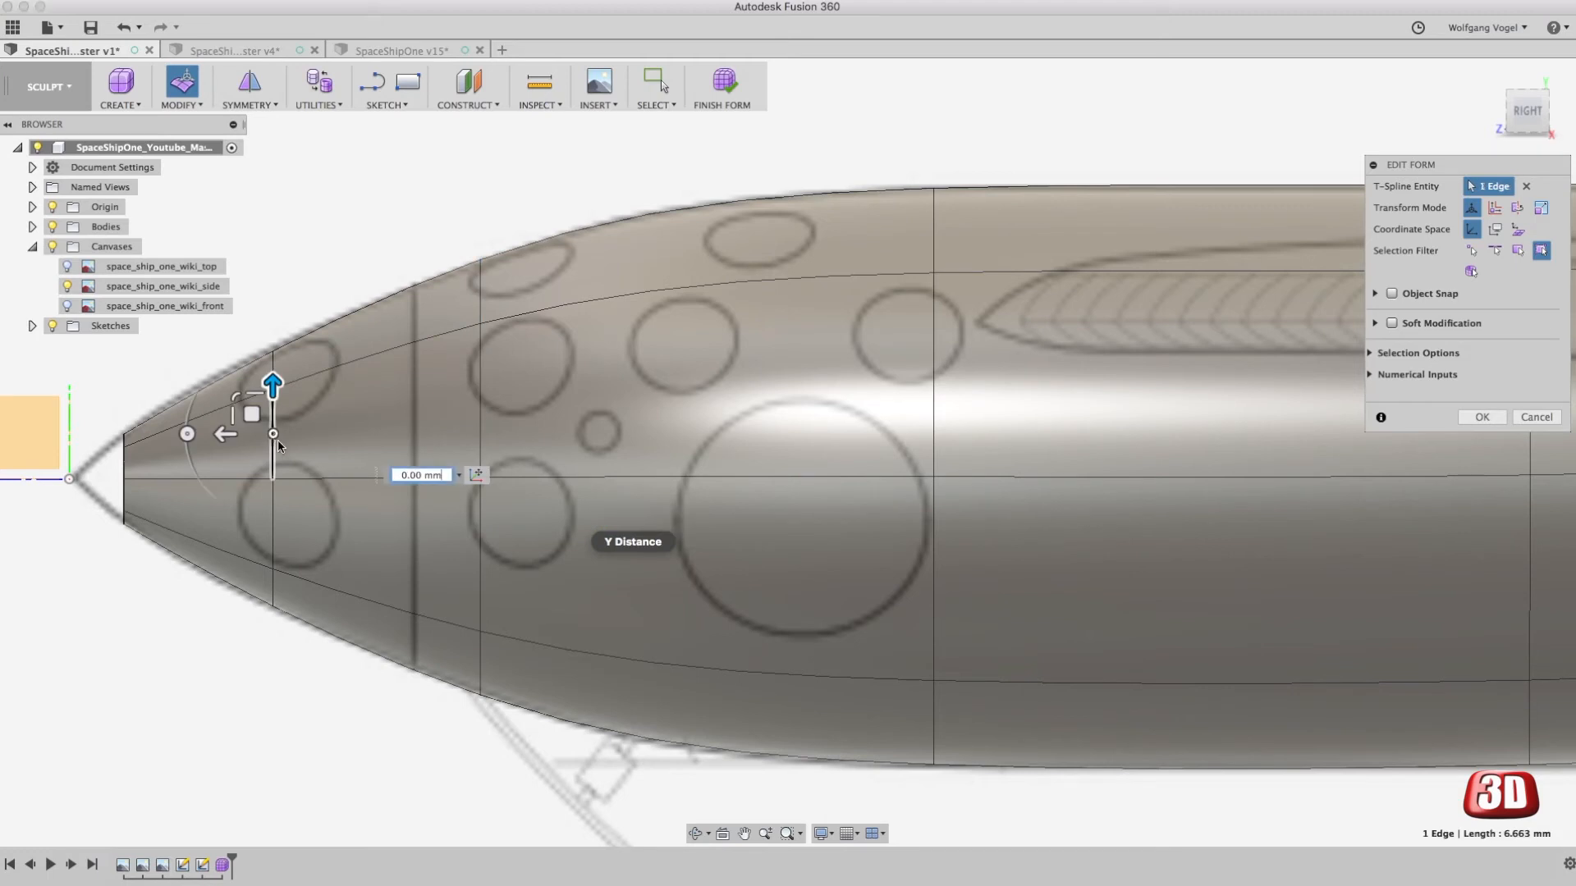
{"action": "left_click_drag", "start_coordinate": [270, 384], "coordinate": [273, 480]}
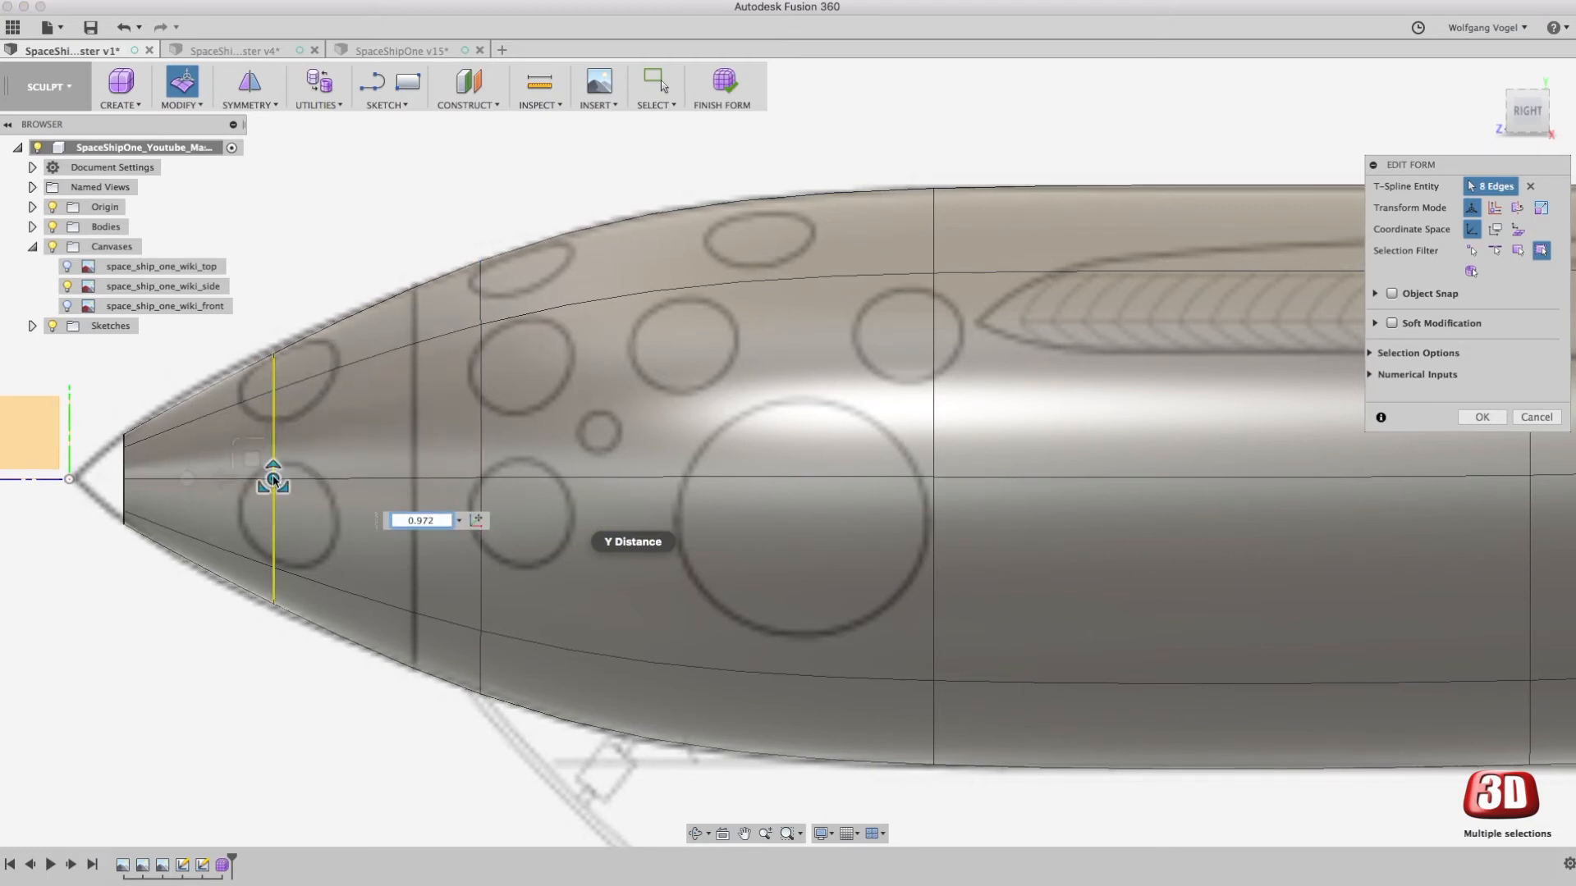
{"action": "left_click_drag", "start_coordinate": [274, 478], "coordinate": [274, 465]}
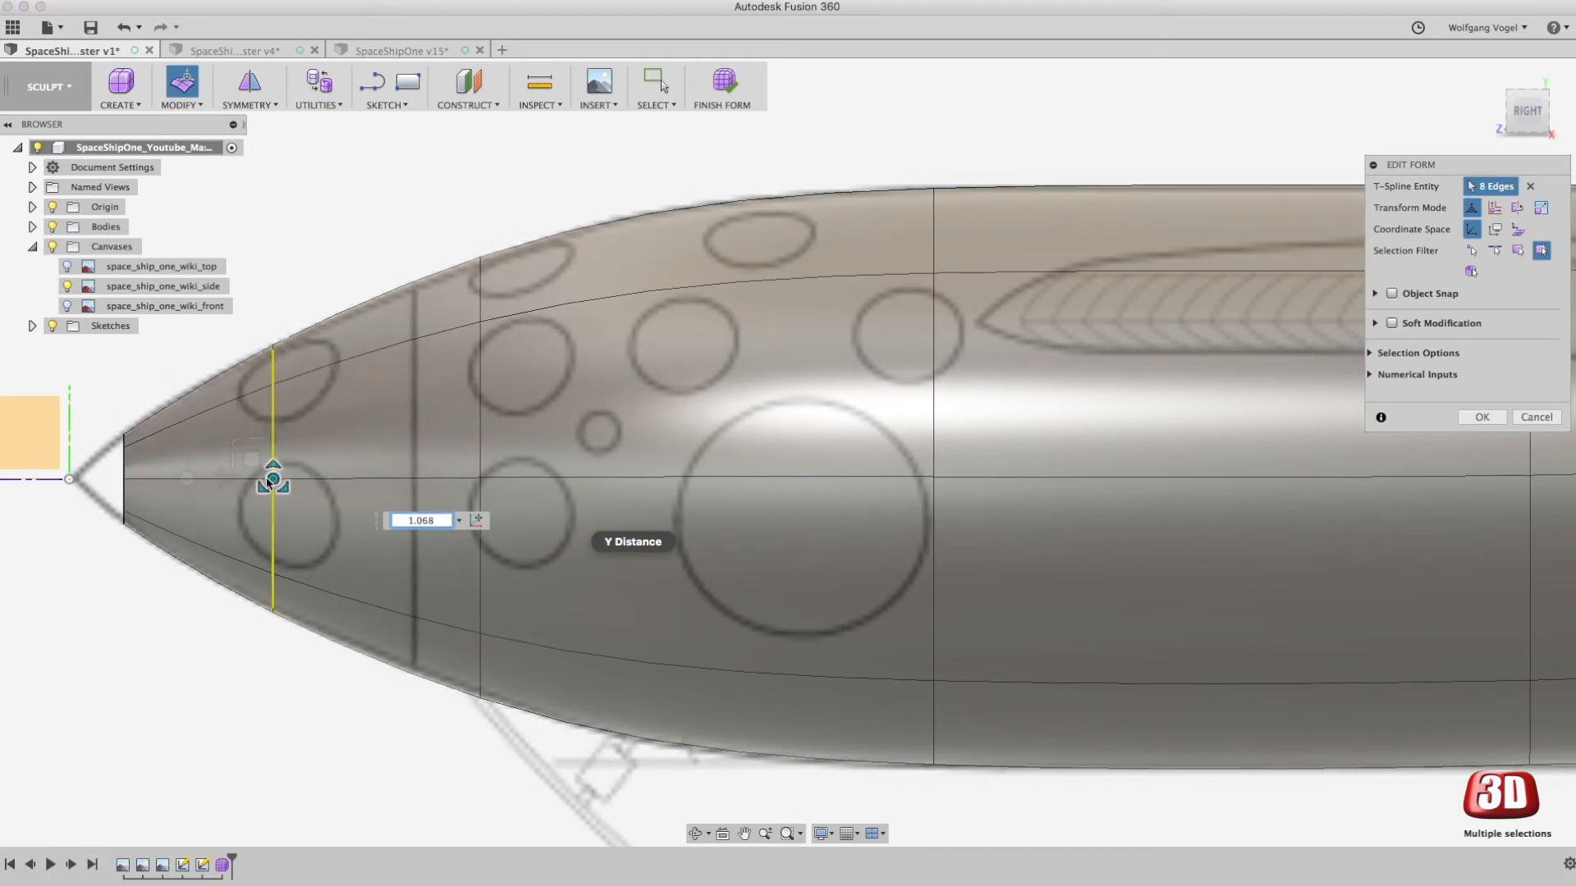
{"action": "left_click_drag", "start_coordinate": [272, 479], "coordinate": [272, 477]}
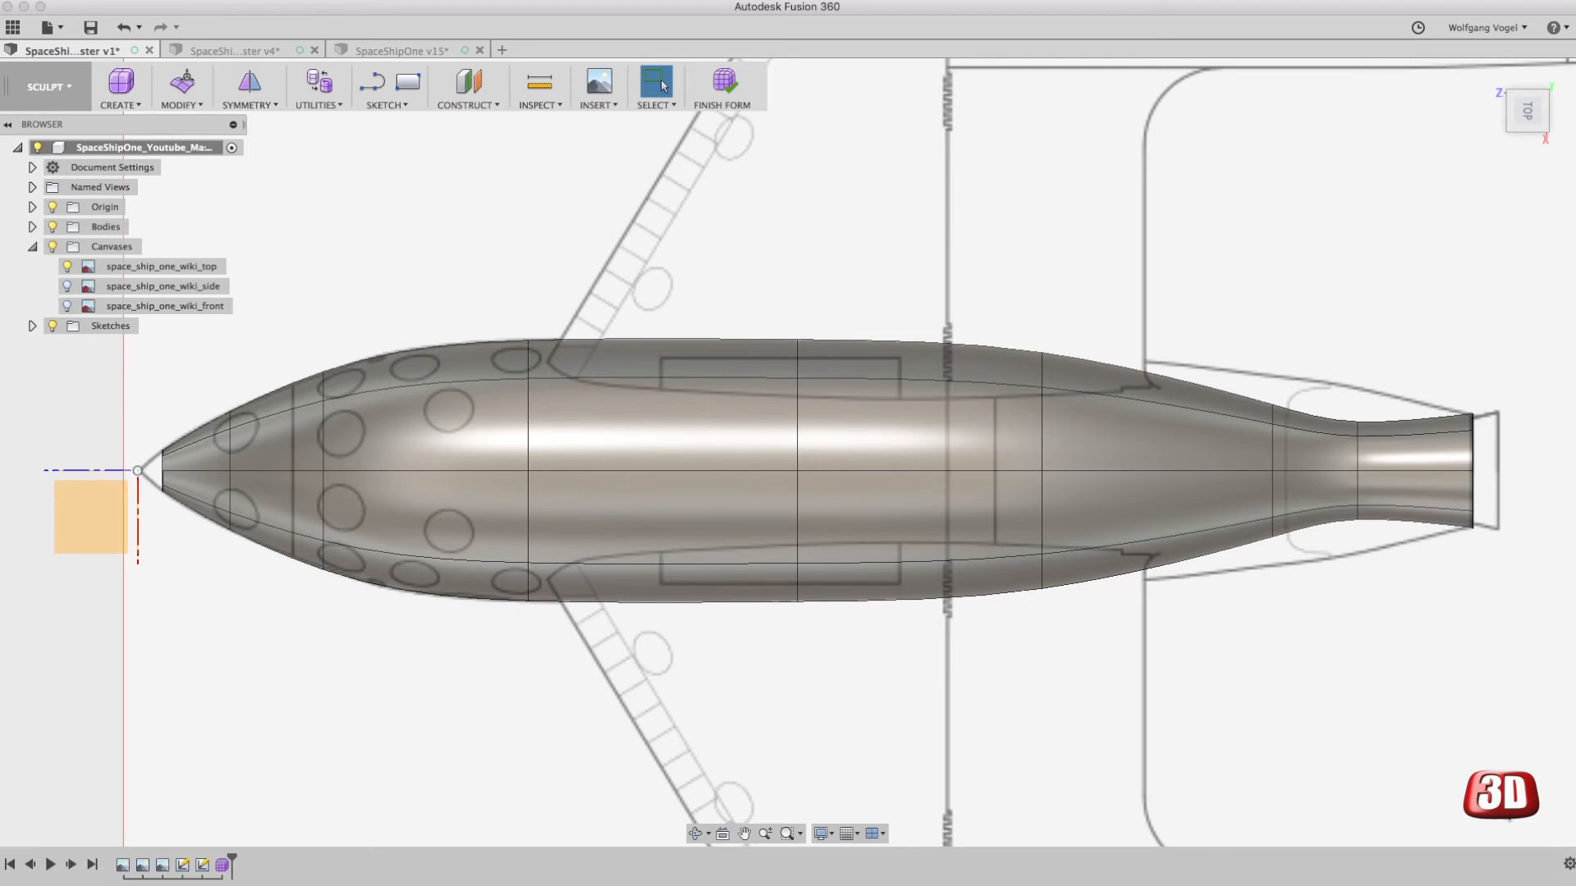
{"action": "mouse_move", "coordinate": [83, 630]}
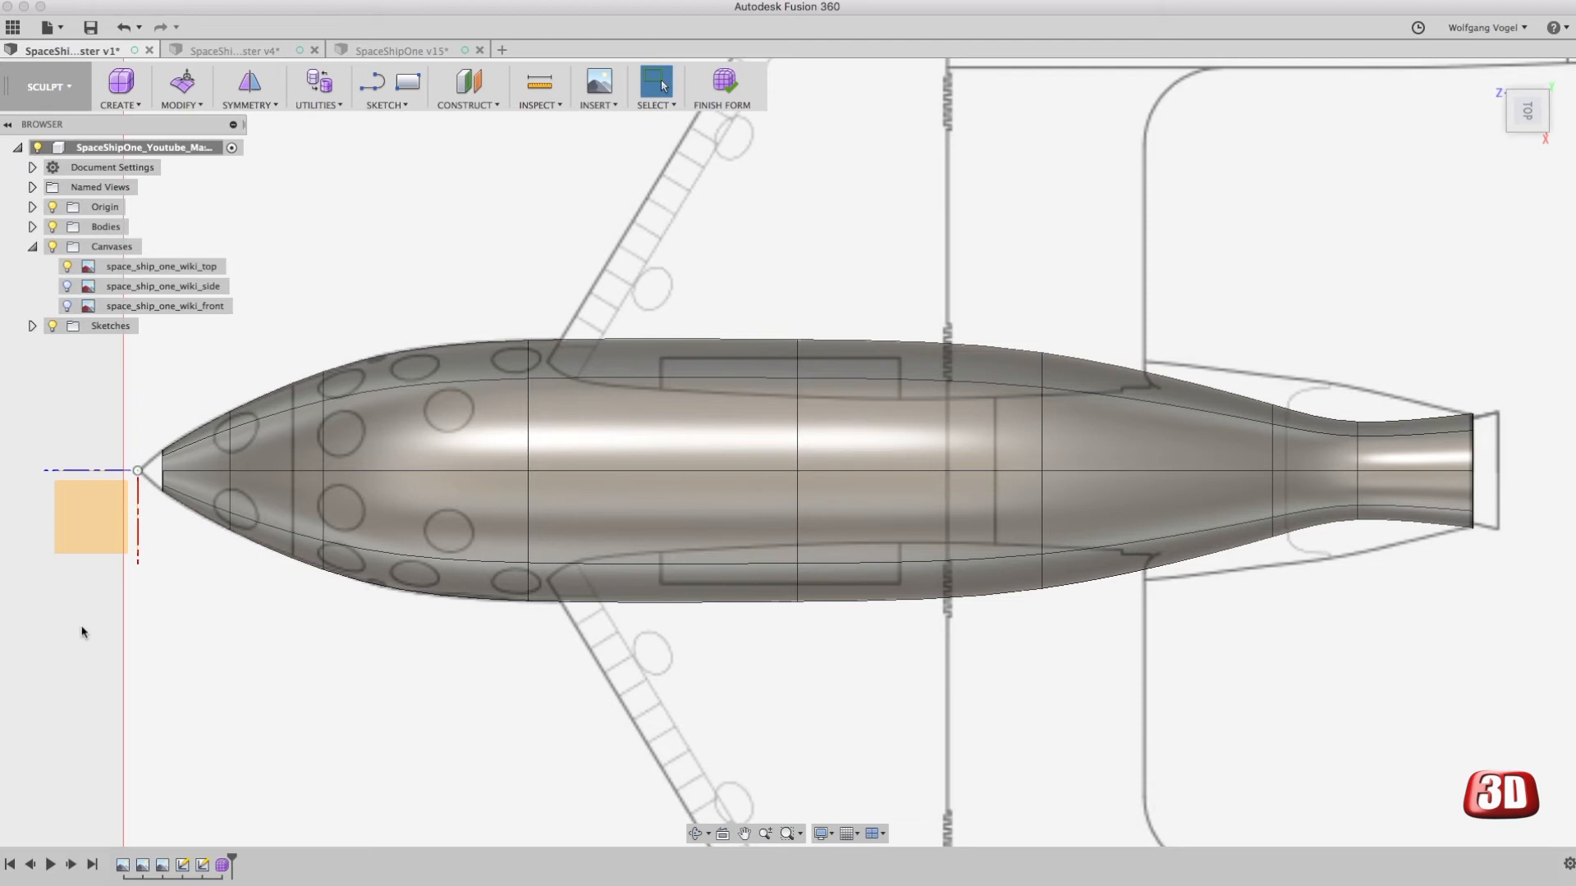
{"action": "mouse_move", "coordinate": [1419, 556]}
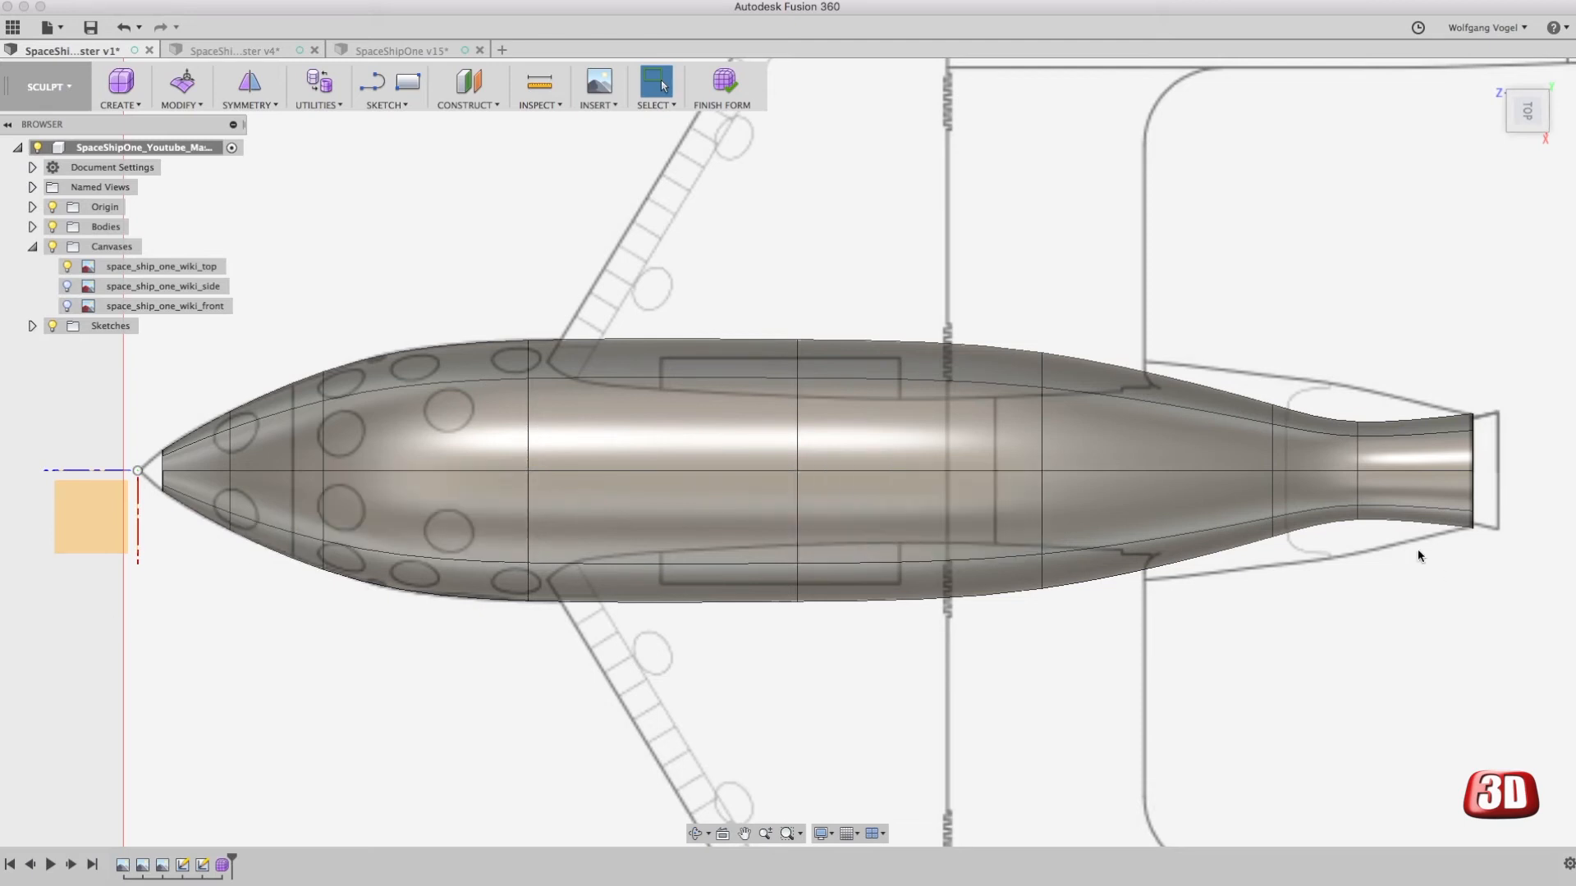
Step: From the top view, select the edge ring near the tail end
{"action": "left_click", "coordinate": [1363, 463]}
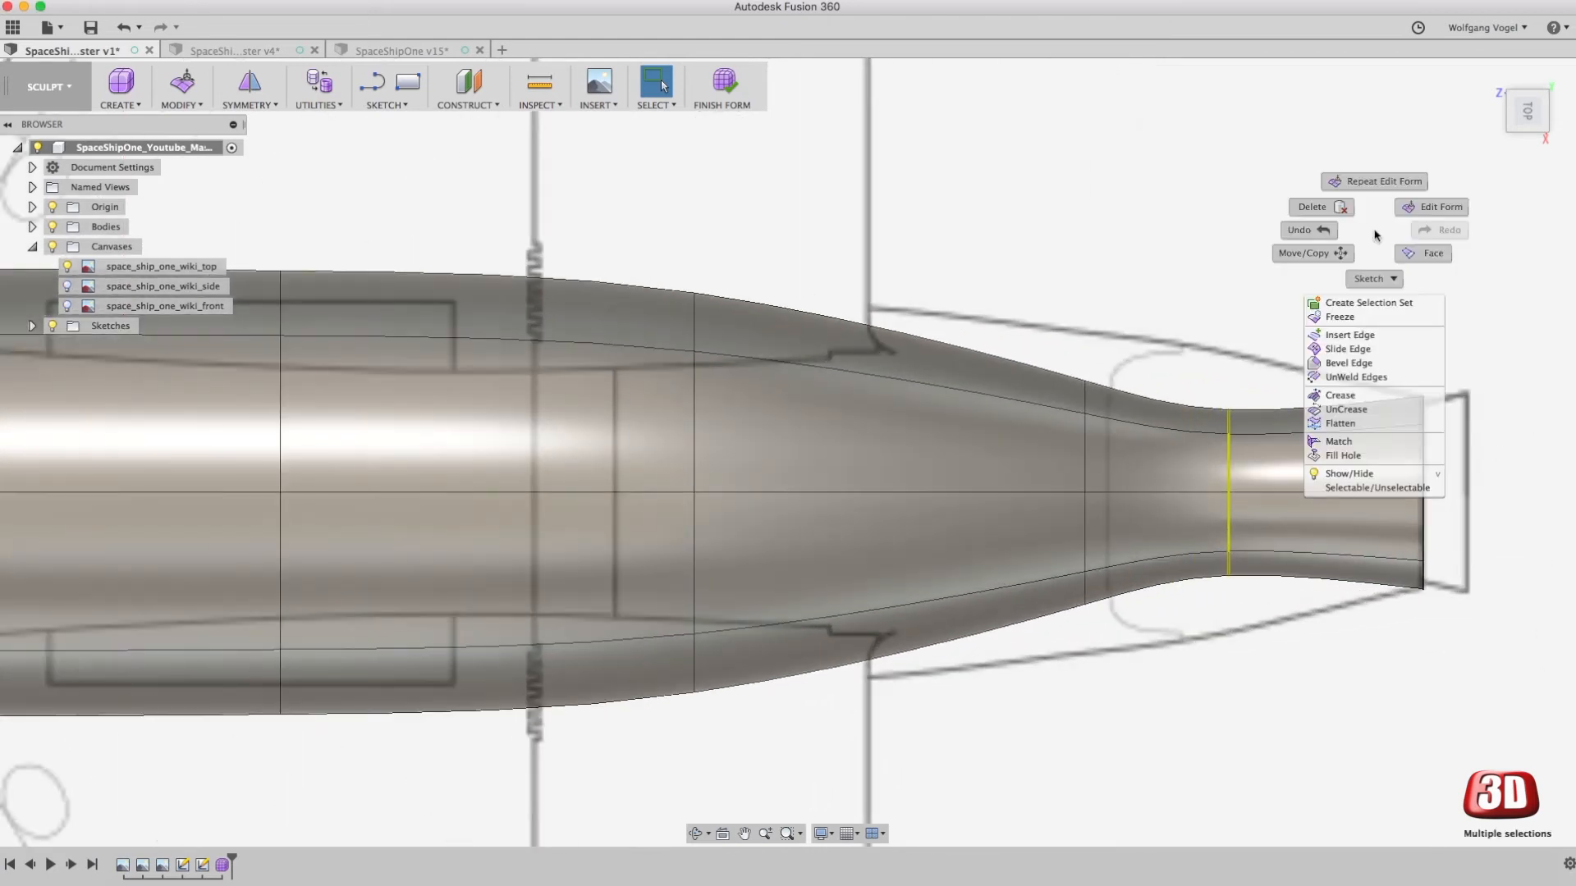
Step: Scale the tail, middle and rear rings so the fuselage silhouette fits the top canvas outline
{"action": "left_click", "coordinate": [1438, 207]}
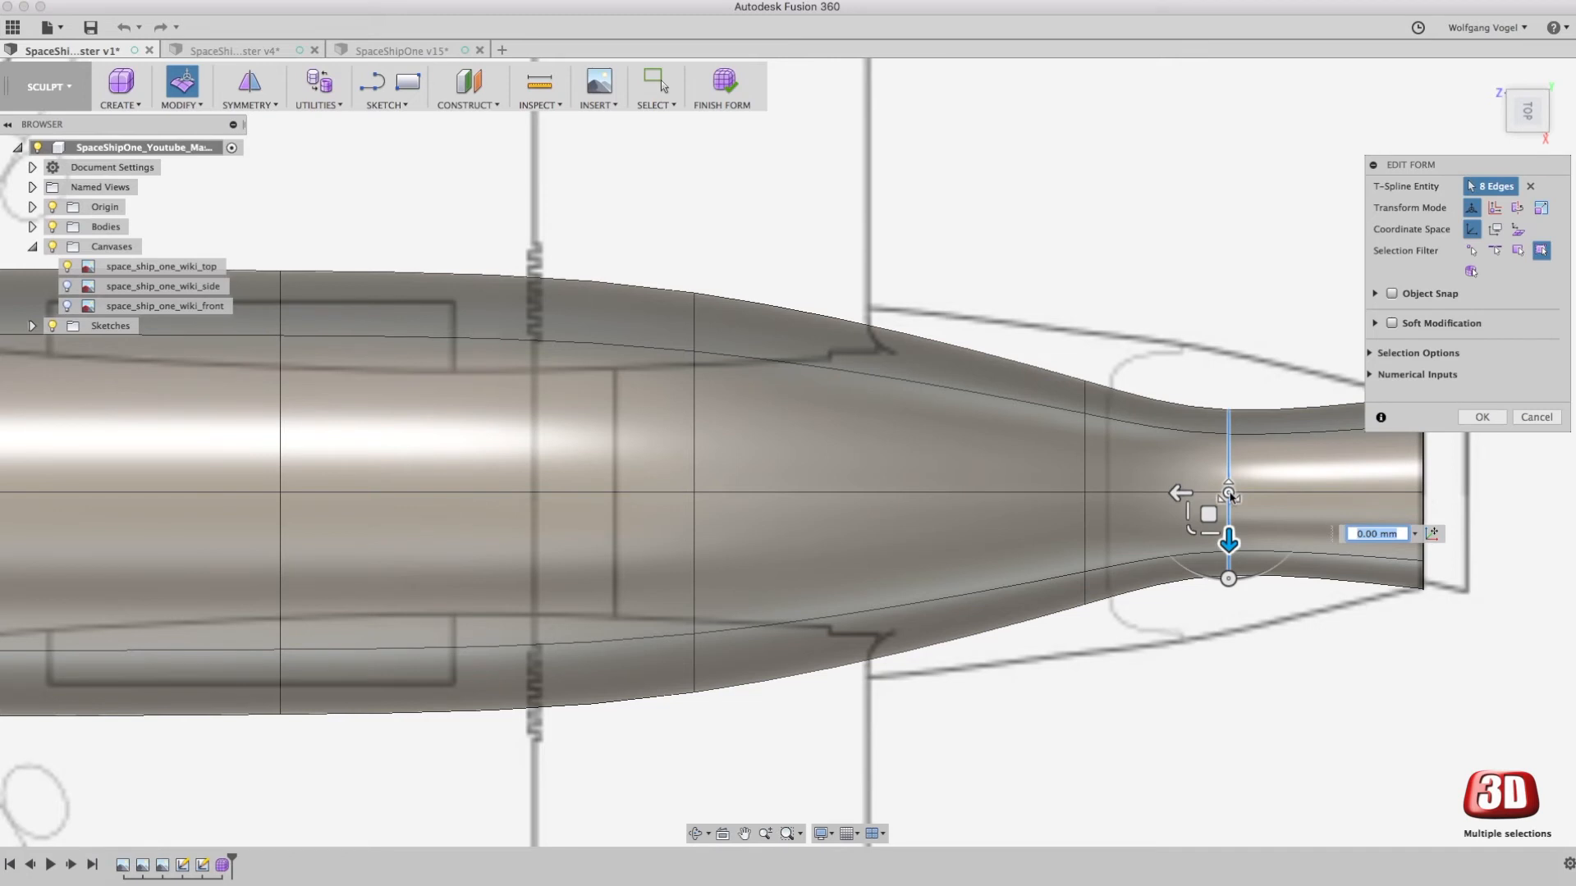
{"action": "mouse_move", "coordinate": [1228, 493]}
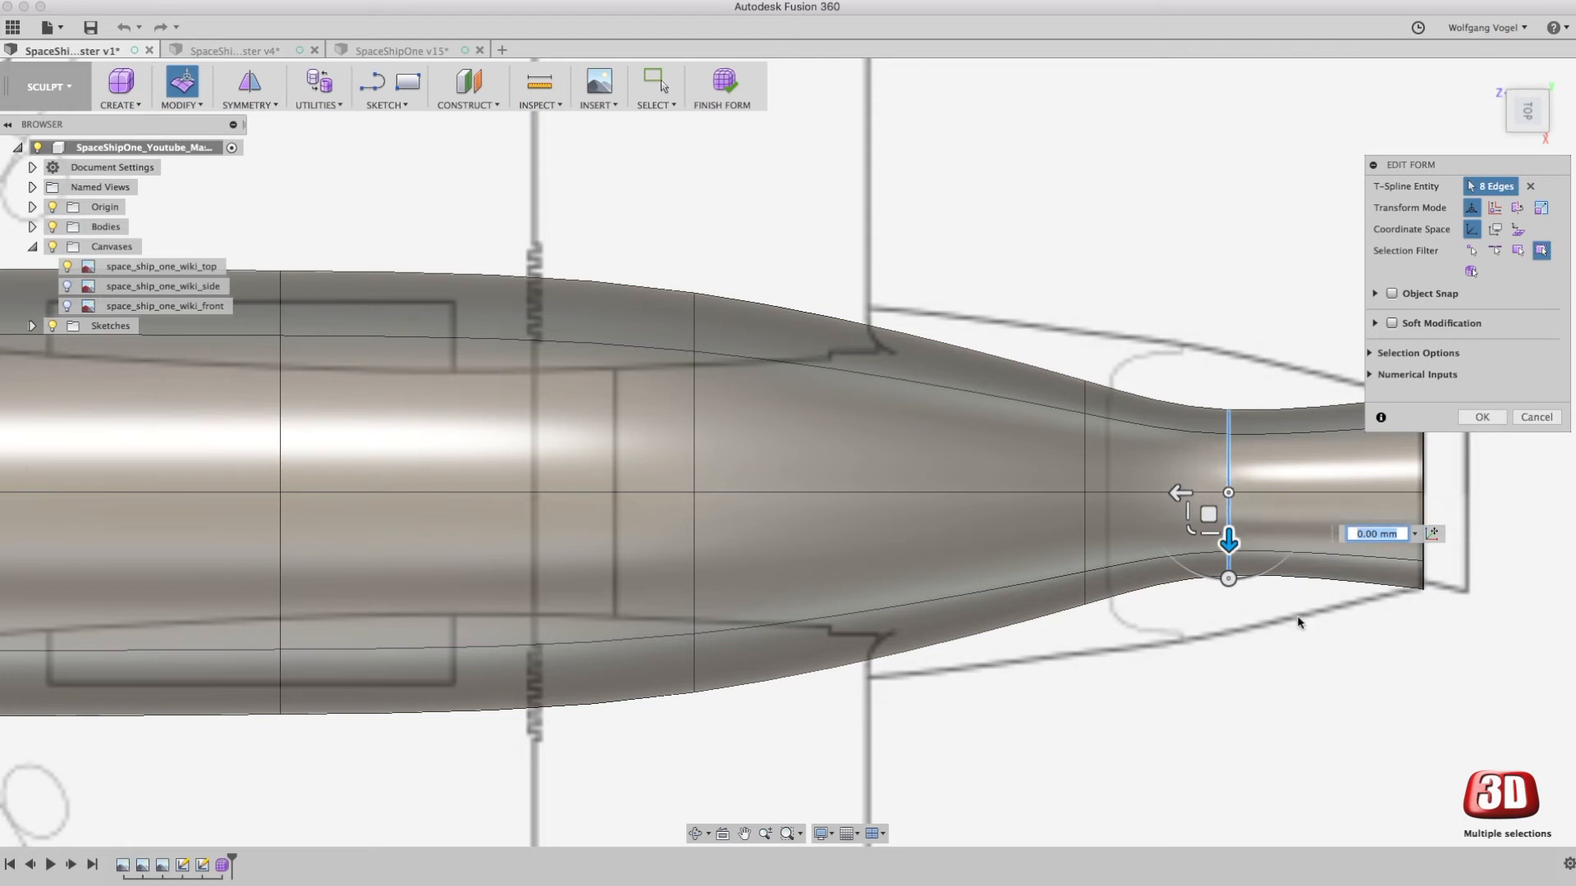
{"action": "mouse_move", "coordinate": [1212, 540]}
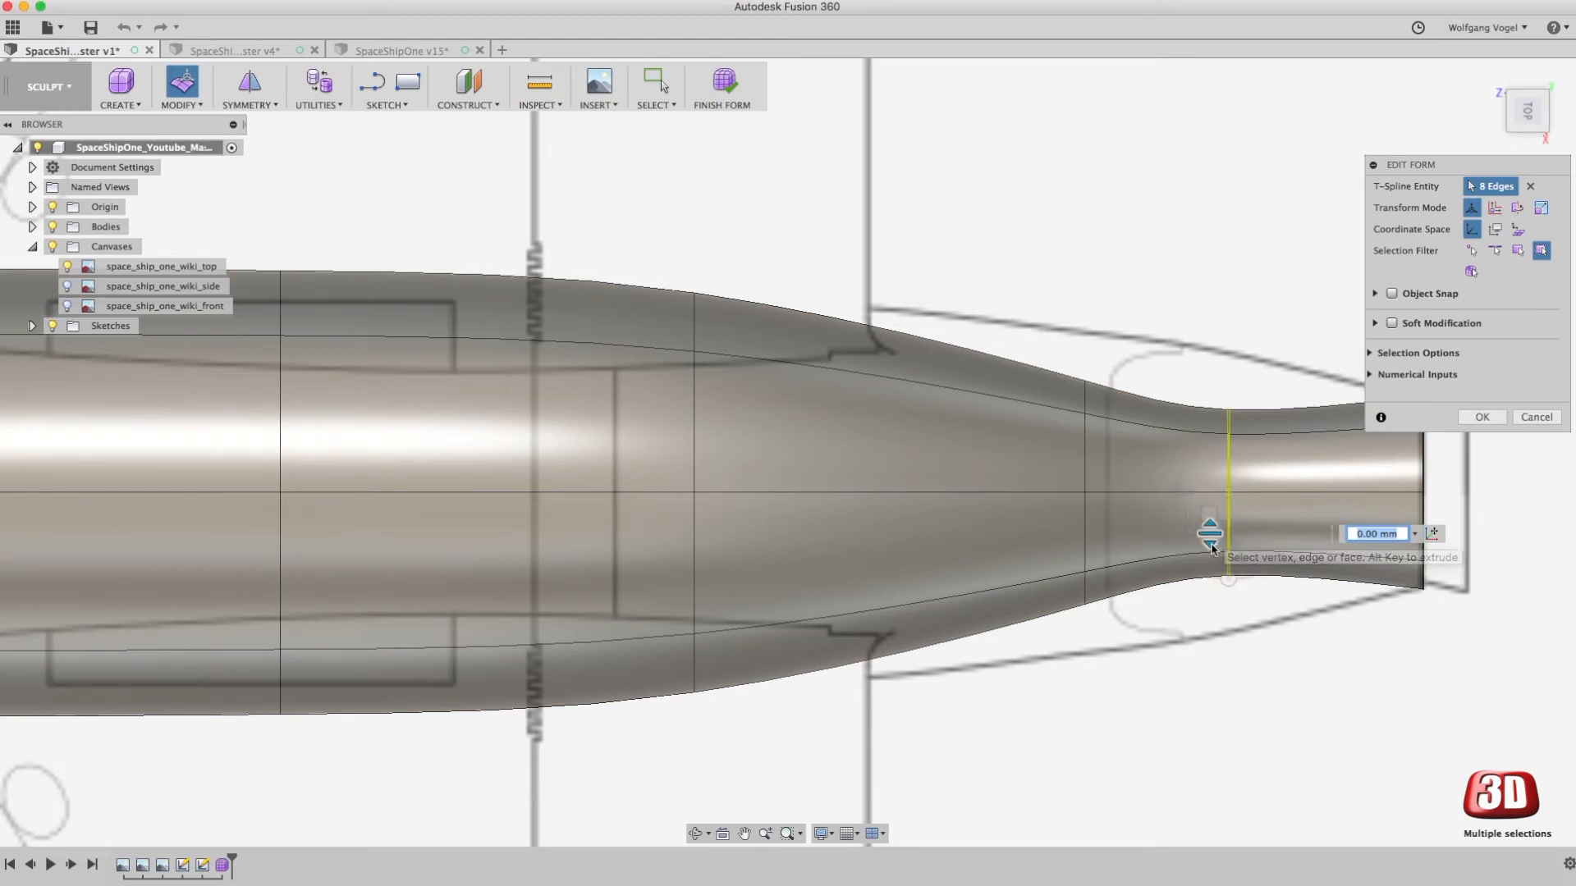
{"action": "left_click_drag", "start_coordinate": [1210, 548], "coordinate": [1210, 595]}
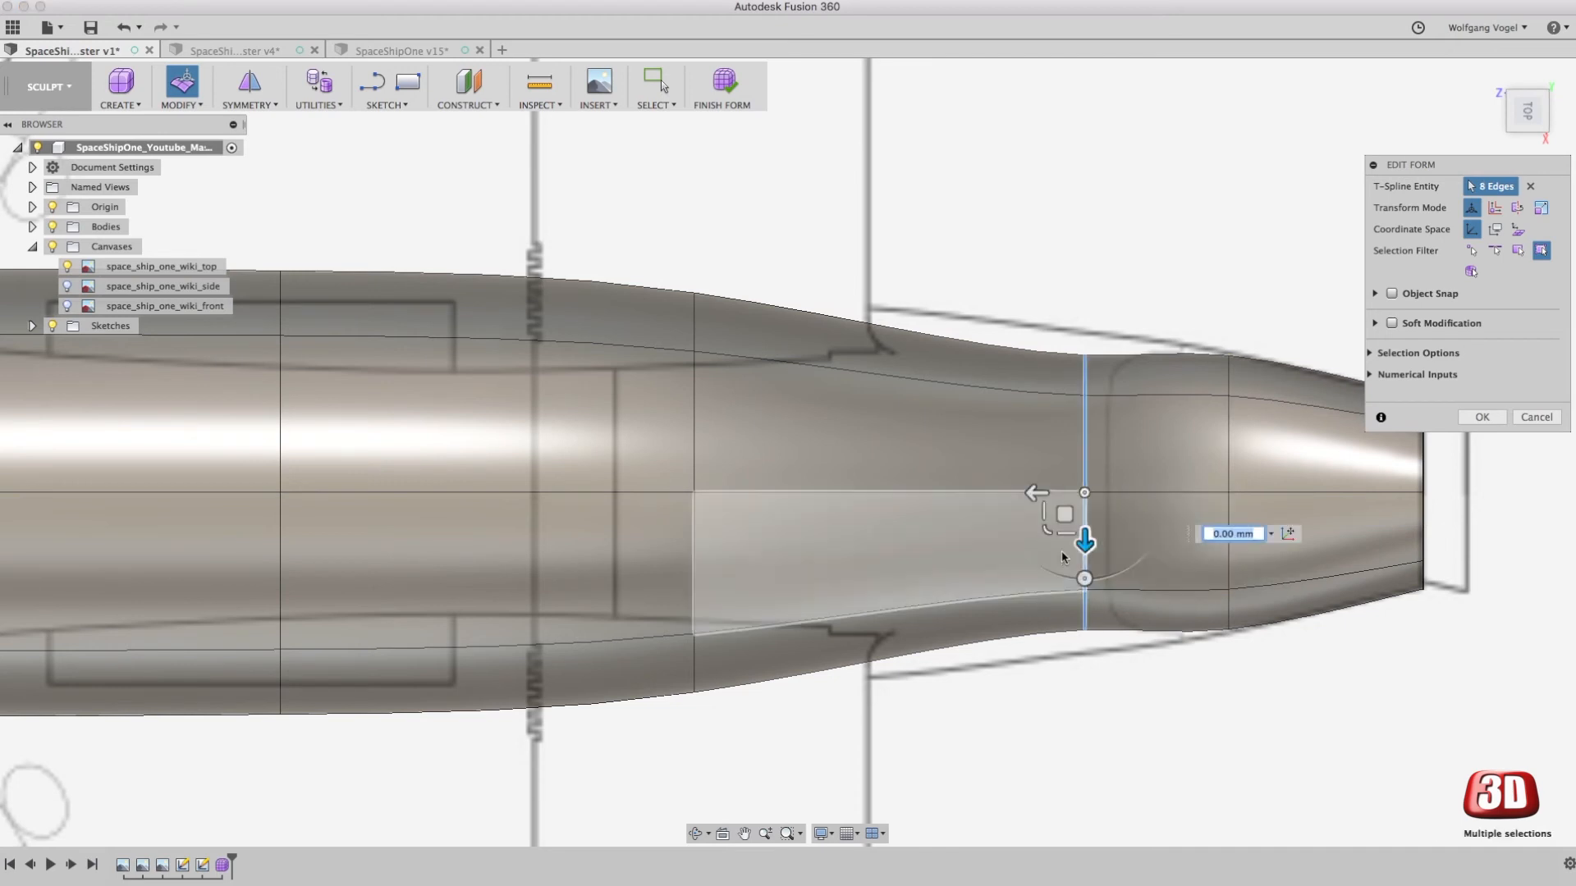
{"action": "left_click_drag", "start_coordinate": [1084, 543], "coordinate": [1065, 527]}
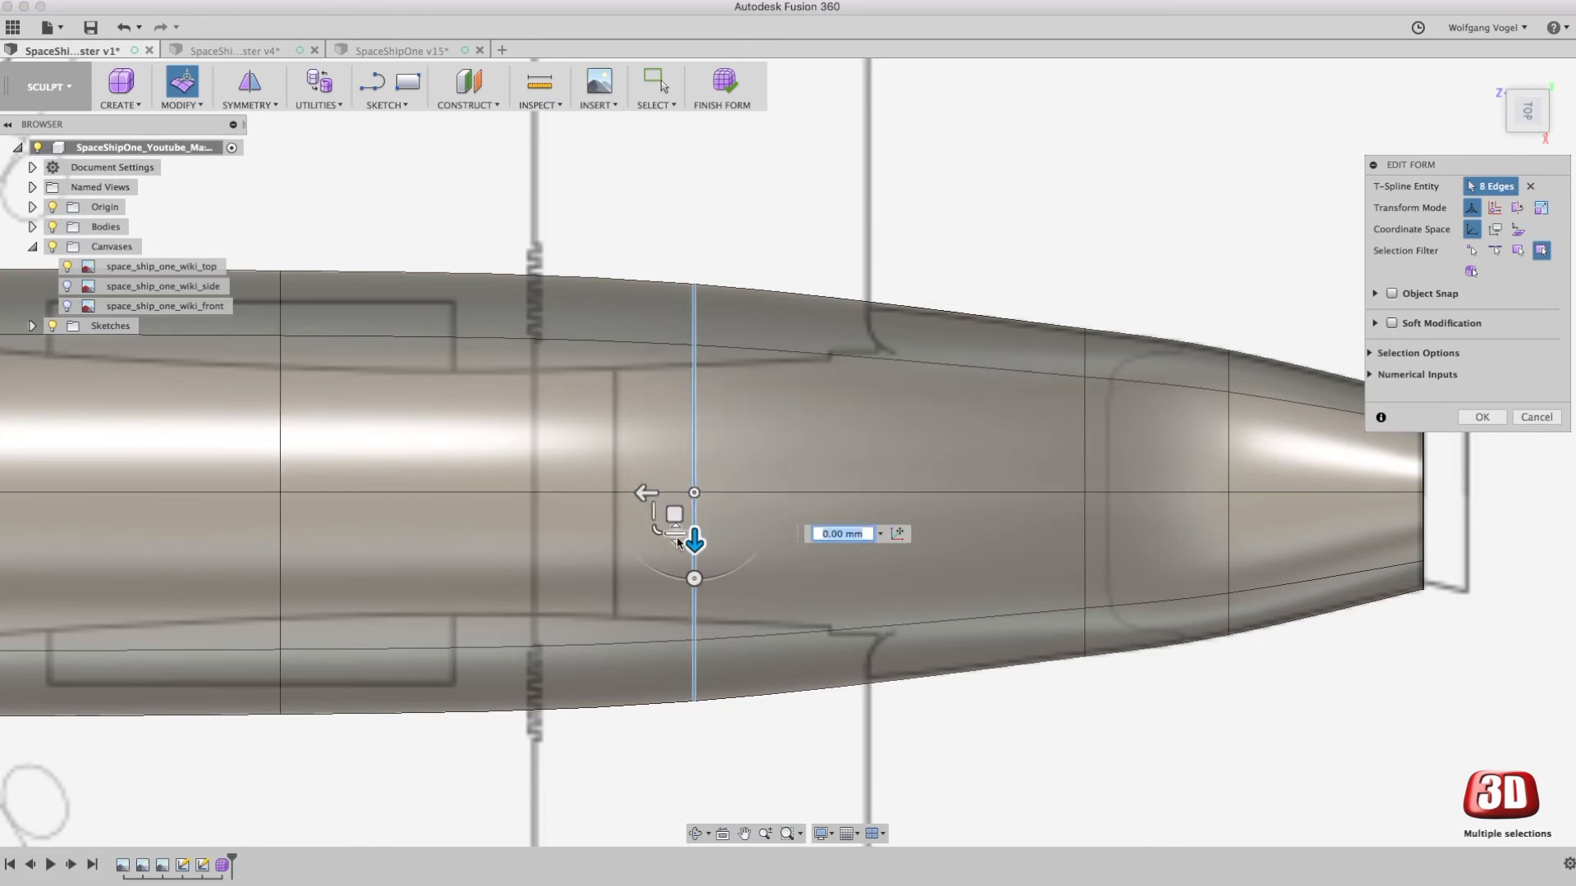
{"action": "left_click_drag", "start_coordinate": [695, 538], "coordinate": [674, 527]}
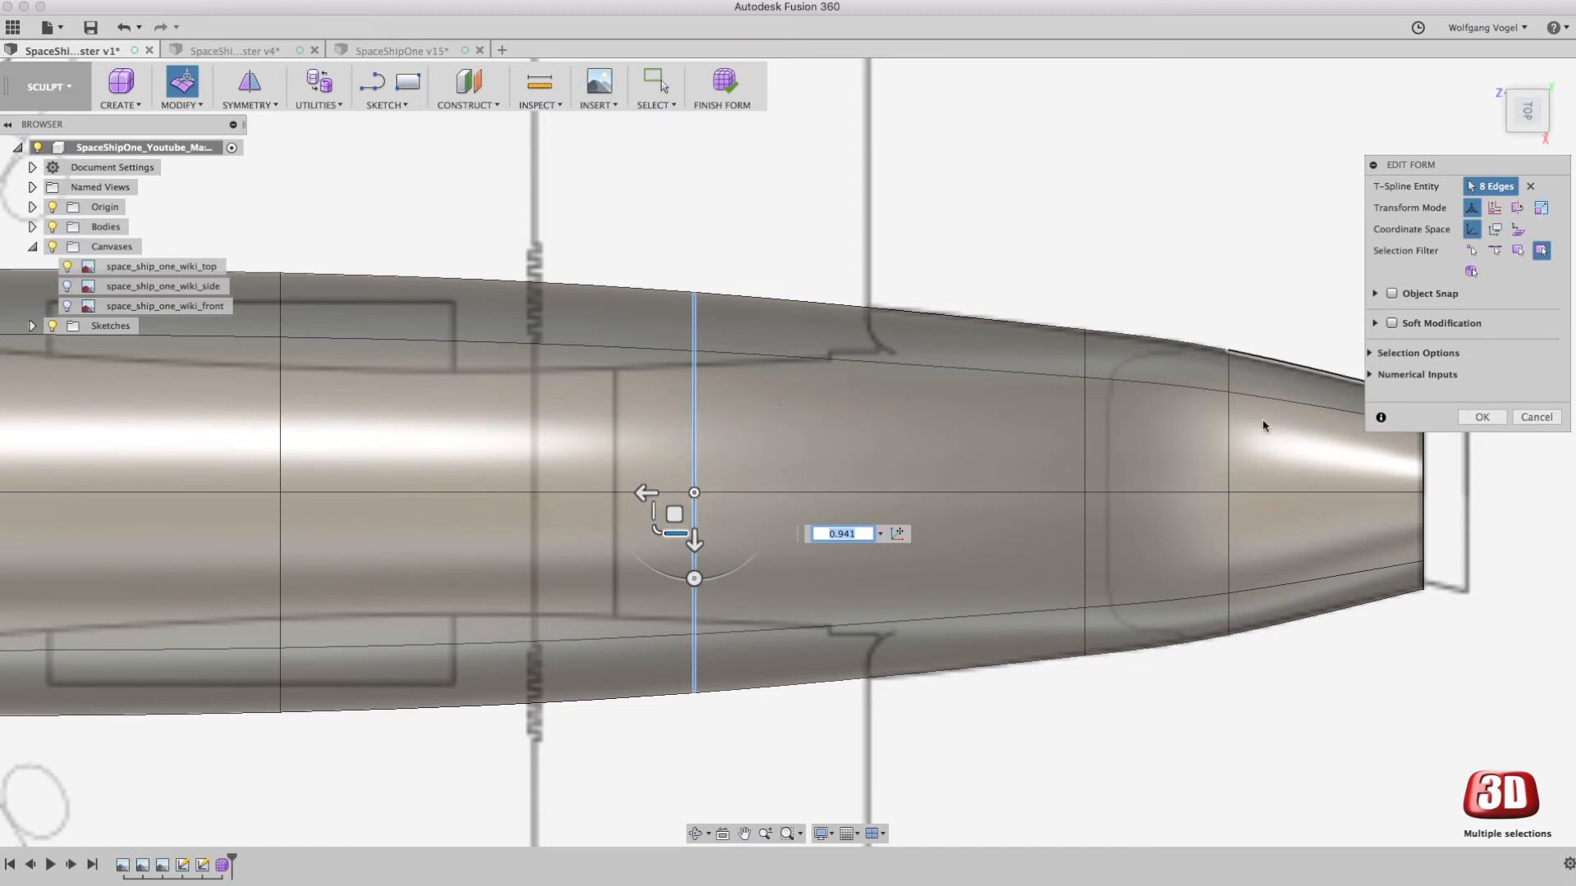
{"action": "left_click_drag", "start_coordinate": [693, 543], "coordinate": [1227, 543]}
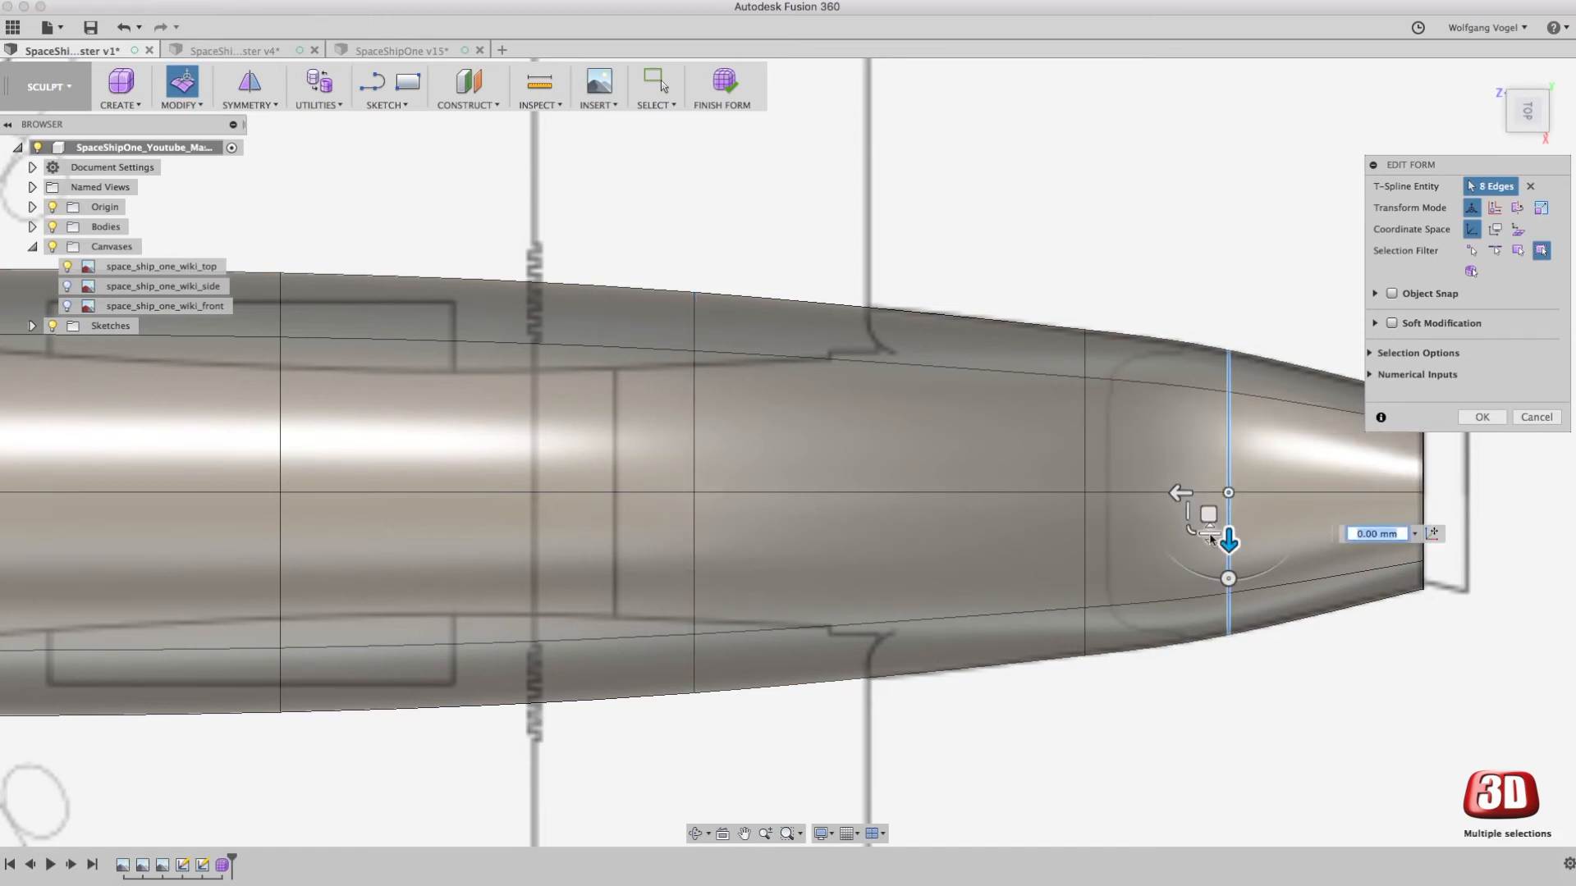
{"action": "left_click_drag", "start_coordinate": [1228, 540], "coordinate": [1210, 535]}
{"action": "type", "text": "0.96"}
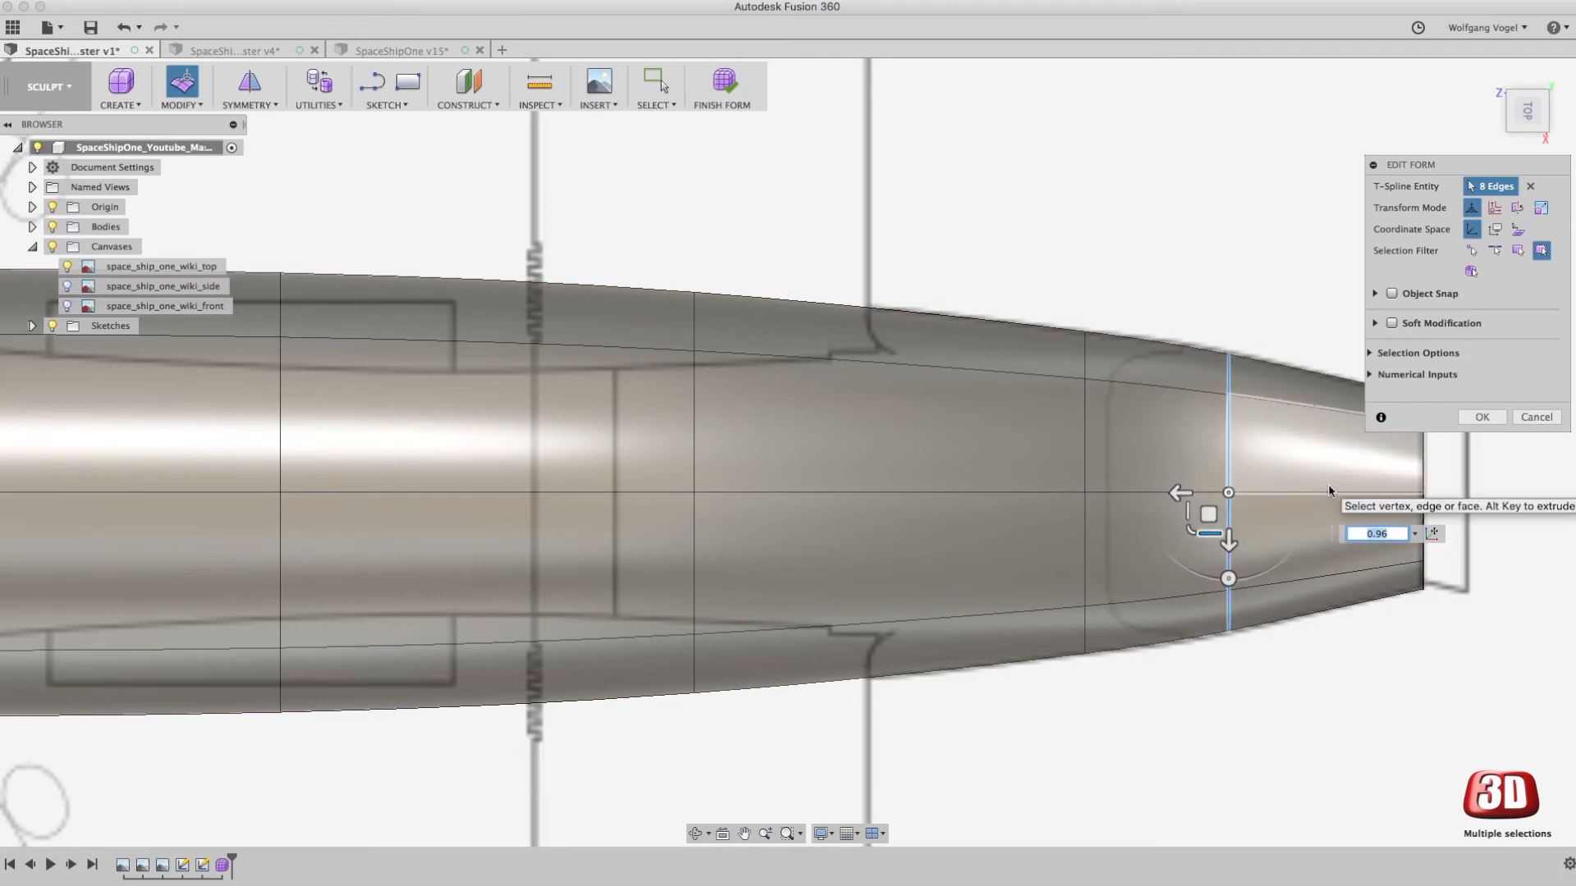
{"action": "mouse_move", "coordinate": [1202, 671]}
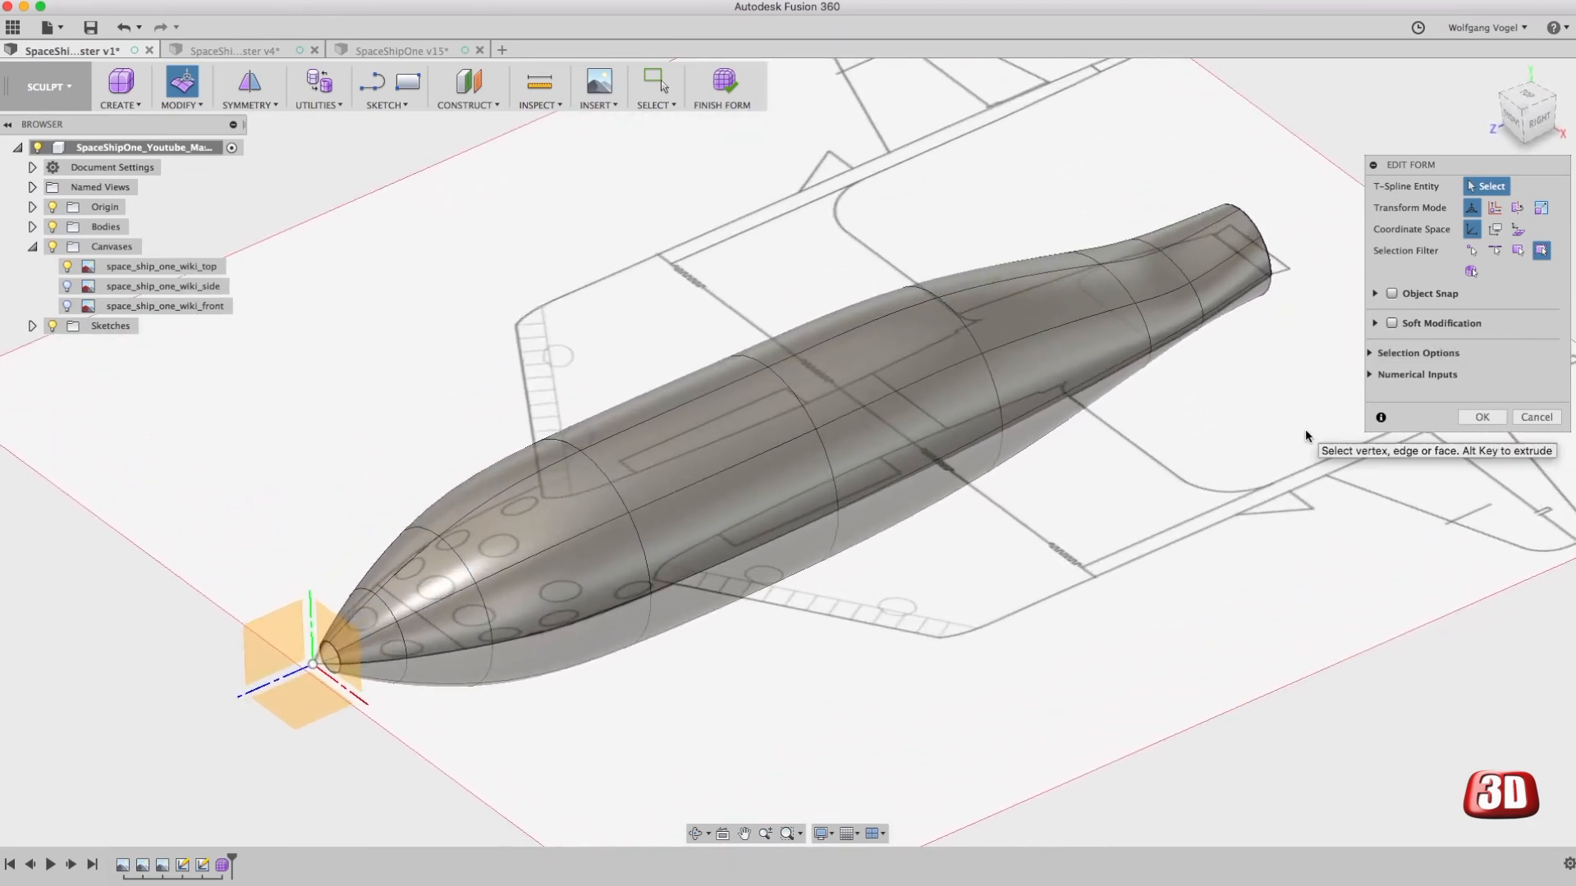
Step: Commit the top-view Edit Form and select the open edge loop at the nose tip
{"action": "left_click", "coordinate": [1479, 416]}
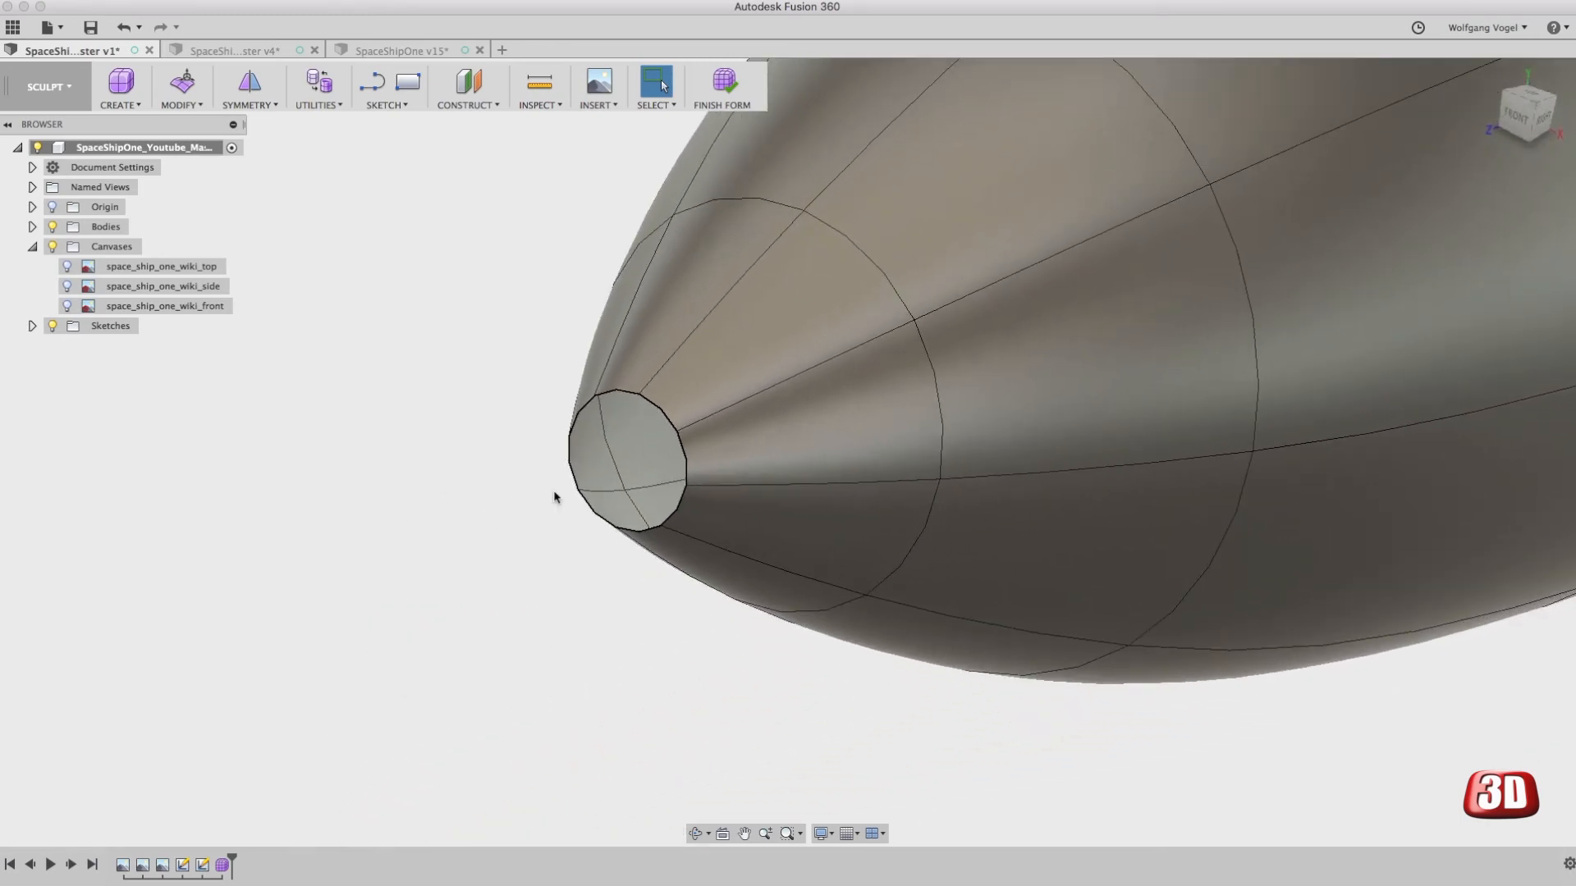
{"action": "left_click", "coordinate": [625, 470]}
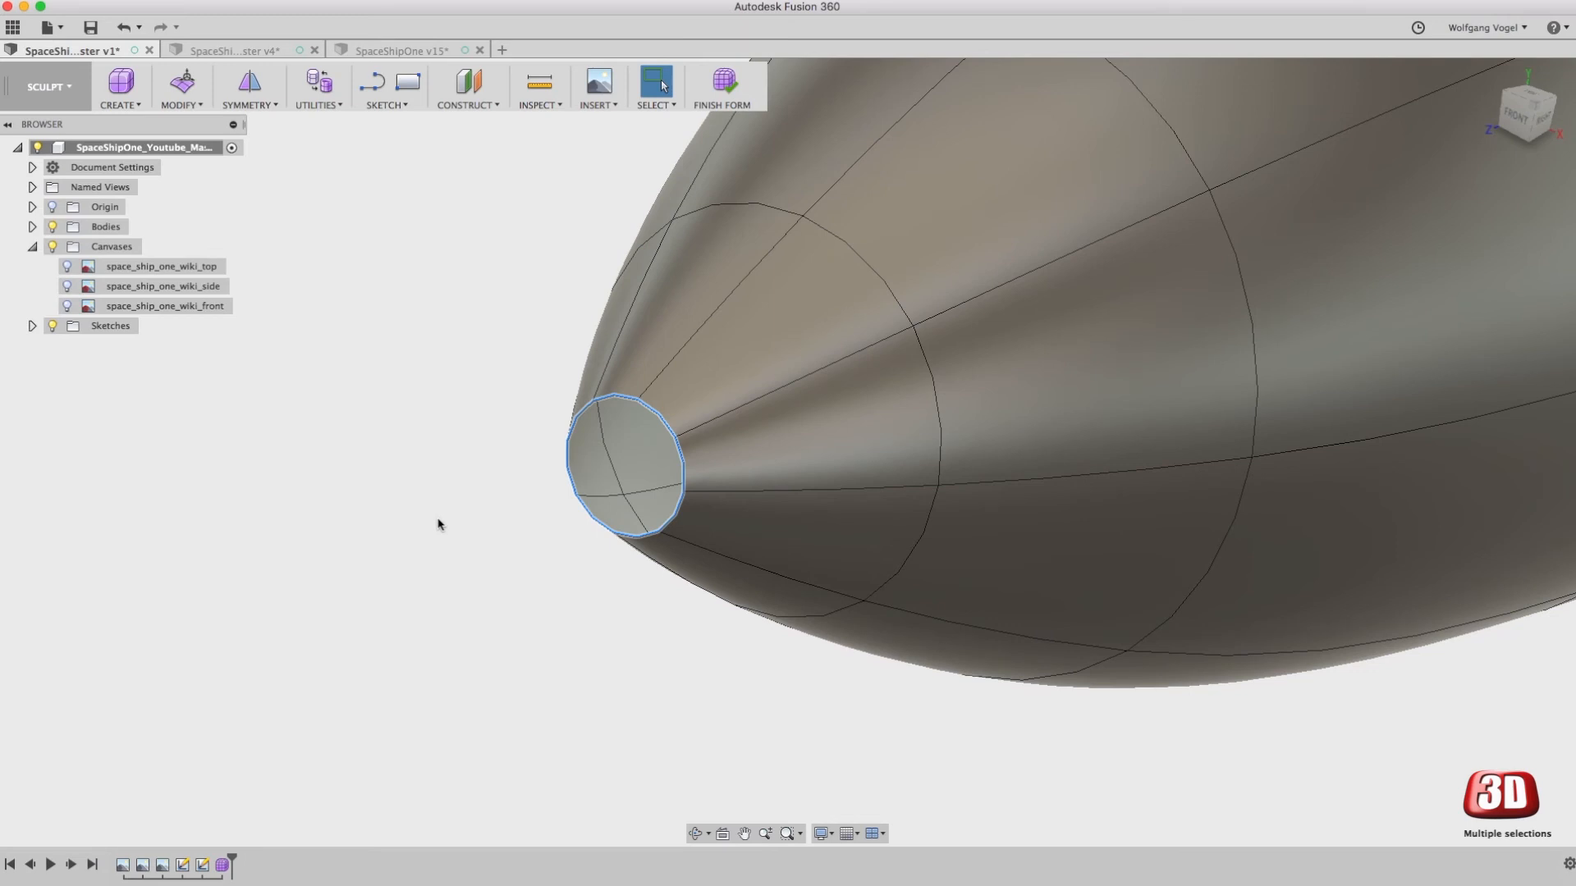
{"action": "mouse_move", "coordinate": [389, 401]}
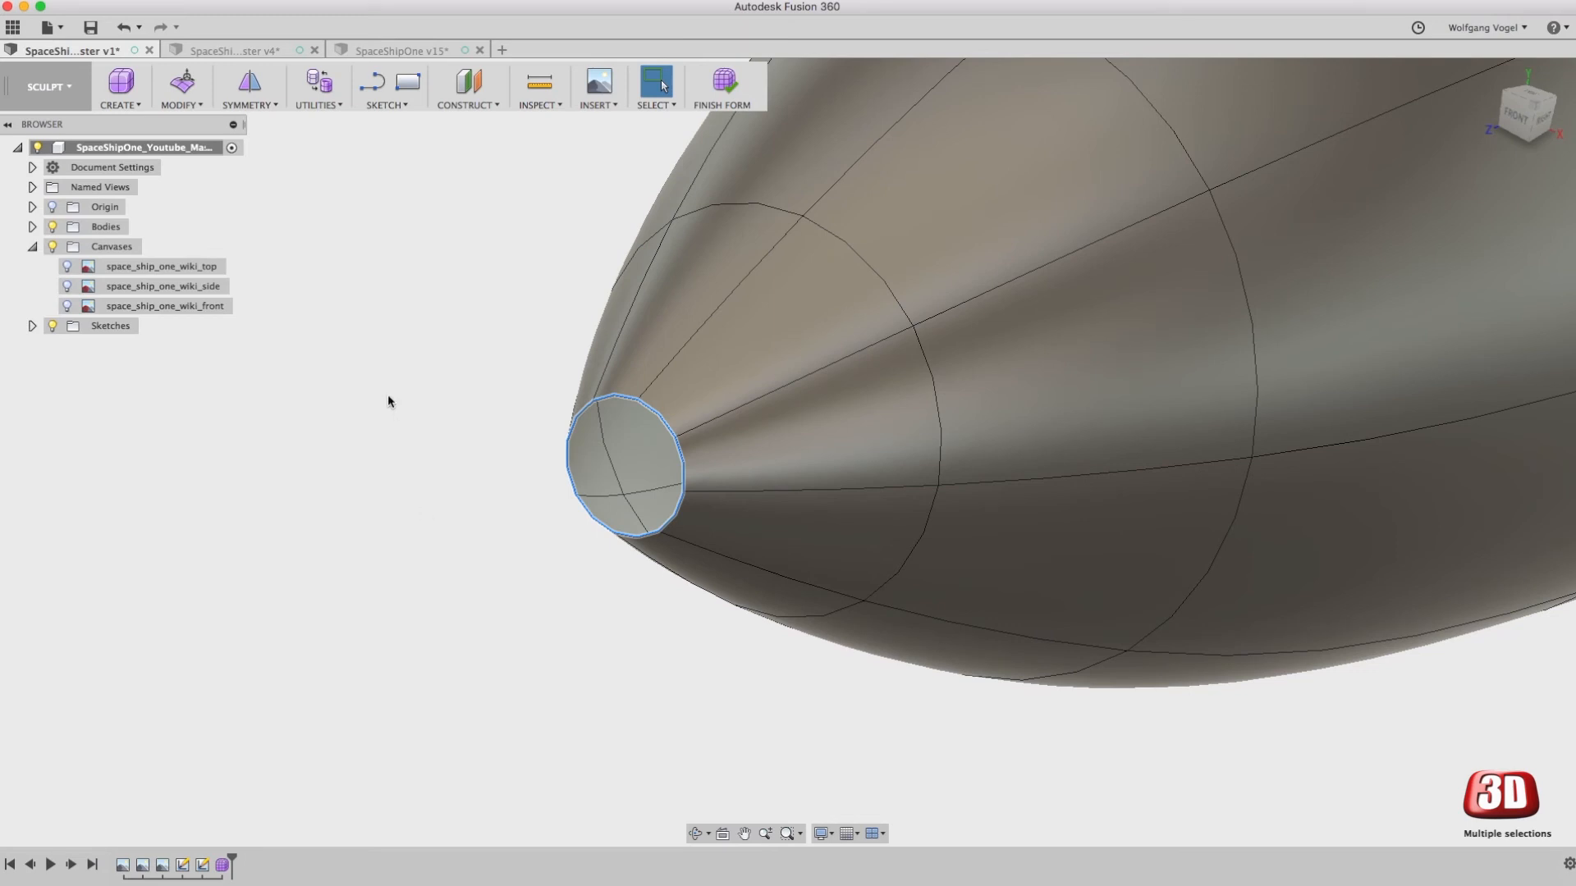
Step: Start Fill Hole on the nose edge loop with Collapse as the fill mode
{"action": "right_click", "coordinate": [629, 470]}
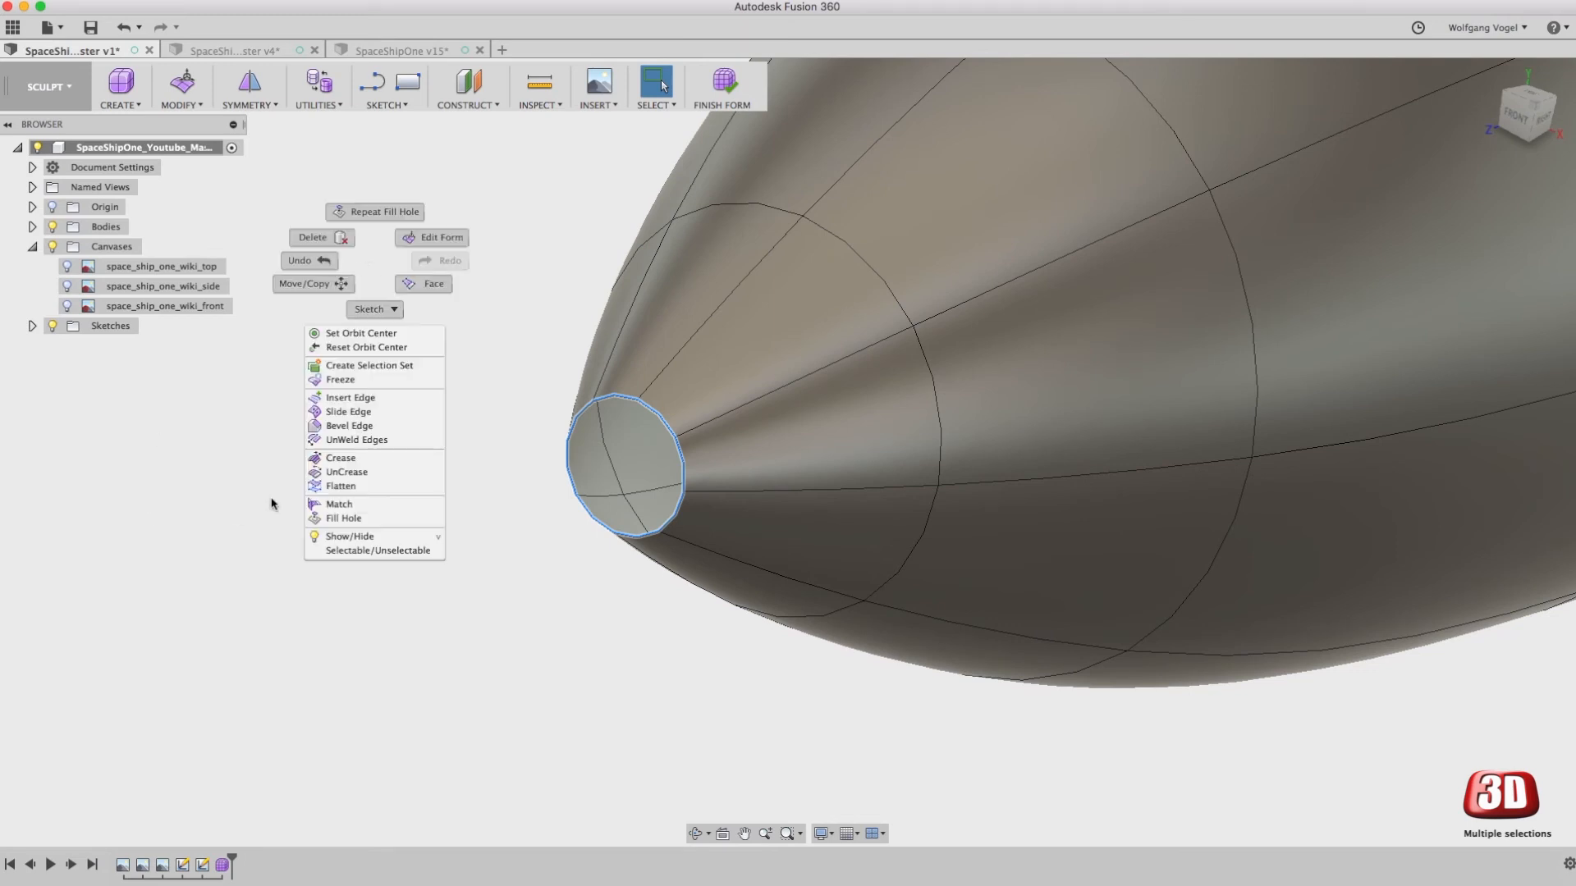
{"action": "left_click", "coordinate": [343, 517]}
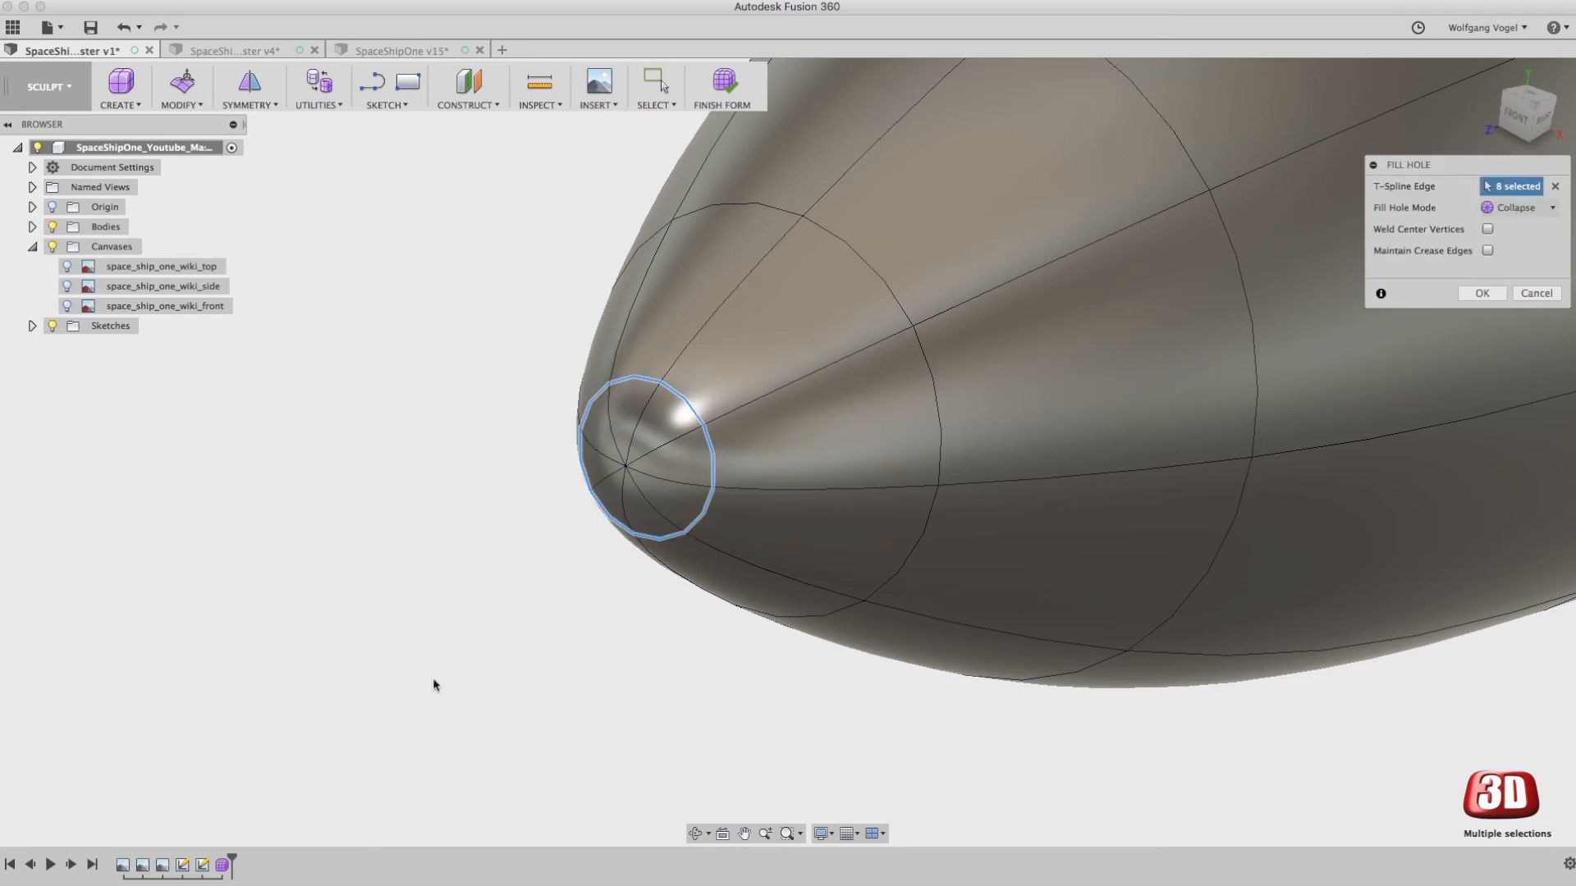
{"action": "left_click", "coordinate": [1517, 207]}
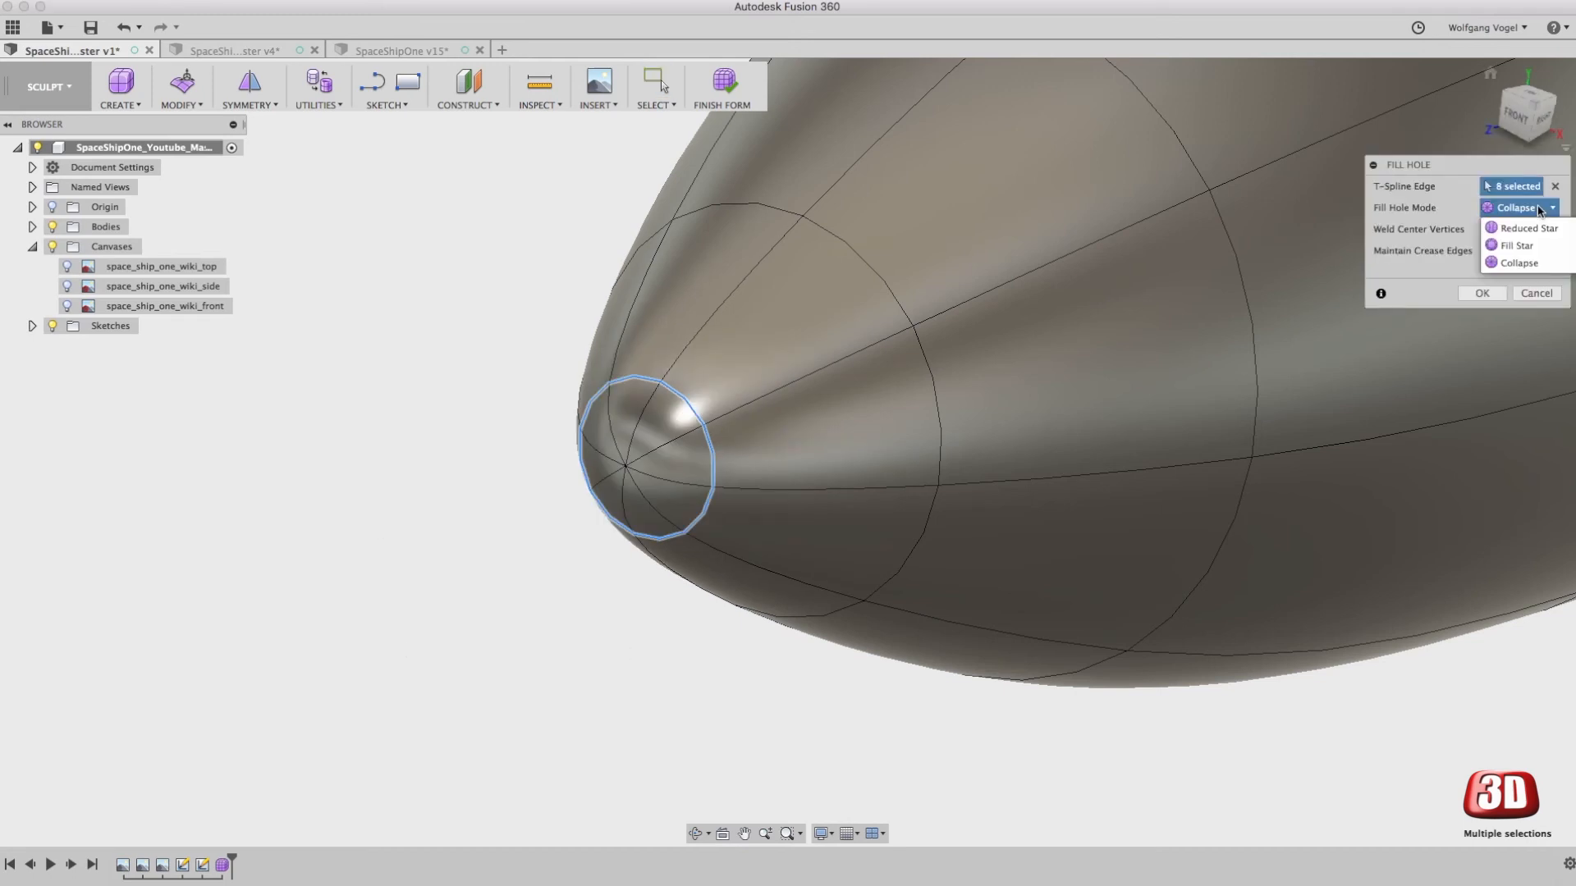
{"action": "mouse_move", "coordinate": [1525, 228]}
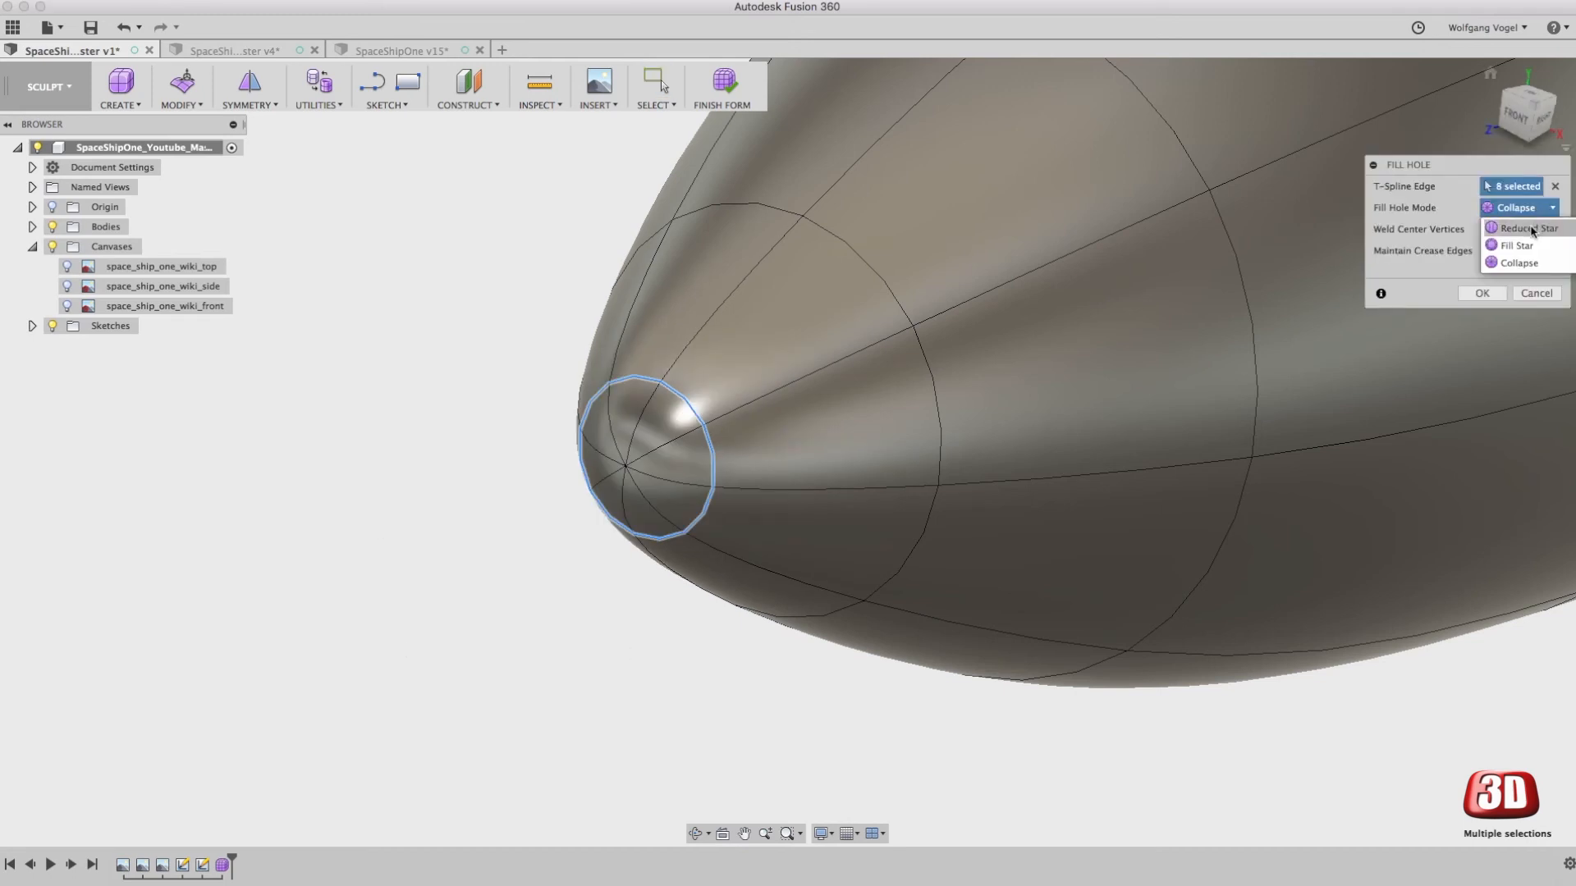
{"action": "mouse_move", "coordinate": [1517, 262]}
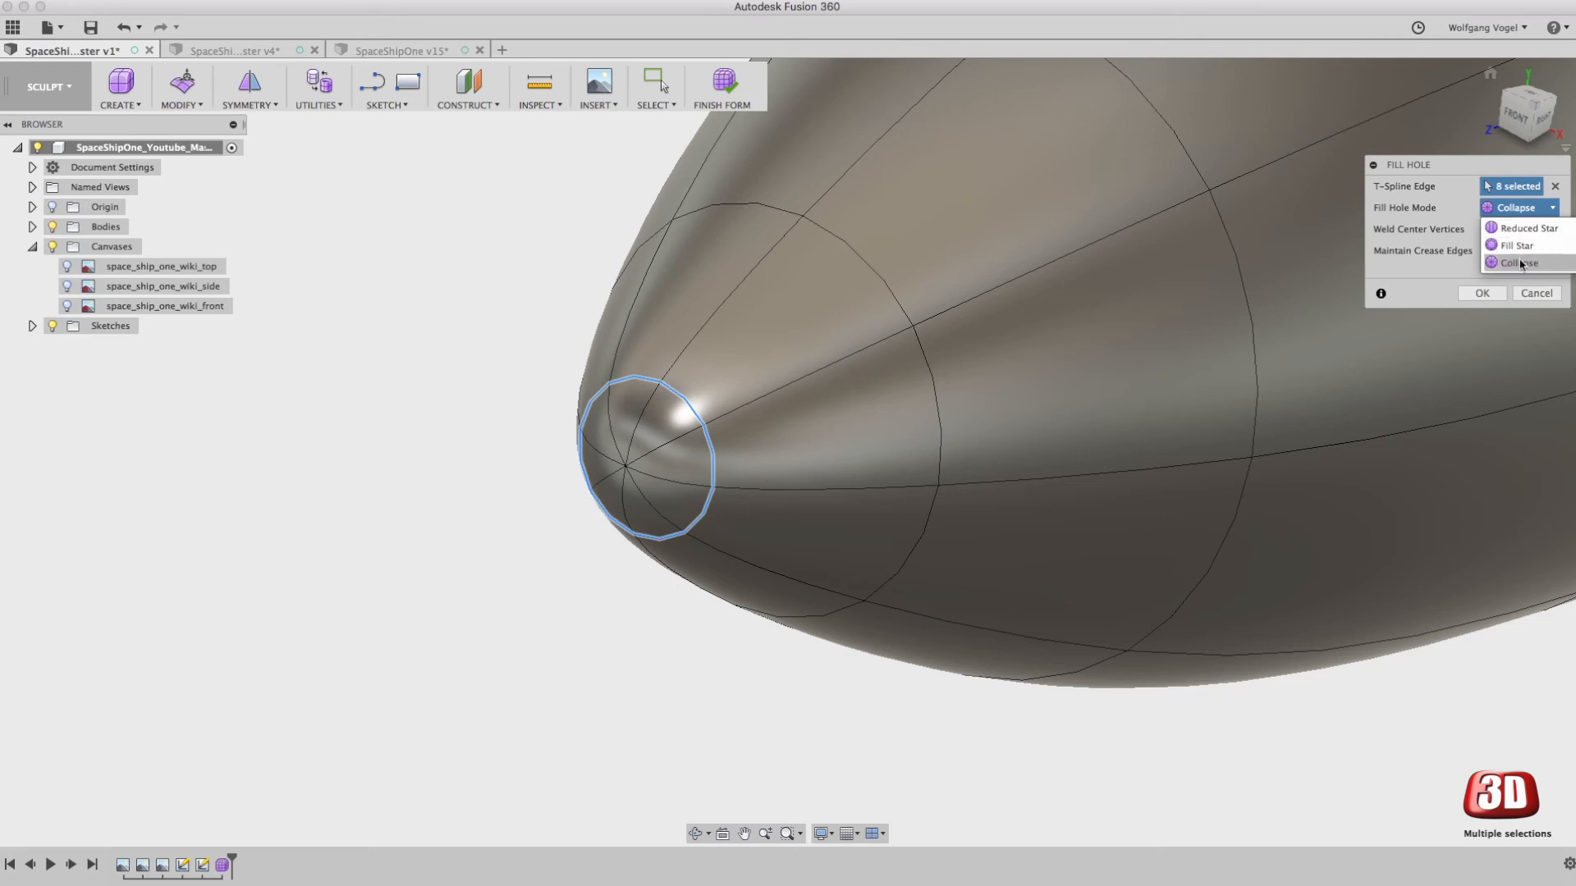
{"action": "left_click", "coordinate": [1516, 263]}
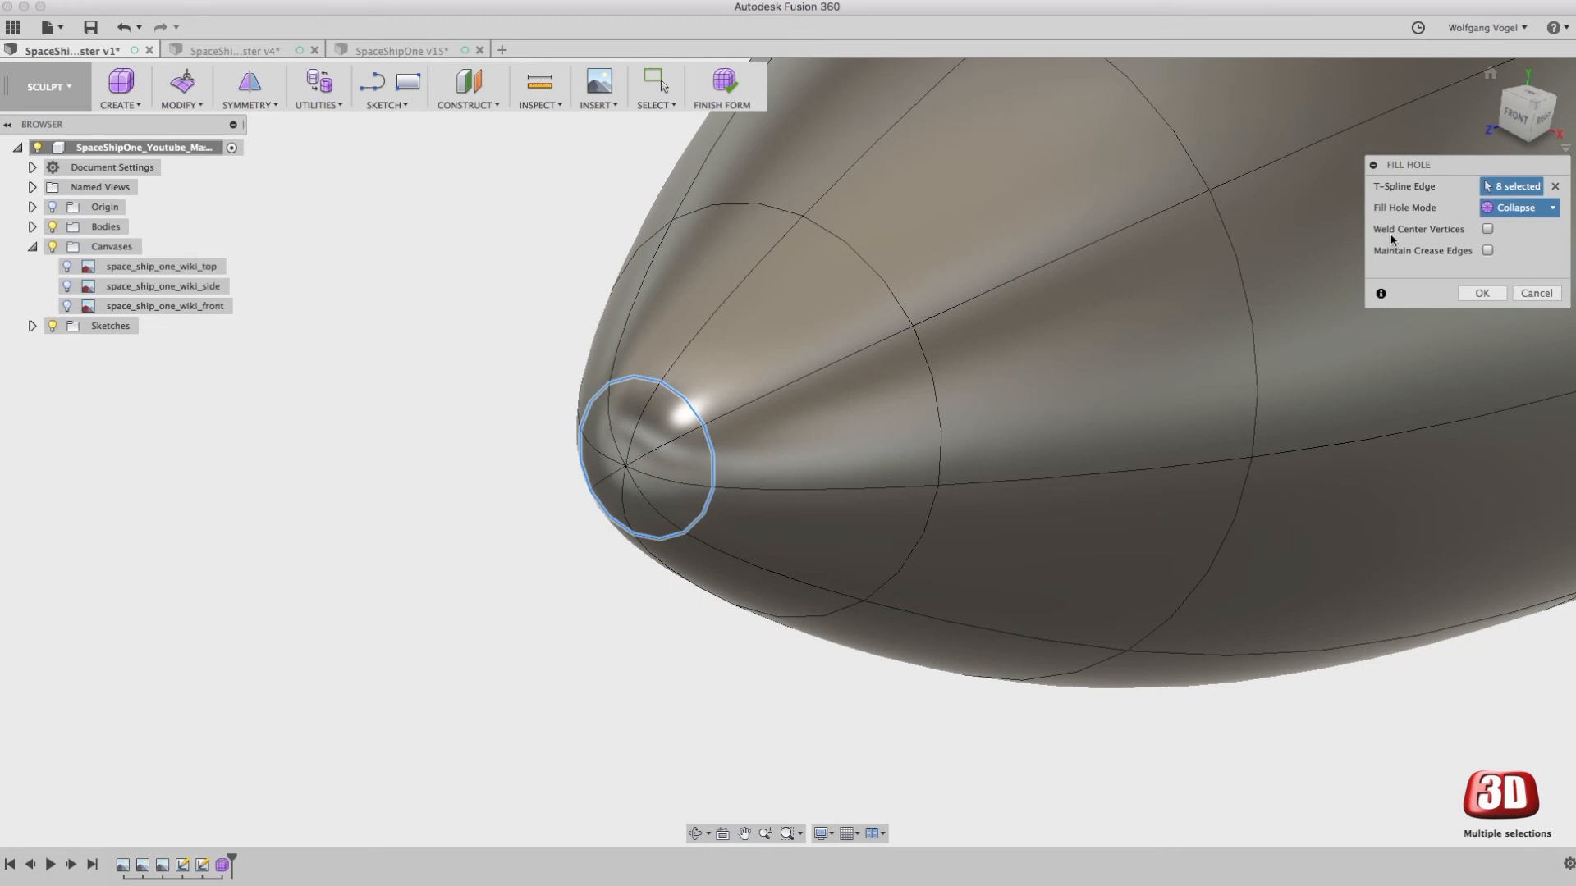
Step: Enable Weld Center Vertices, leave the edges uncreased, and confirm the filled nose tip
{"action": "left_click", "coordinate": [1487, 228]}
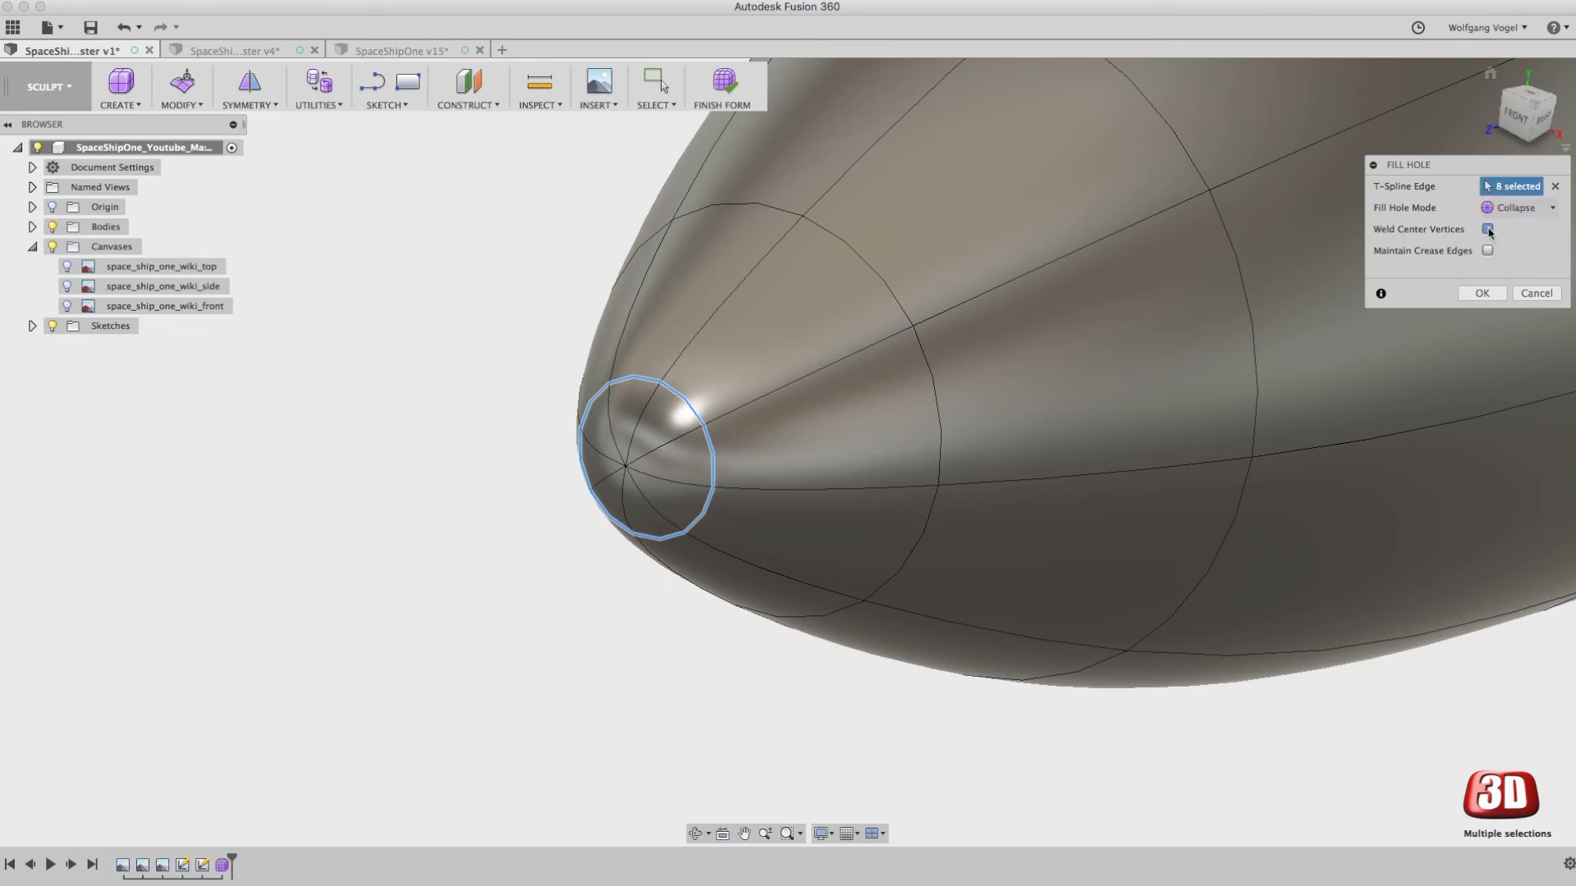
{"action": "left_click", "coordinate": [1487, 230]}
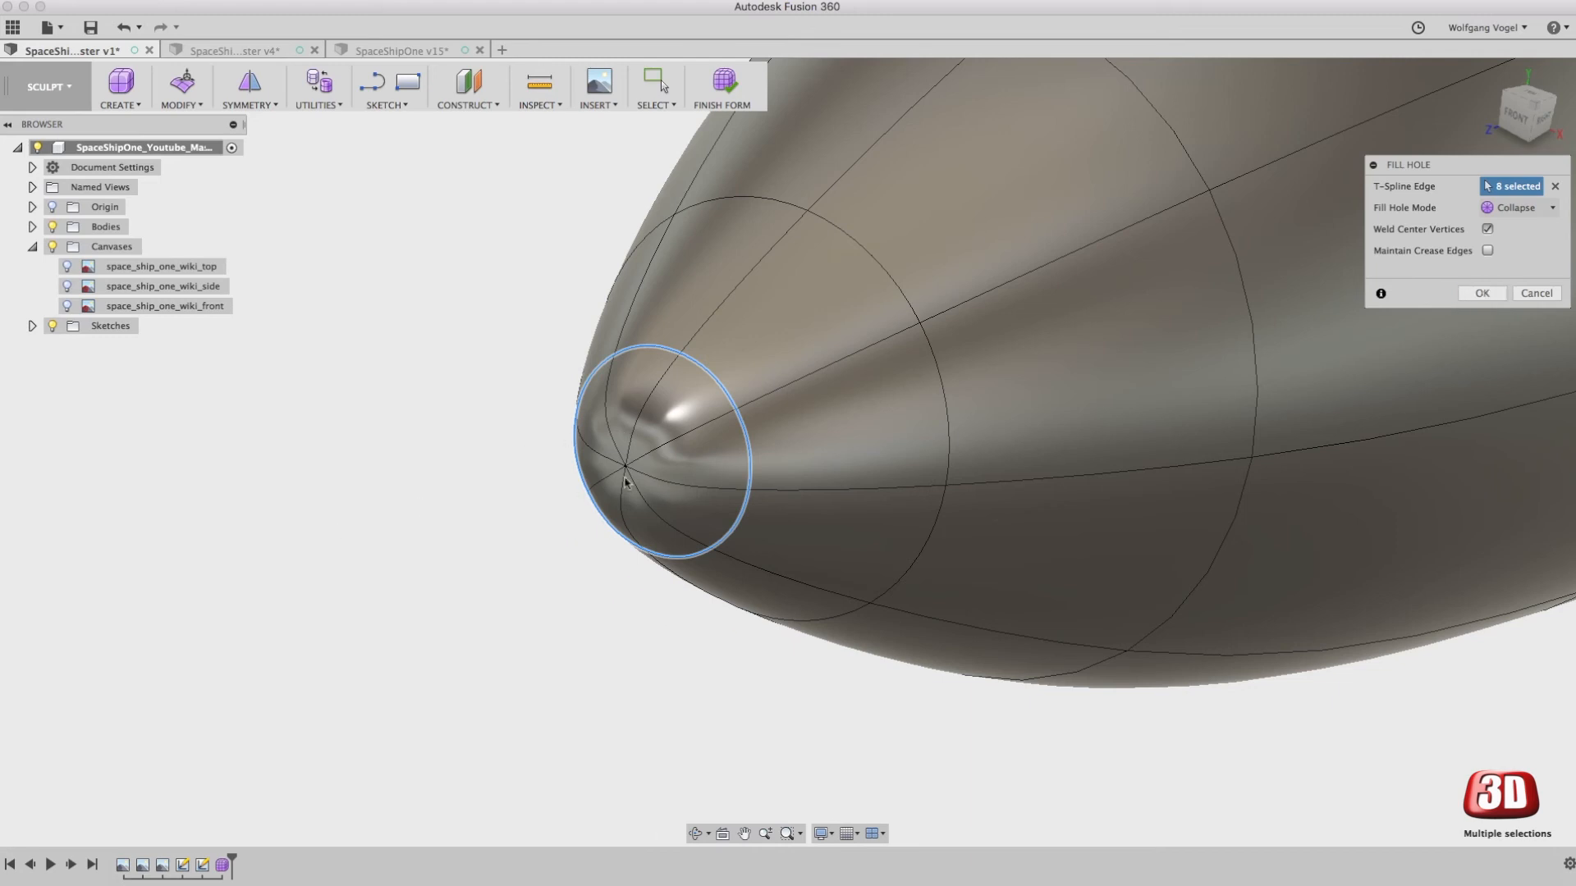
{"action": "mouse_move", "coordinate": [650, 472]}
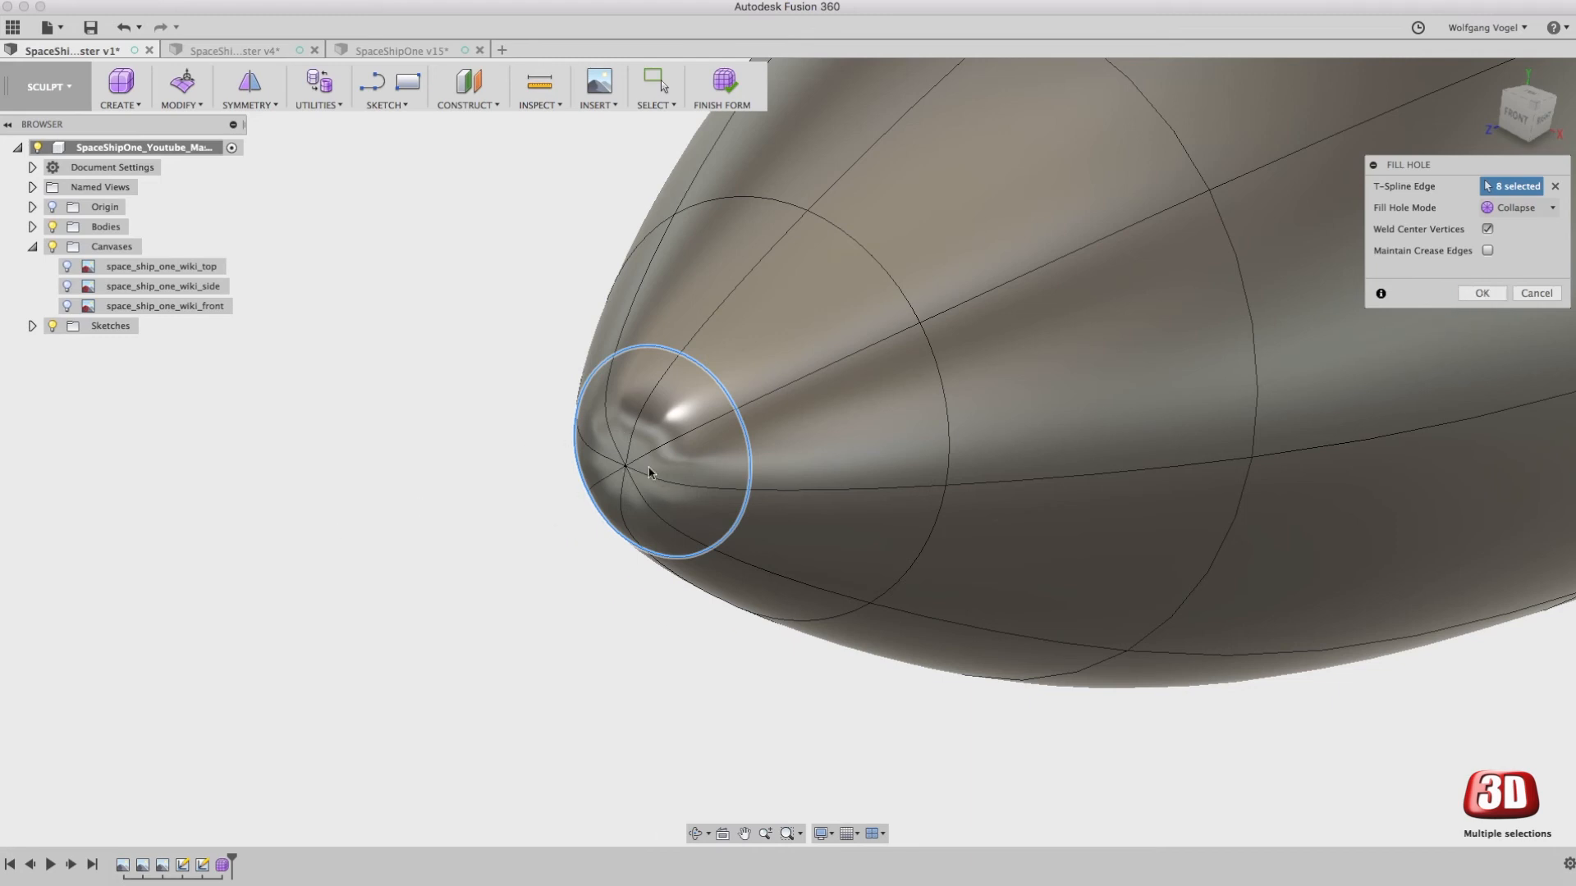
{"action": "mouse_move", "coordinate": [1545, 335]}
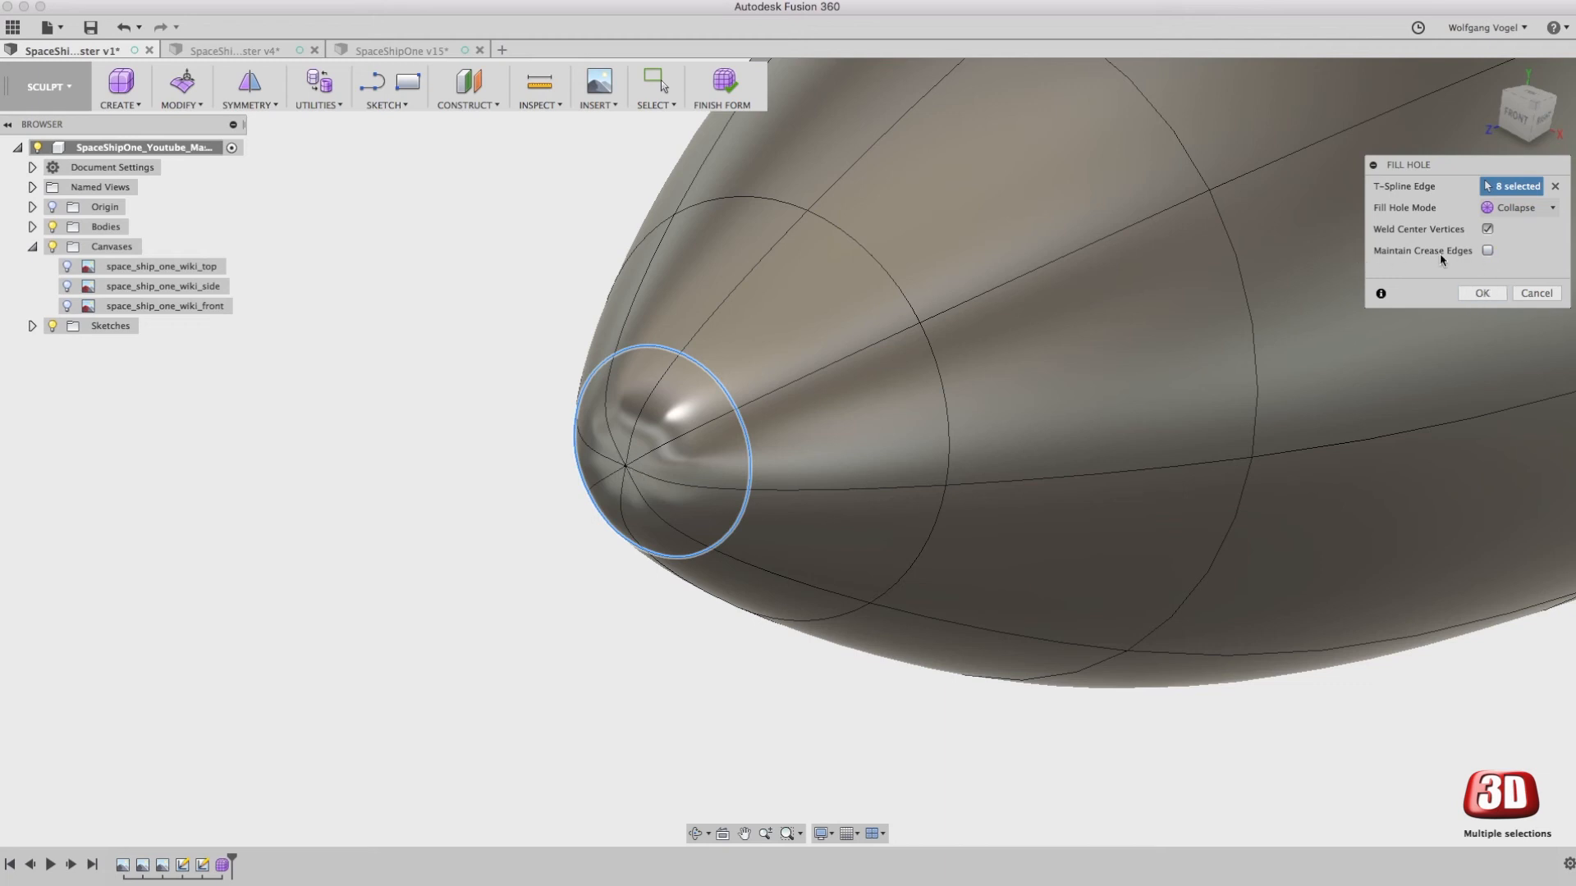
{"action": "left_click", "coordinate": [1489, 251]}
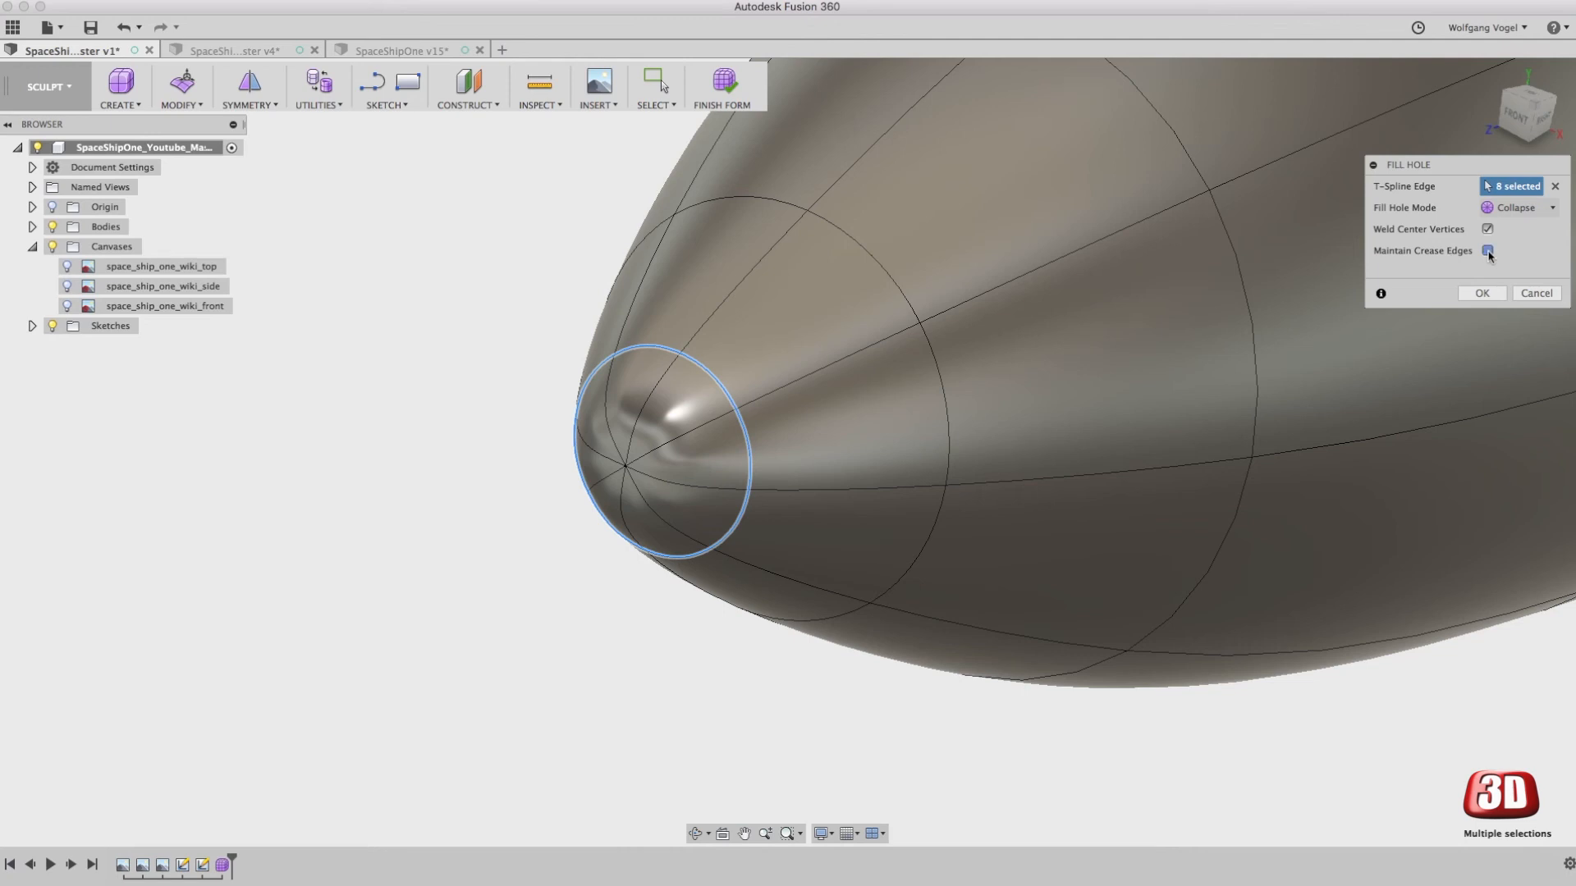
{"action": "left_click", "coordinate": [1489, 249]}
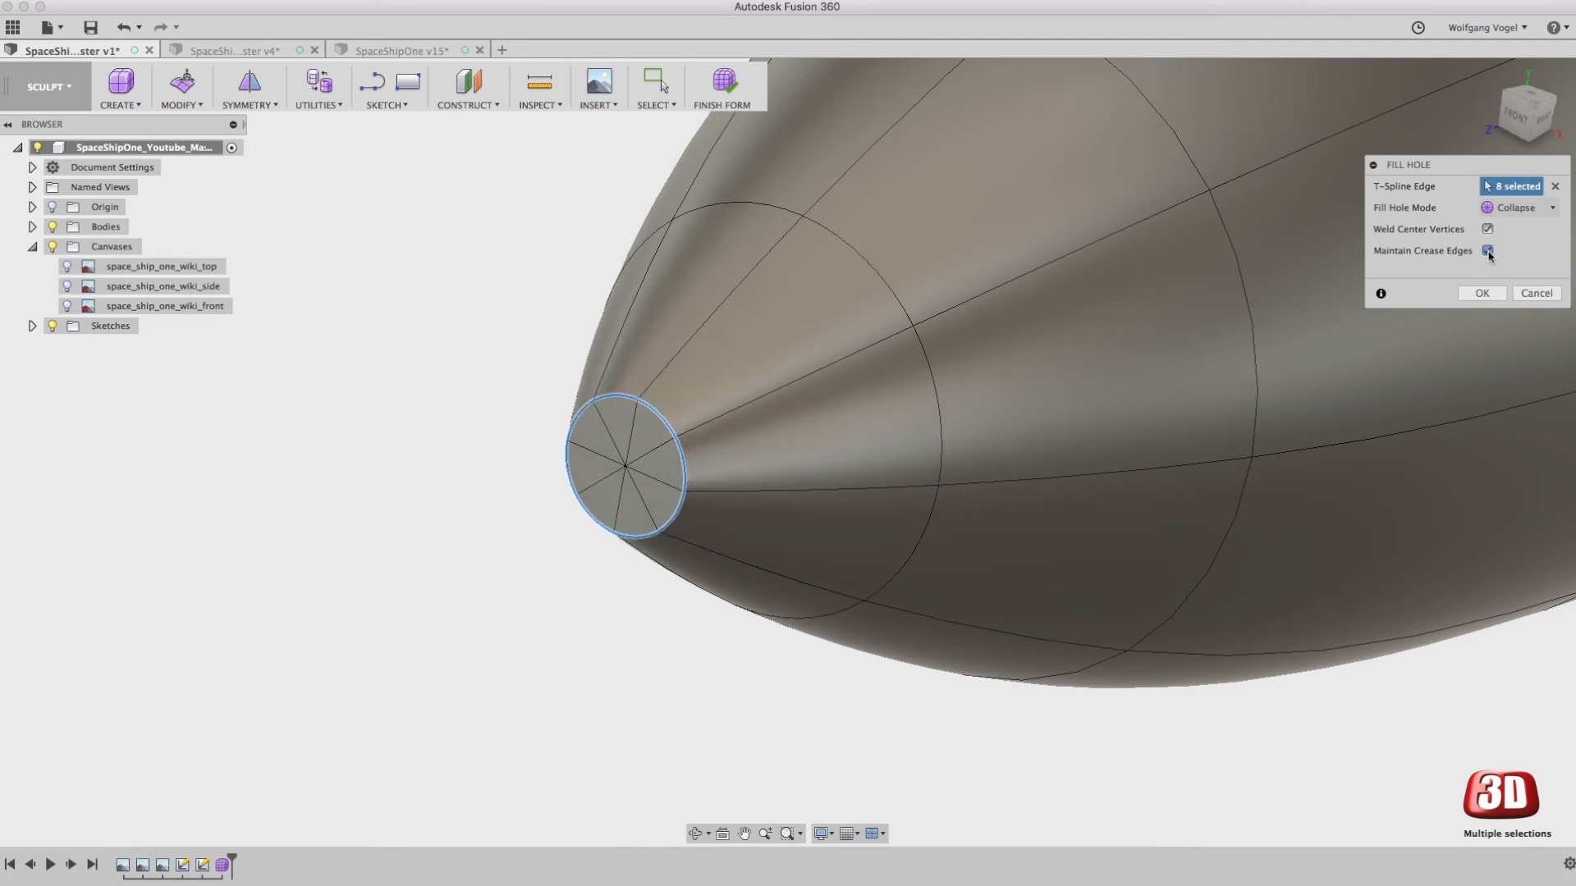
{"action": "left_click", "coordinate": [1479, 293]}
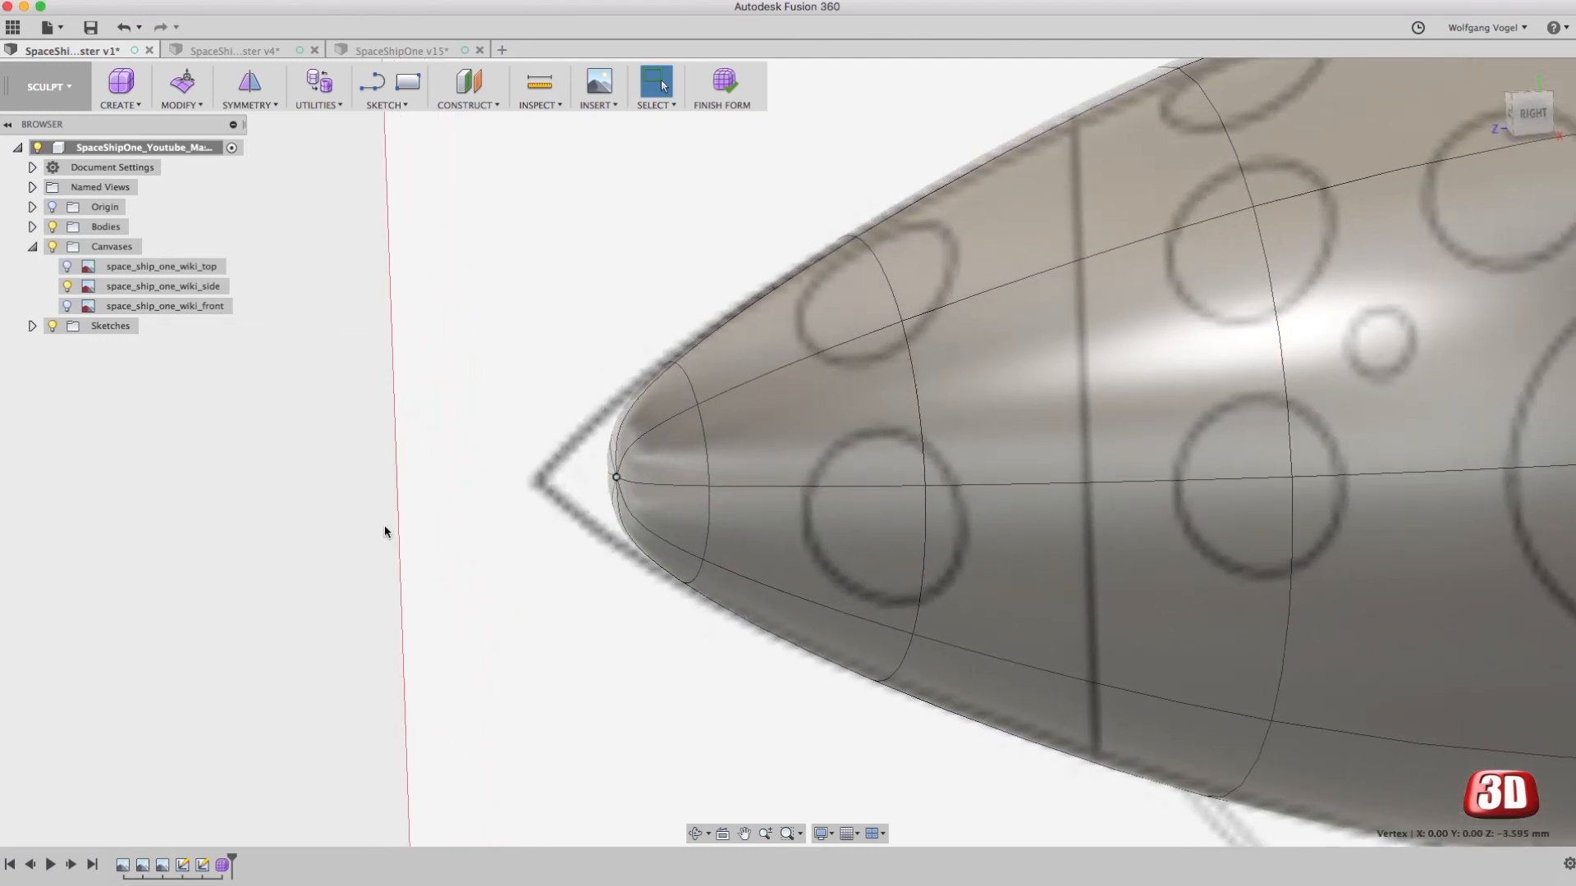
Step: Edit Form on the welded tip vertex and drag it forward about 3.8 mm along X
{"action": "right_click", "coordinate": [384, 530]}
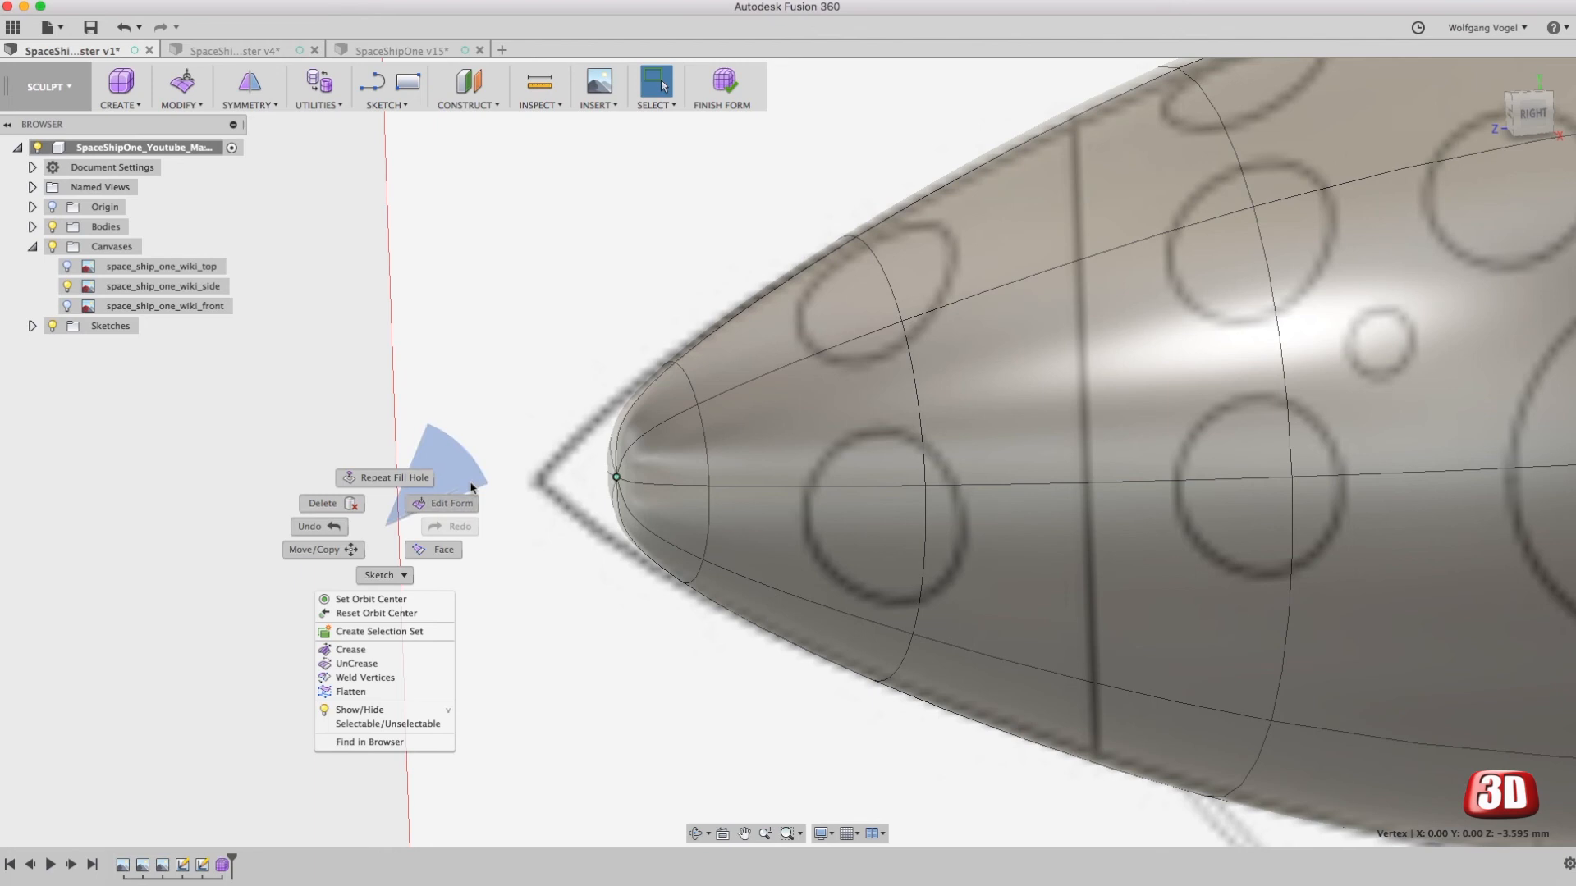
{"action": "left_click", "coordinate": [444, 503]}
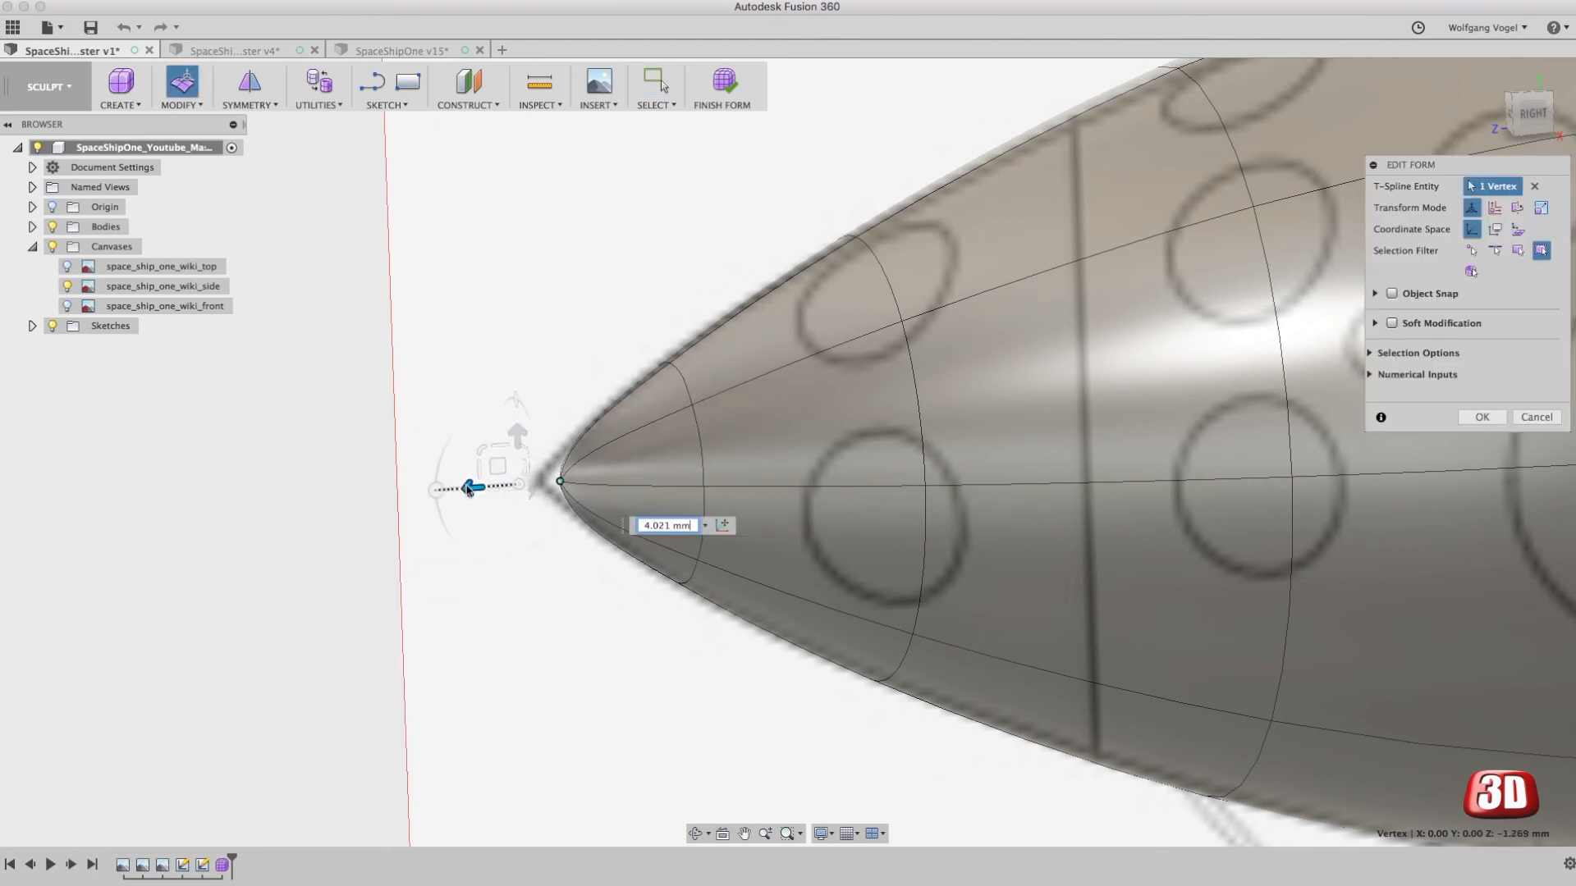
{"action": "left_click_drag", "start_coordinate": [473, 487], "coordinate": [481, 487]}
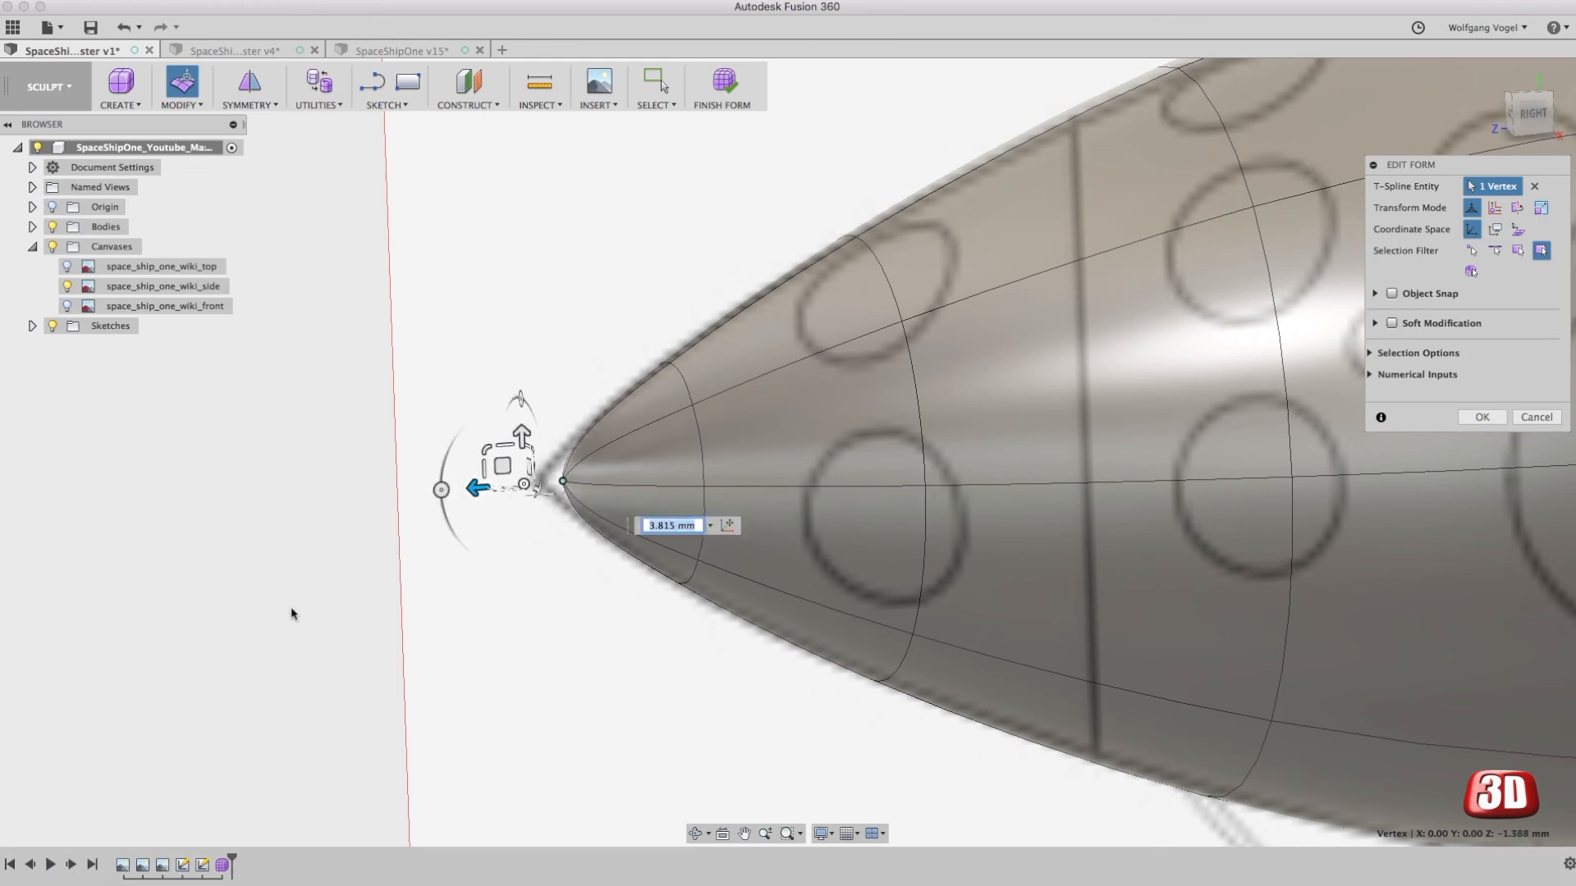
{"action": "mouse_move", "coordinate": [293, 613]}
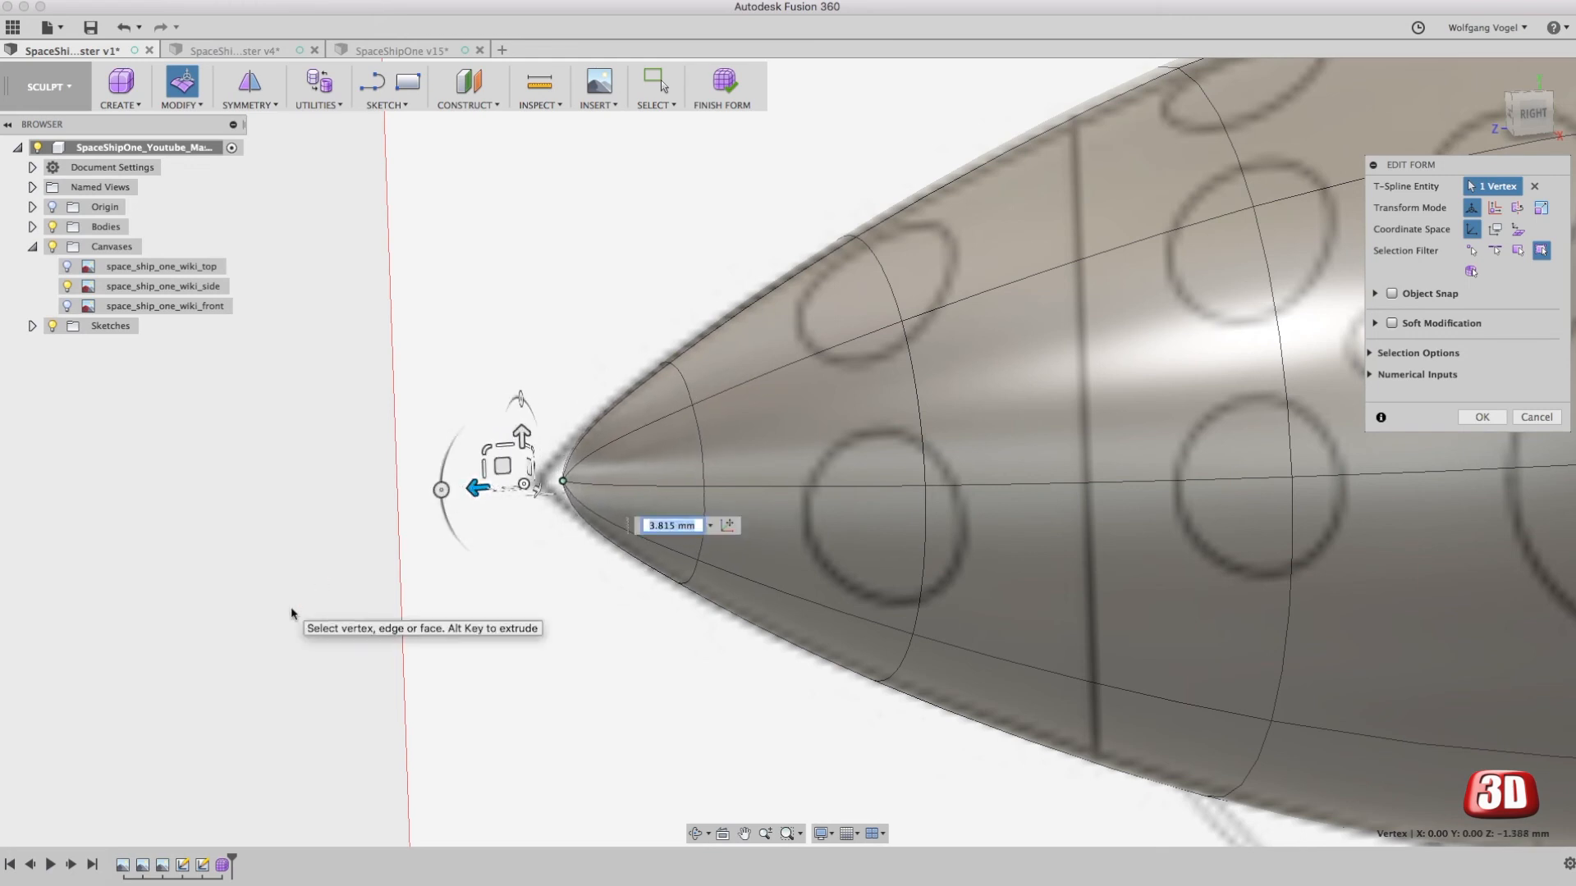
{"action": "mouse_move", "coordinate": [307, 479]}
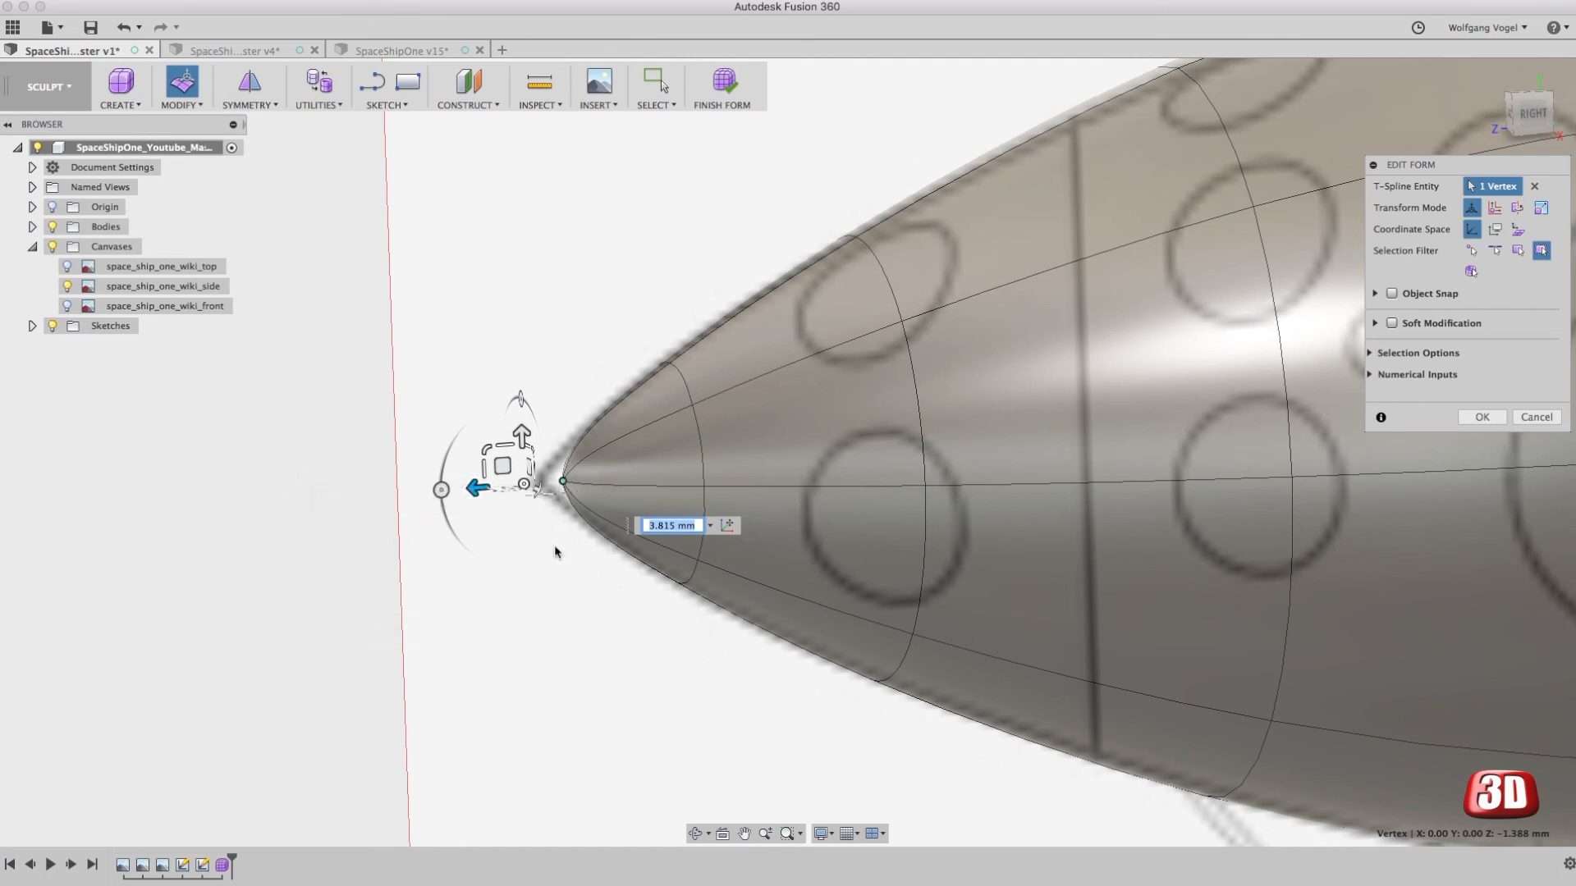
{"action": "mouse_move", "coordinate": [538, 586]}
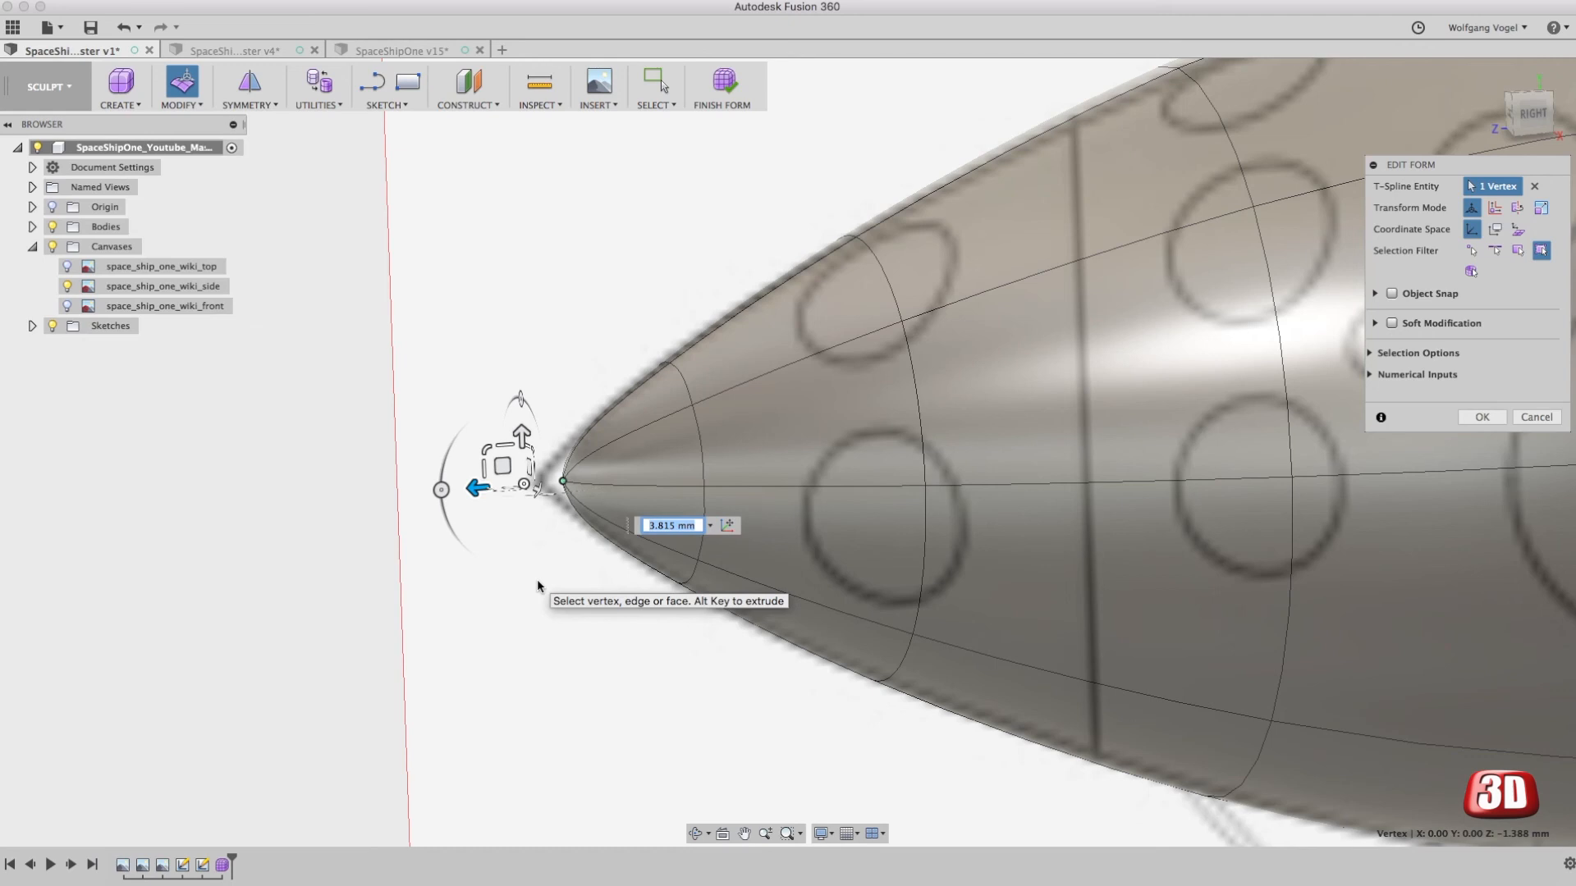